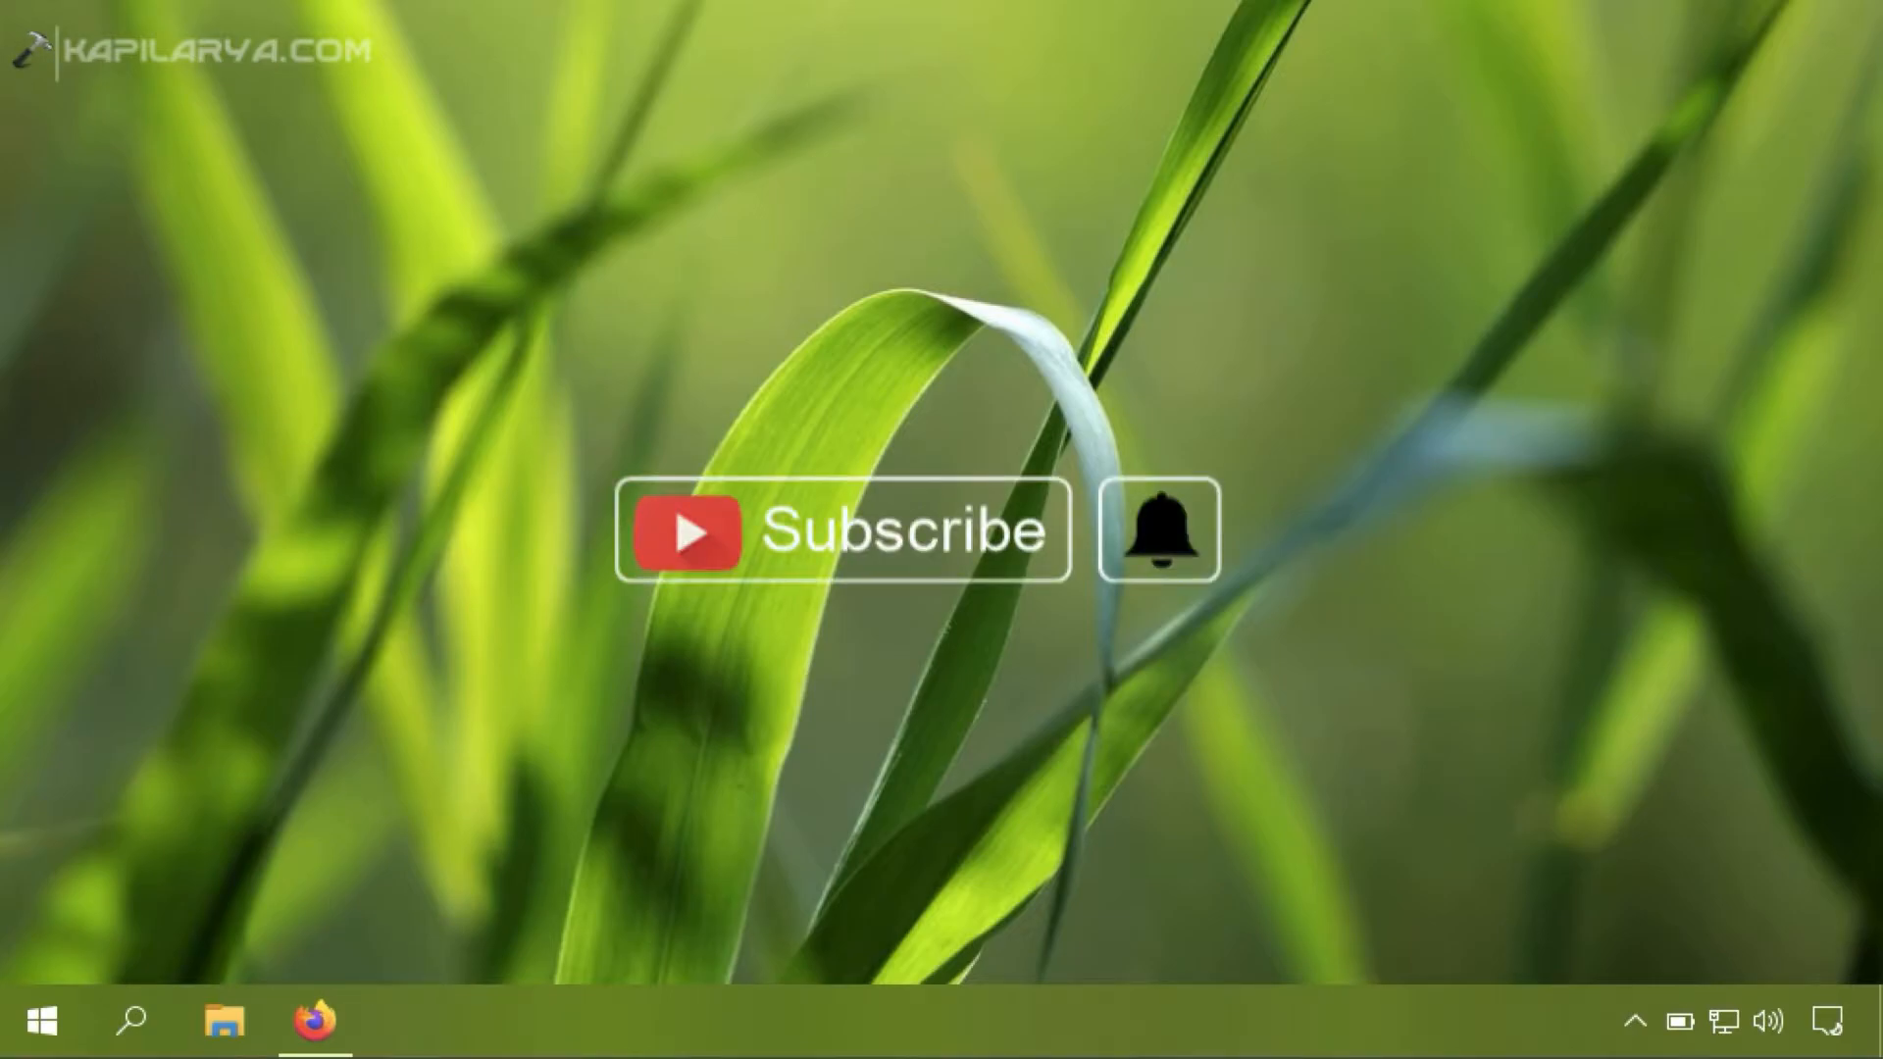
Restore Firefox and highlight the 'Windows 10 October 2018 Update… itself' Features on Demand sentence.
{"action": "left_click", "coordinate": [941, 530]}
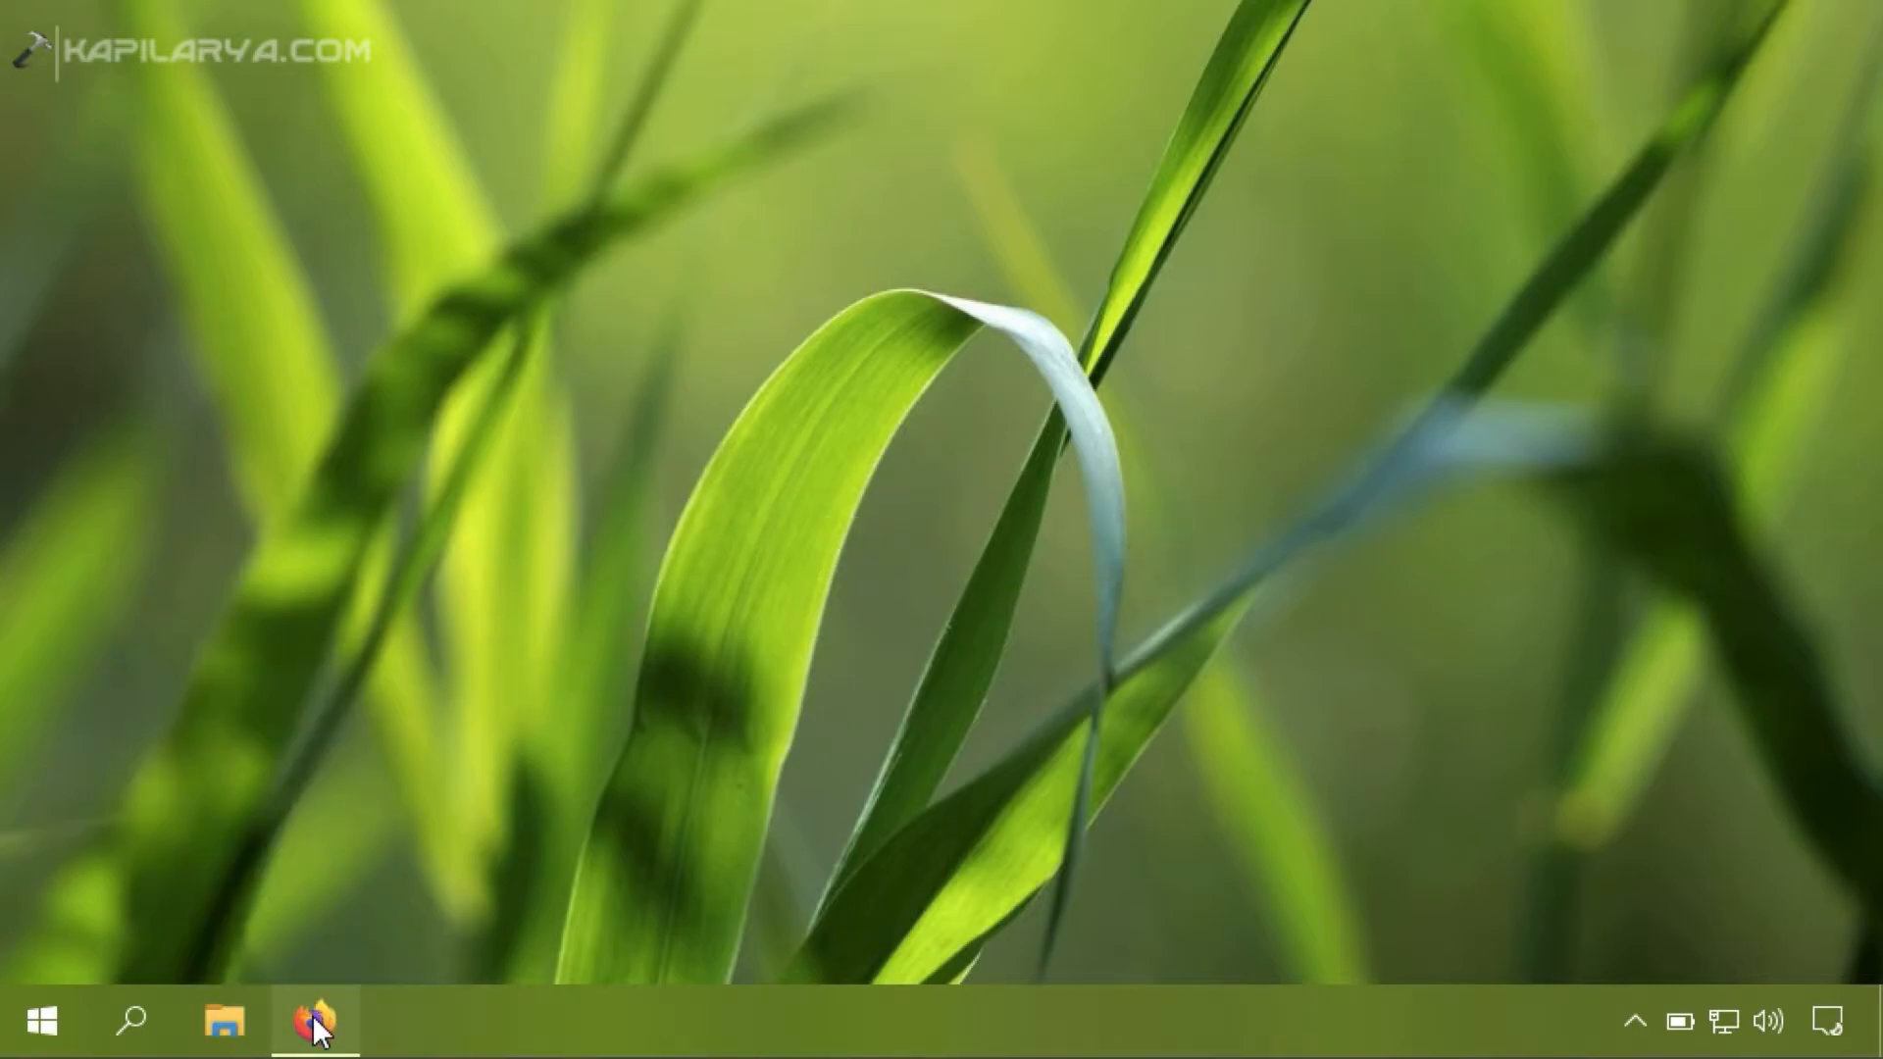
{"action": "left_click", "coordinate": [312, 1020]}
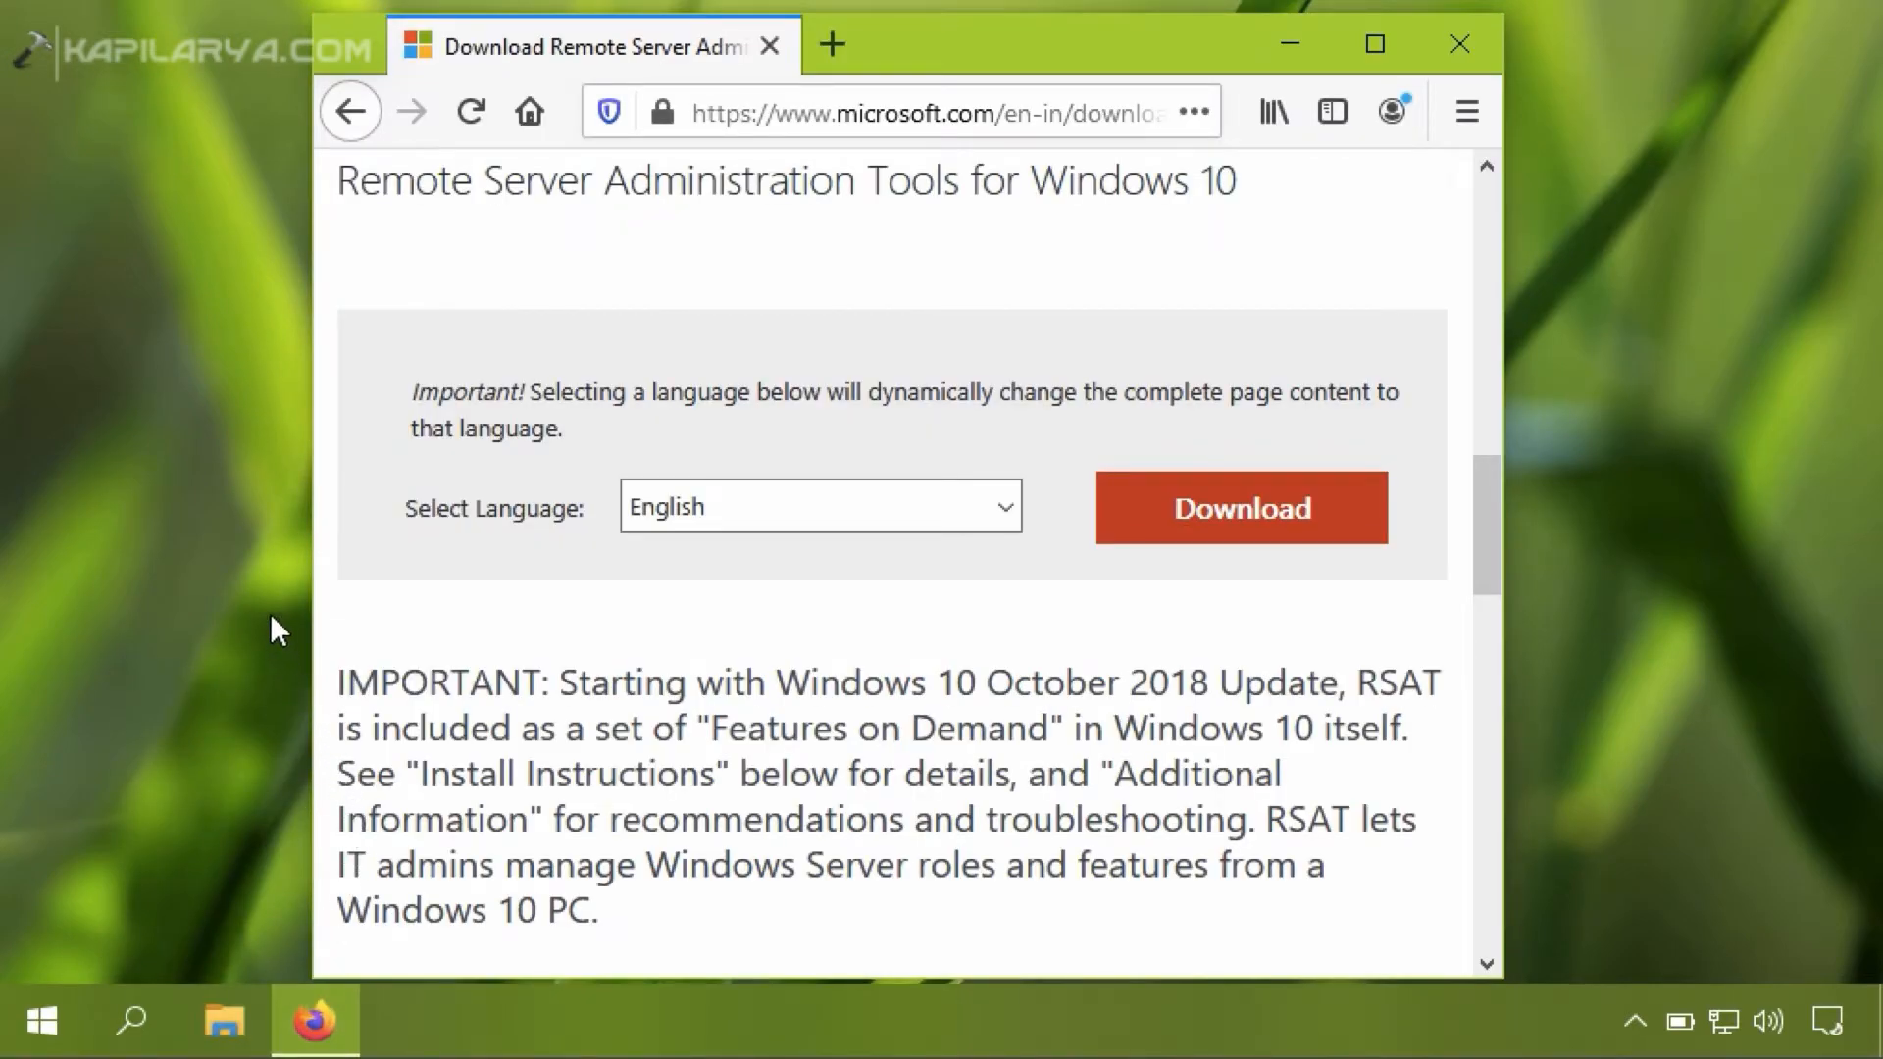
{"action": "mouse_move", "coordinate": [269, 498]}
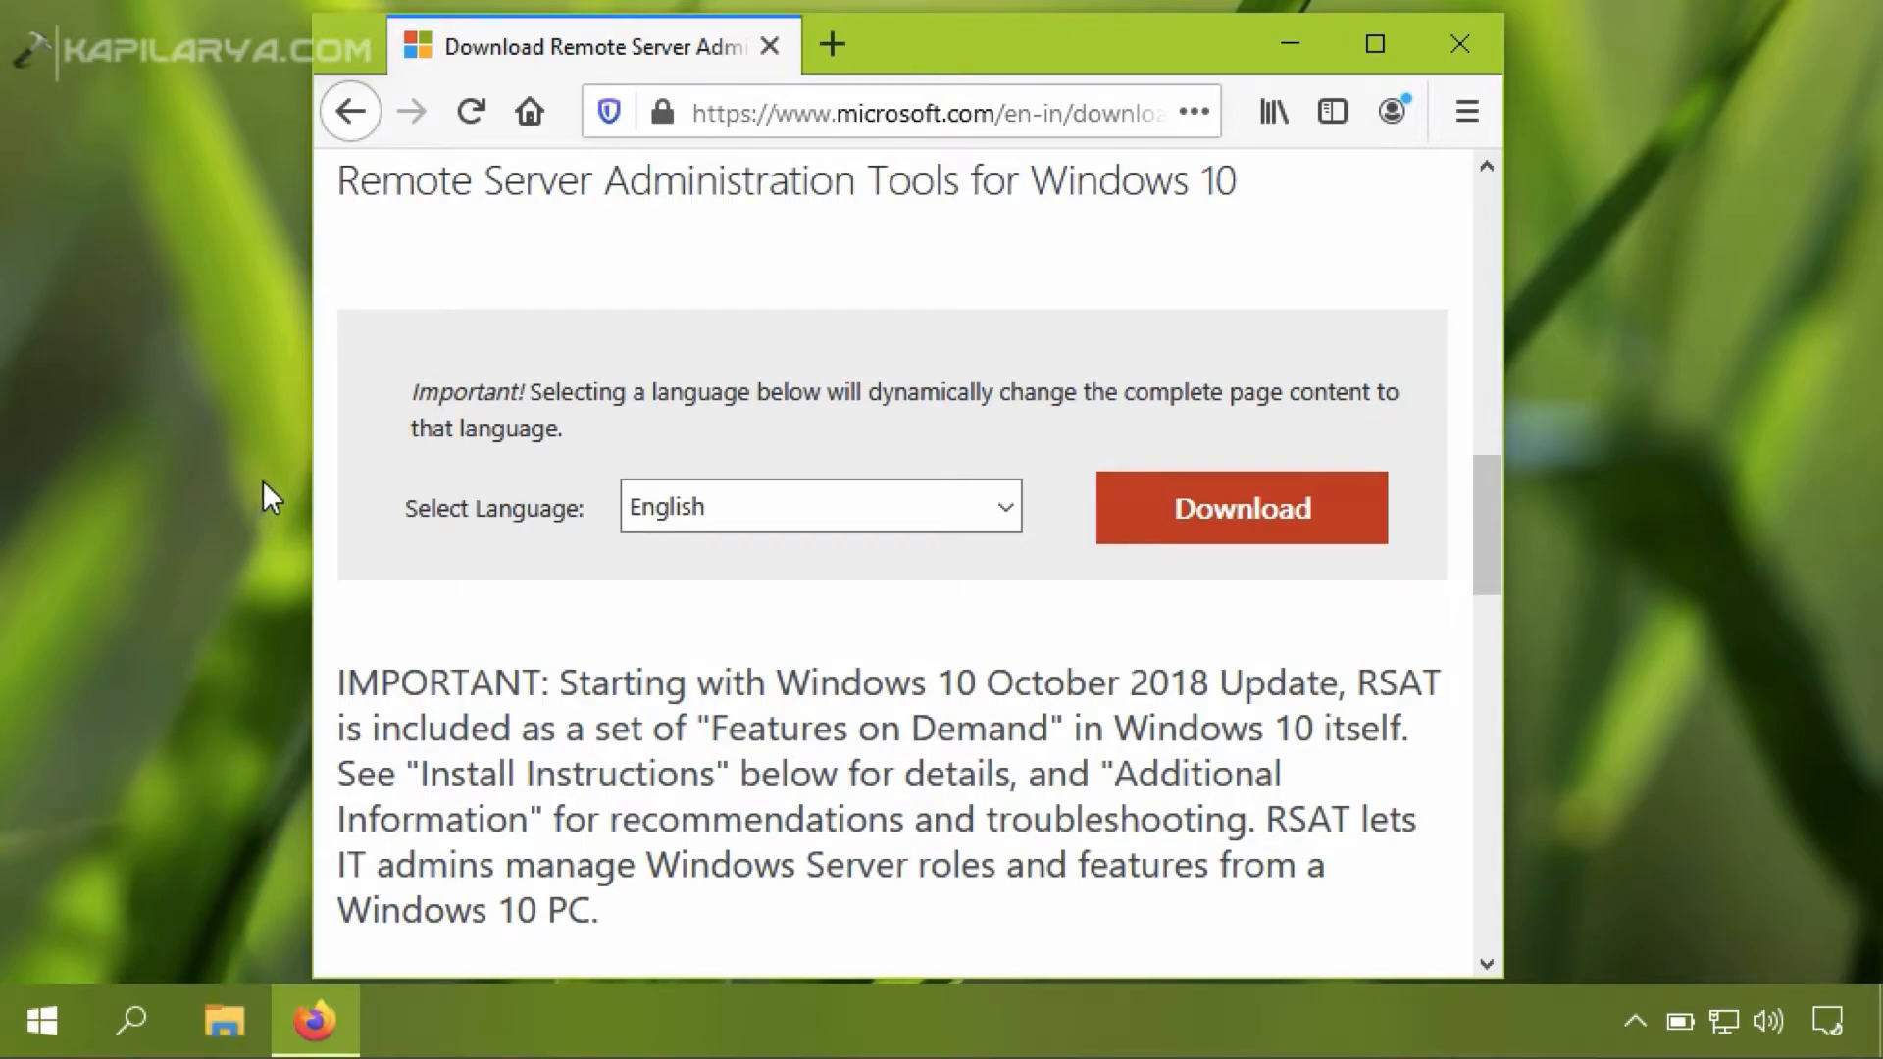
{"action": "mouse_move", "coordinate": [566, 378]}
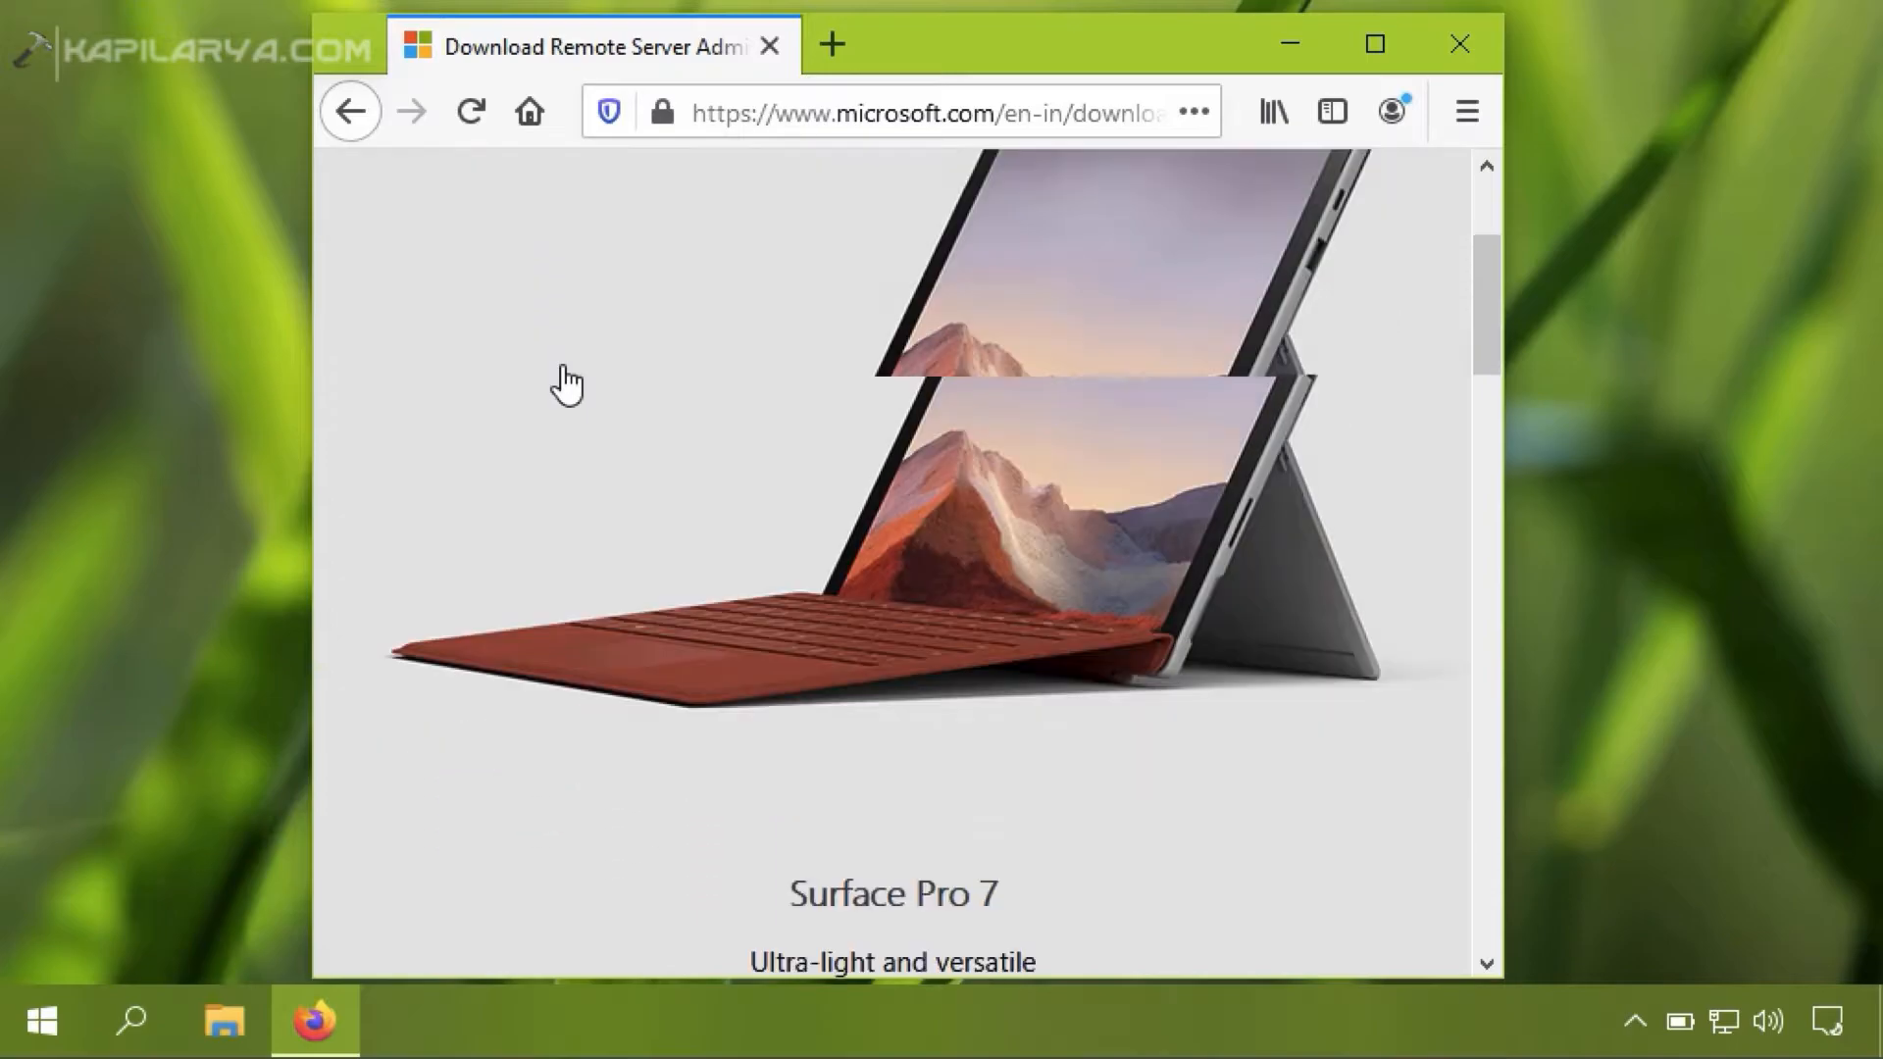
{"action": "scroll", "scroll_direction": "down", "scroll_amount": 3}
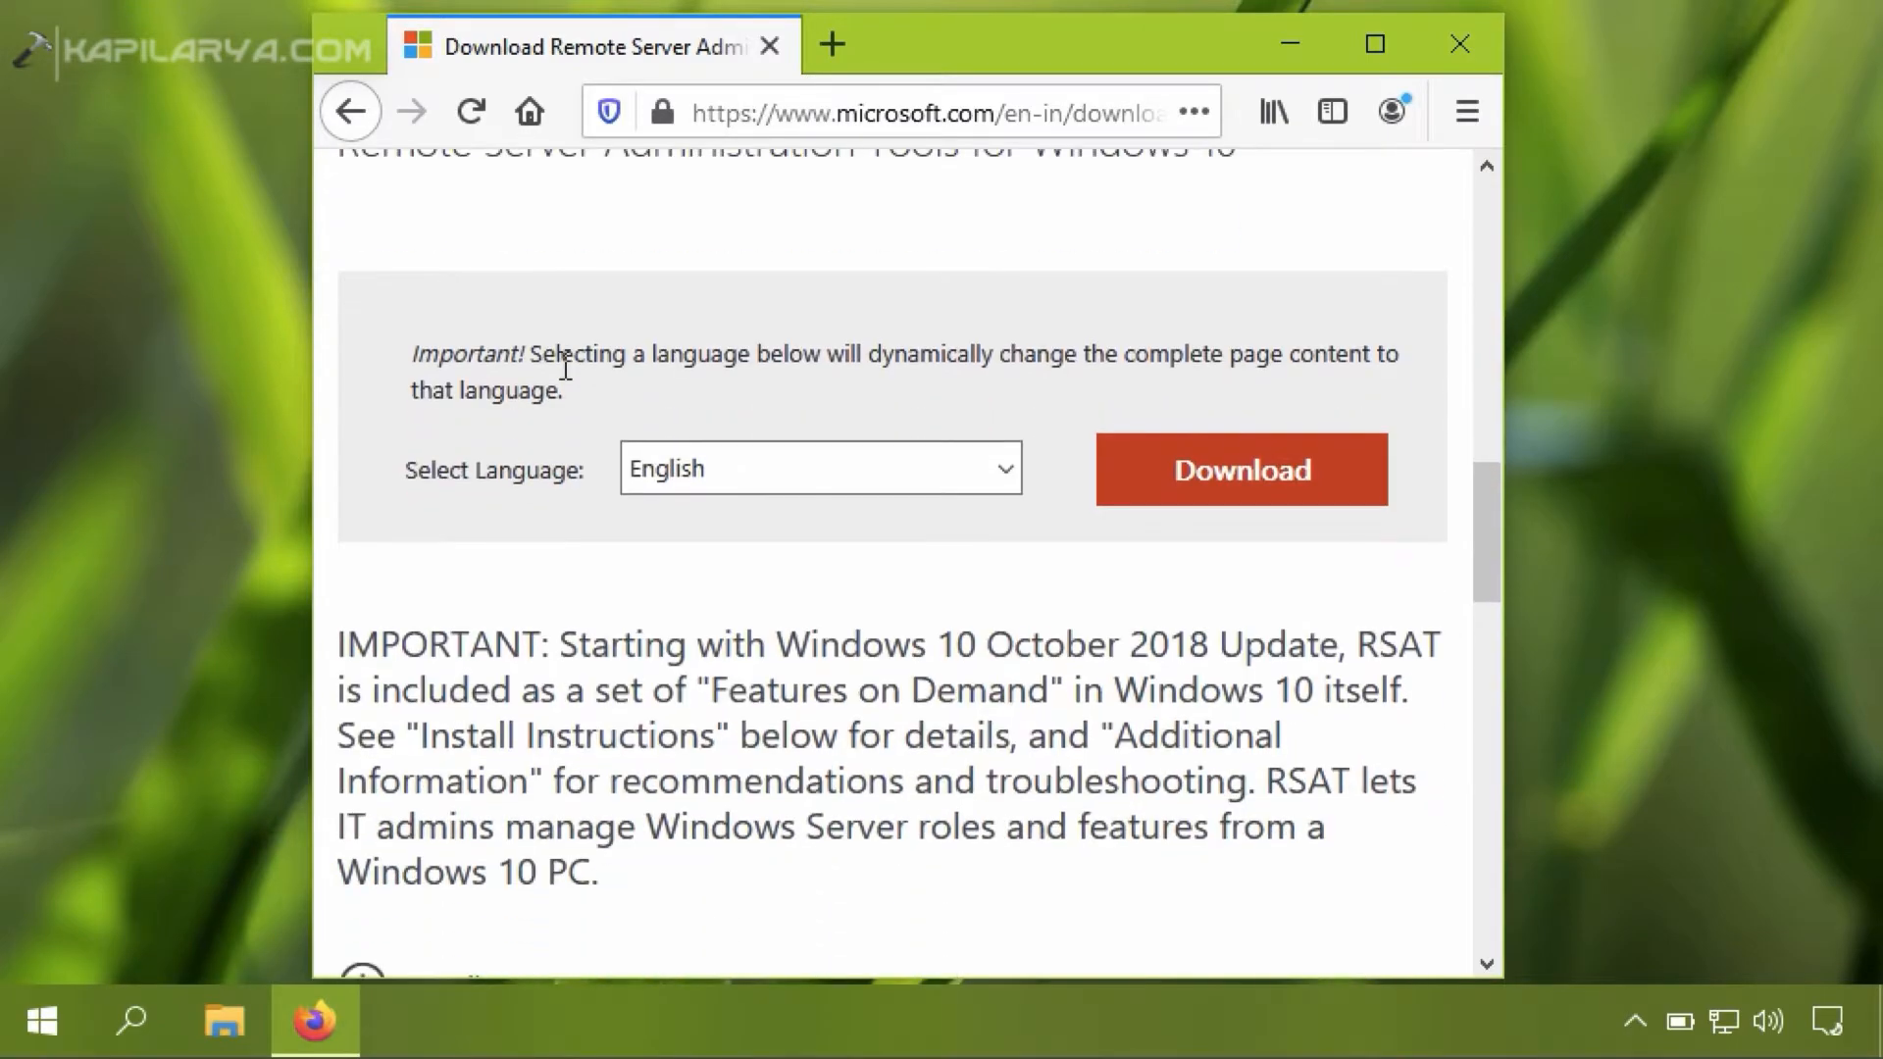
{"action": "mouse_move", "coordinate": [1489, 552]}
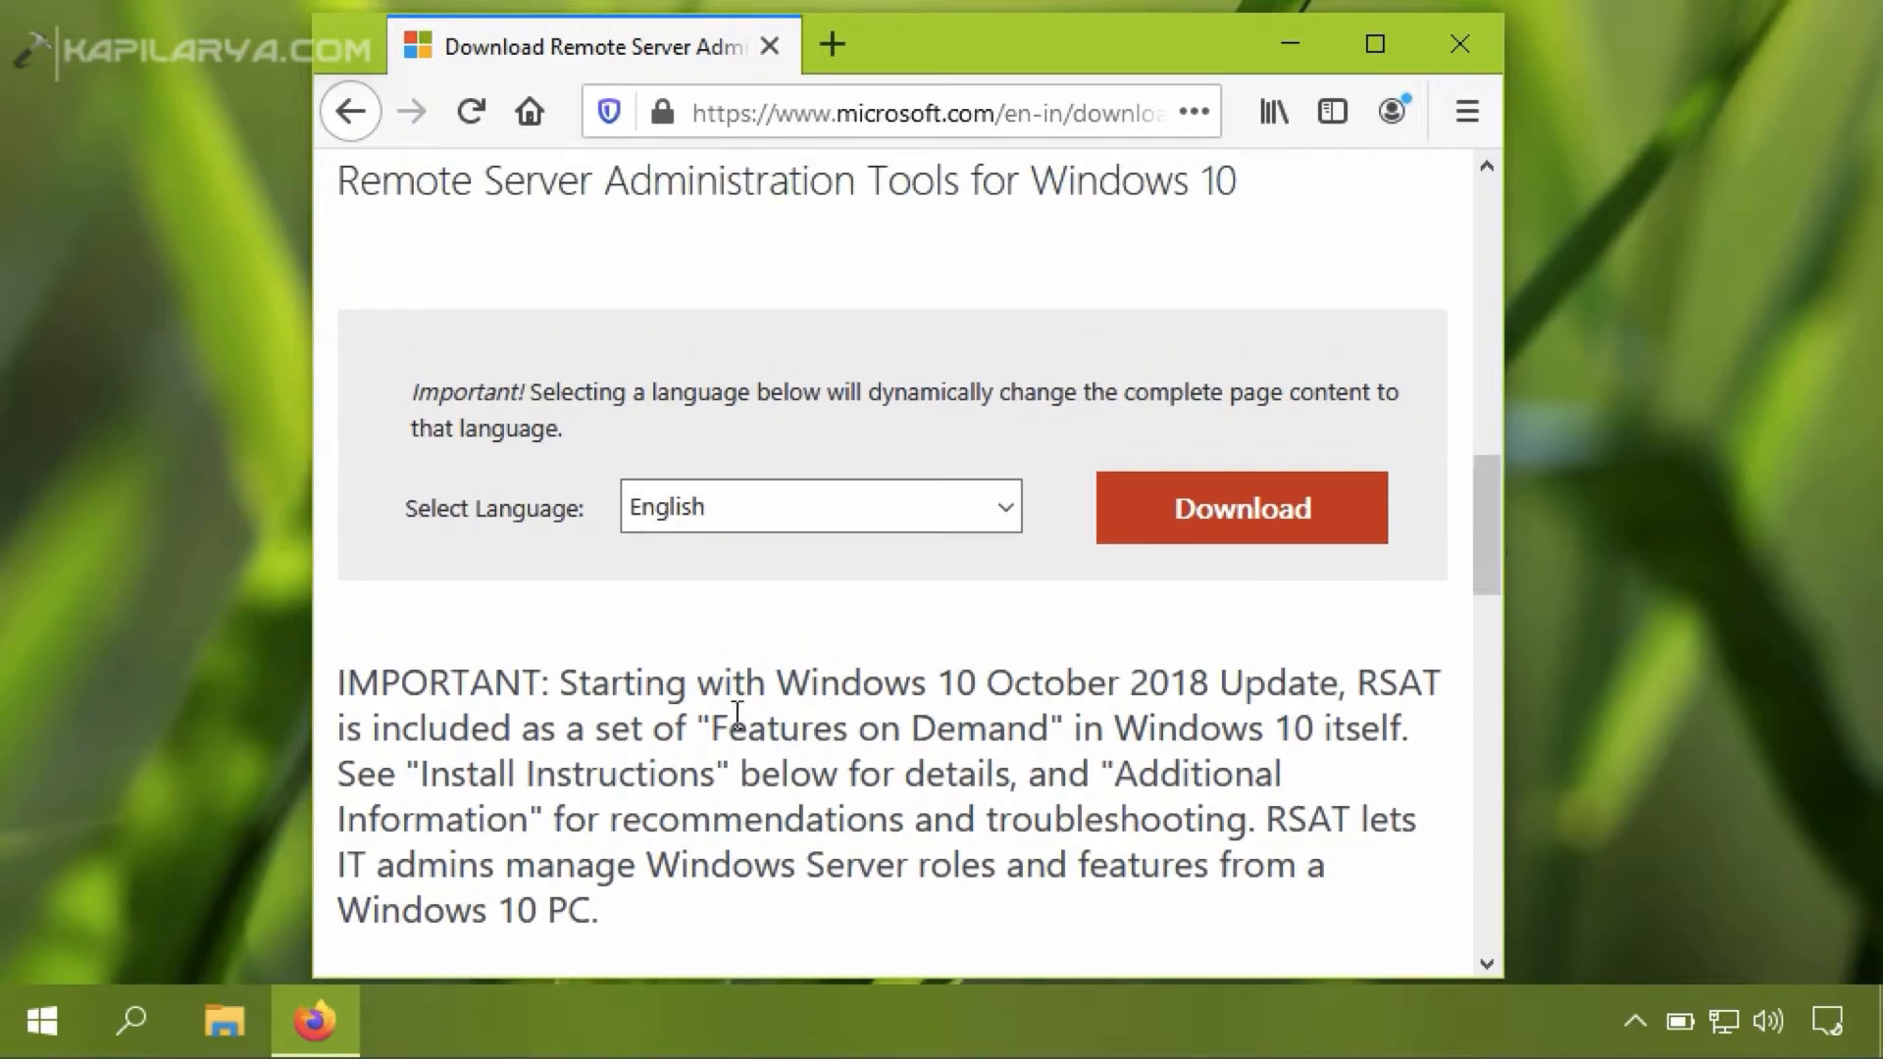
{"action": "mouse_move", "coordinate": [777, 684]}
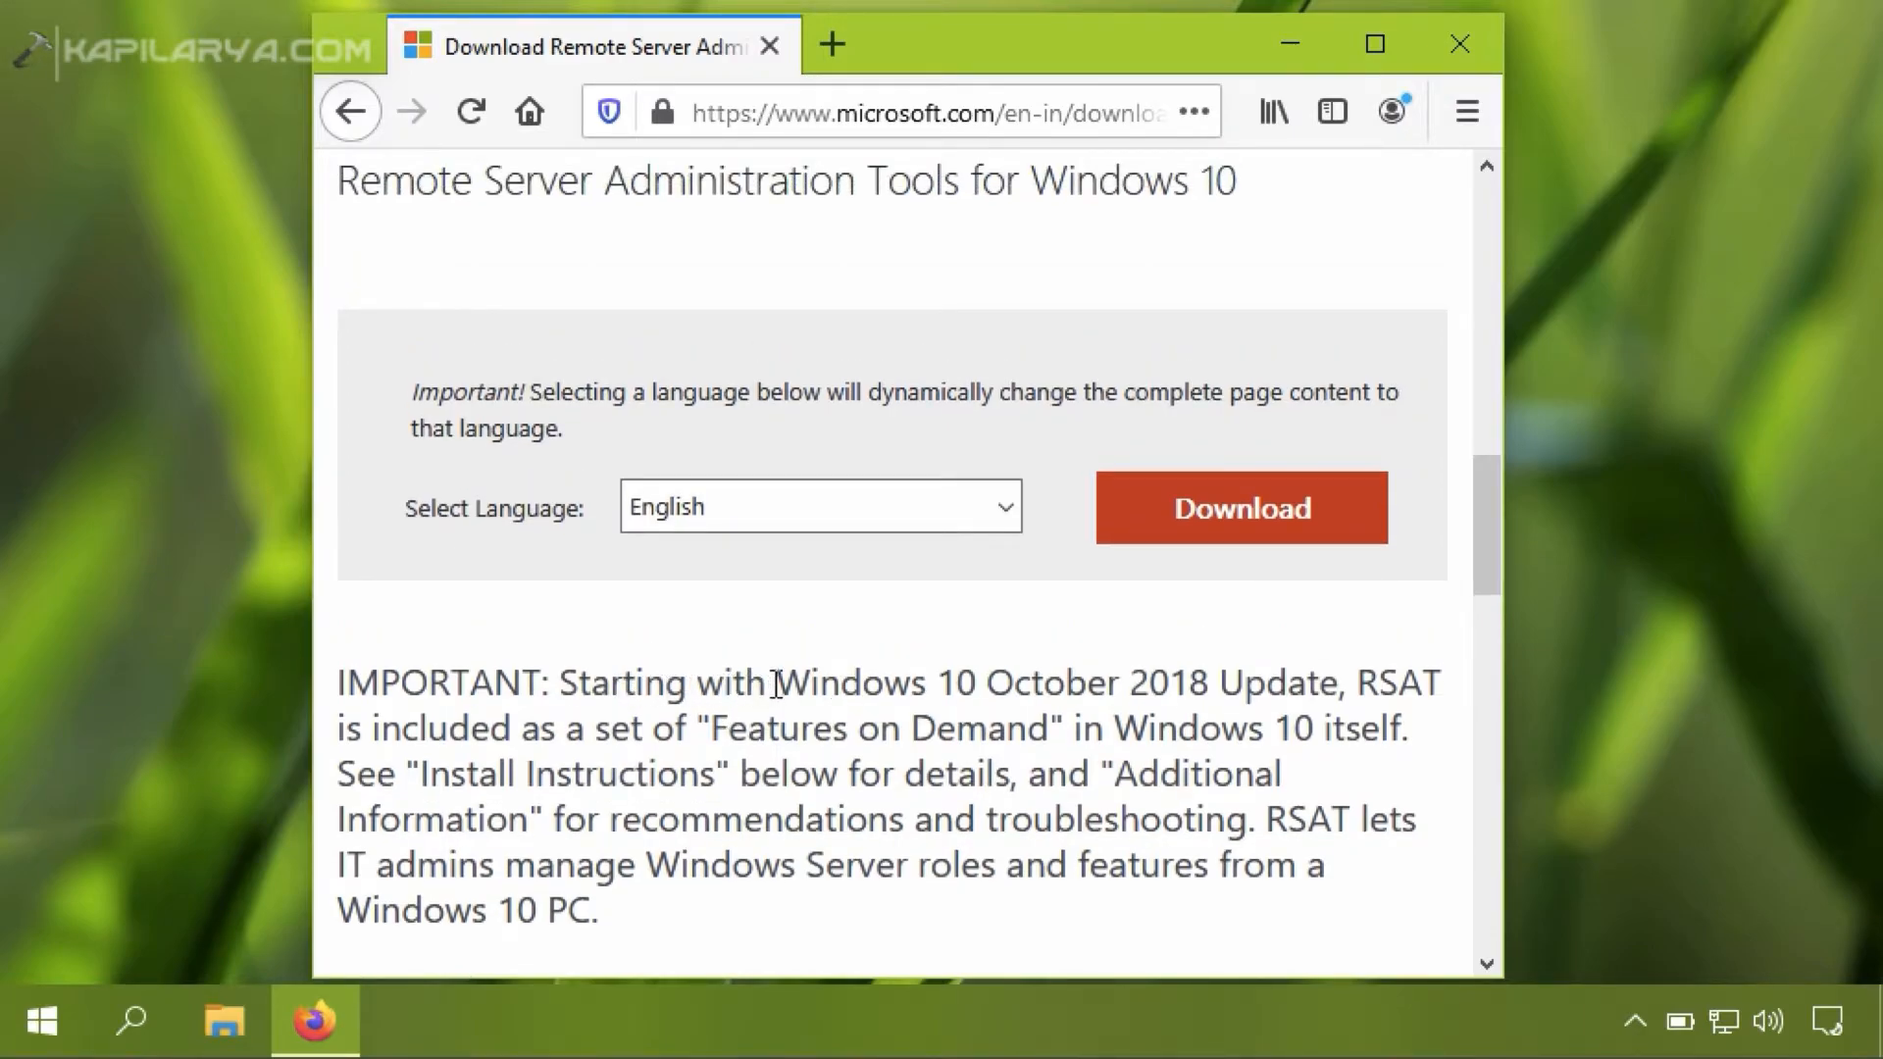
{"action": "mouse_move", "coordinate": [1329, 701]}
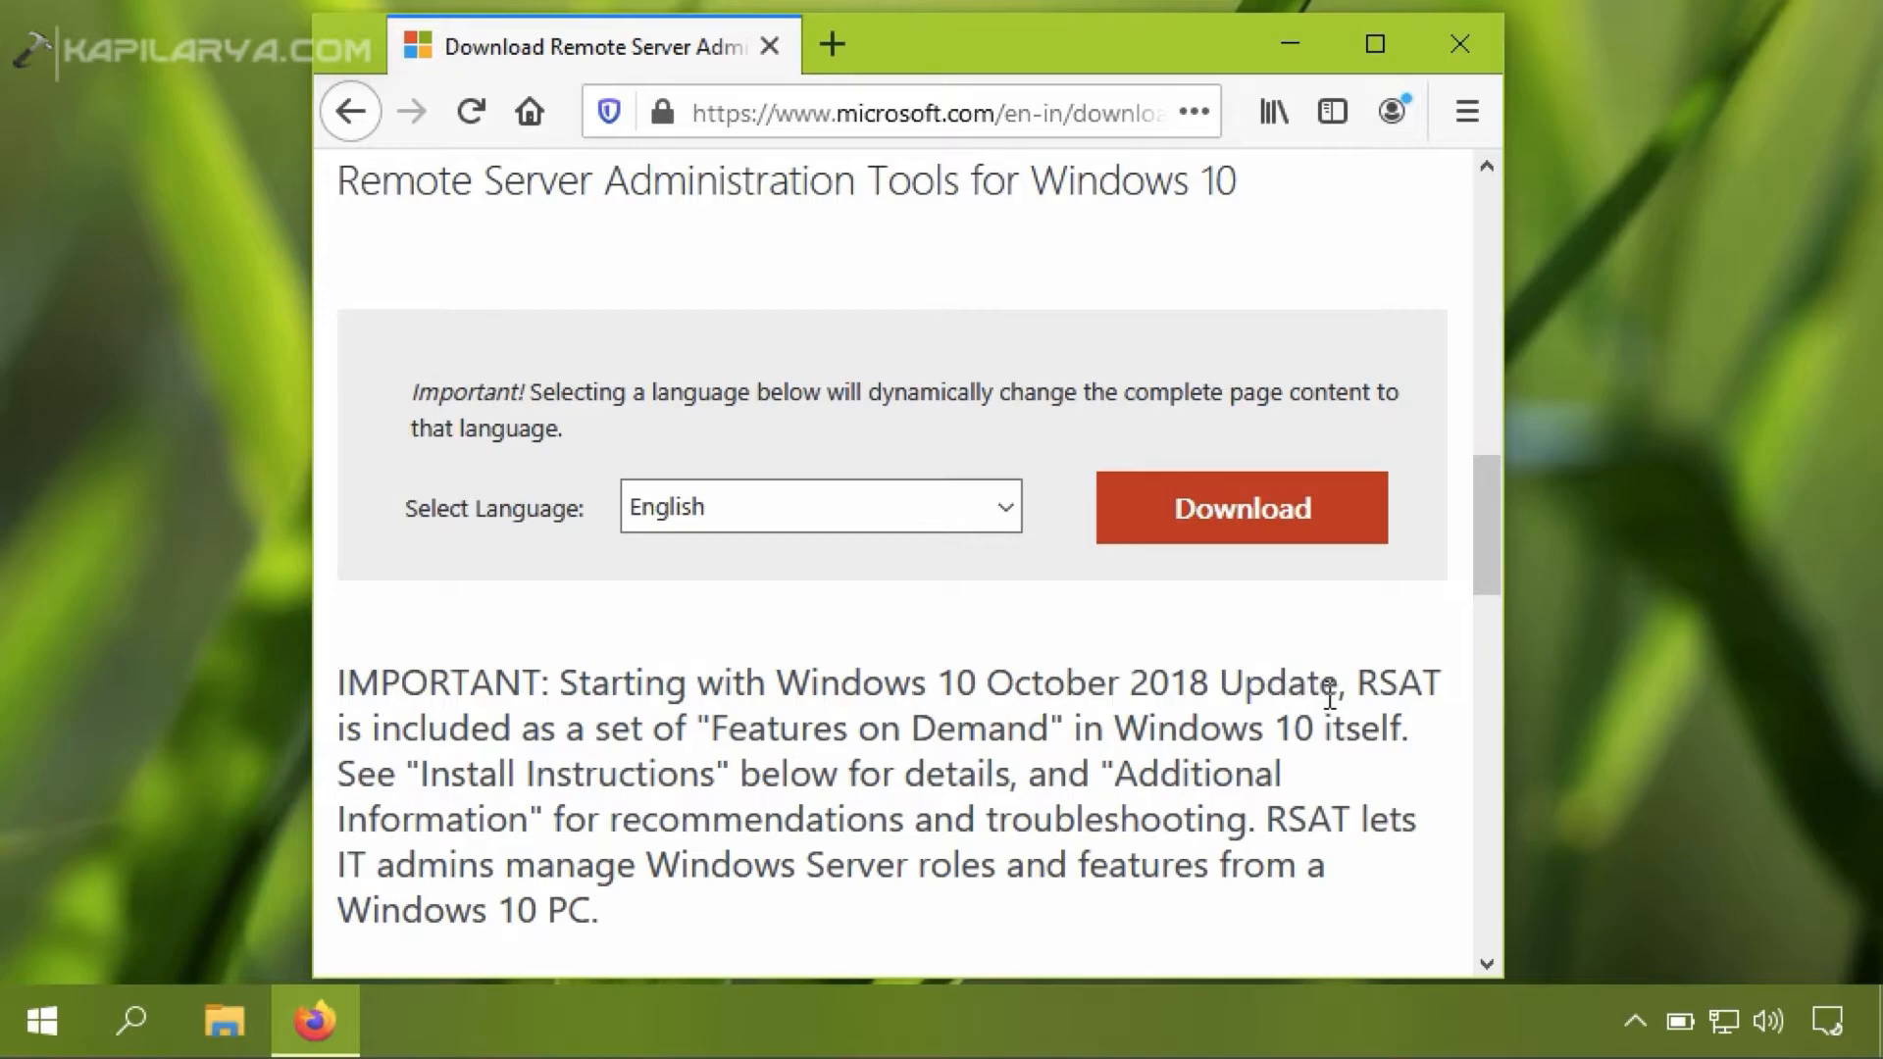
{"action": "left_click_drag", "start_coordinate": [773, 683], "coordinate": [1138, 728]}
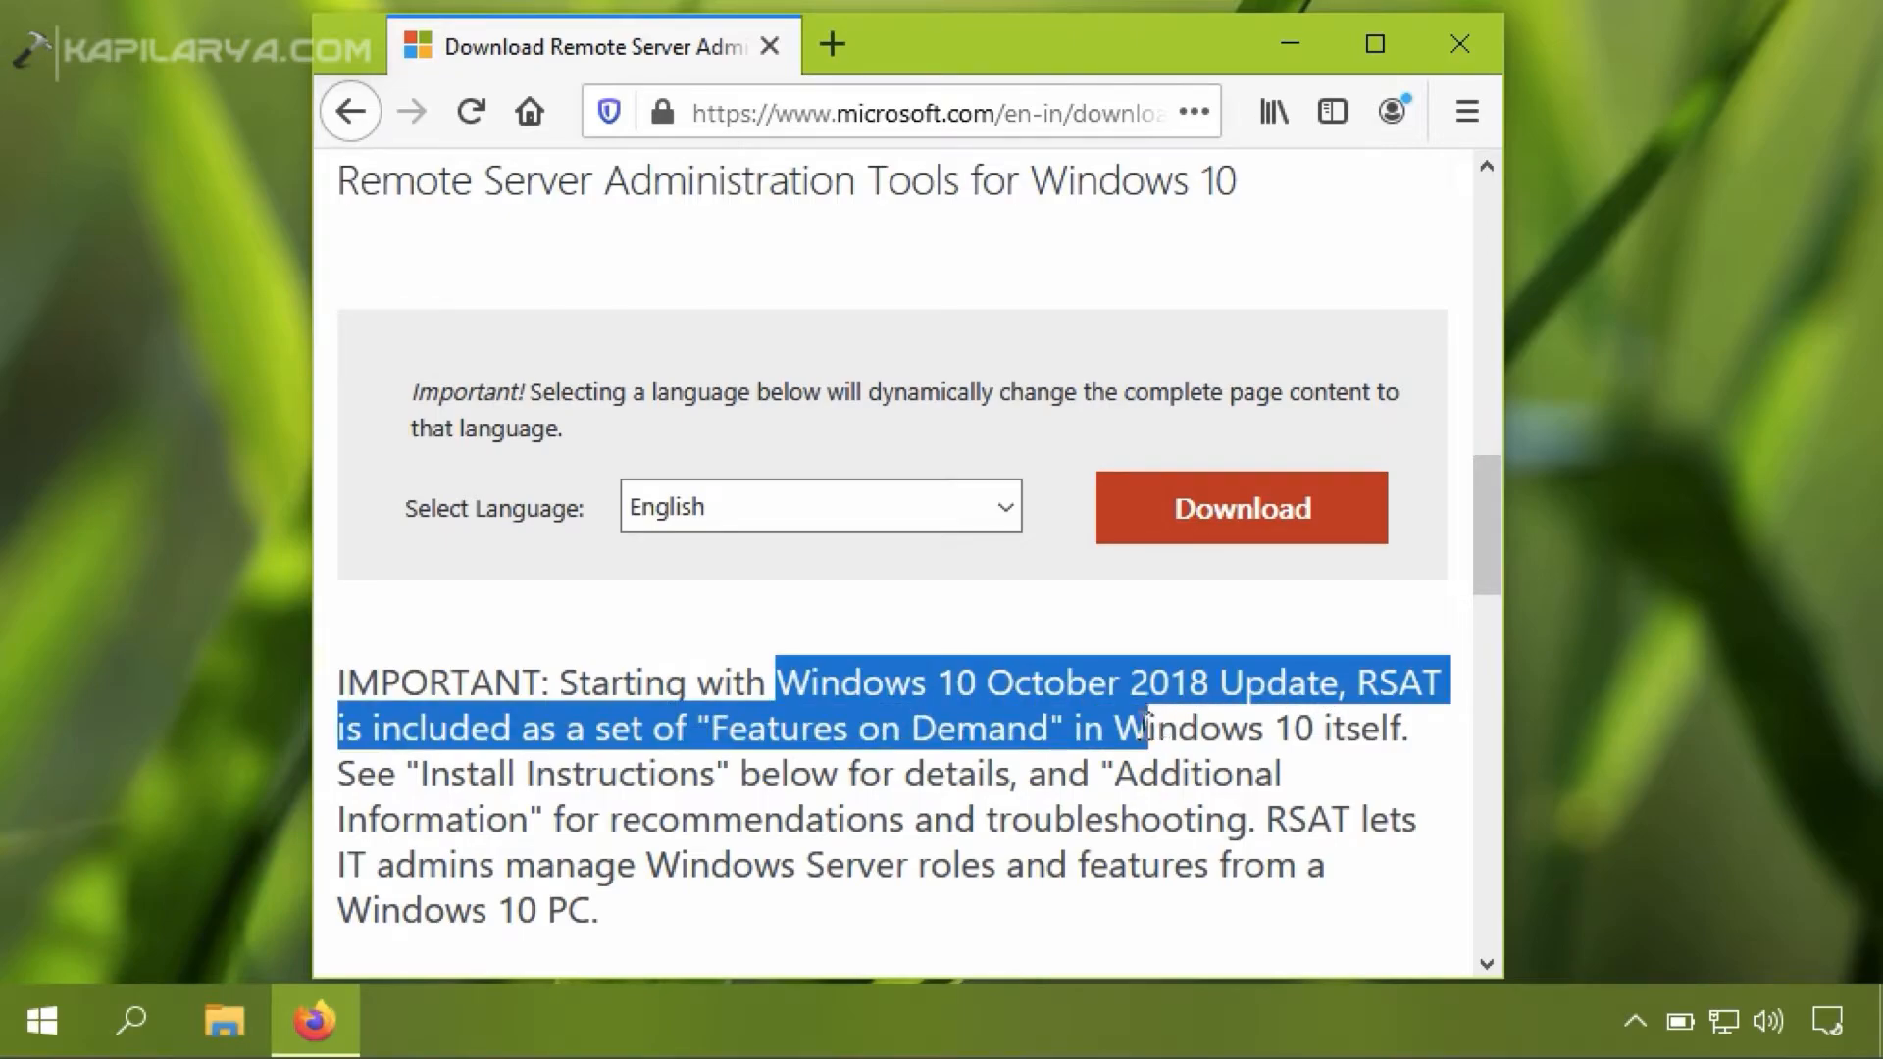
{"action": "left_click_drag", "start_coordinate": [1128, 727], "coordinate": [1387, 728]}
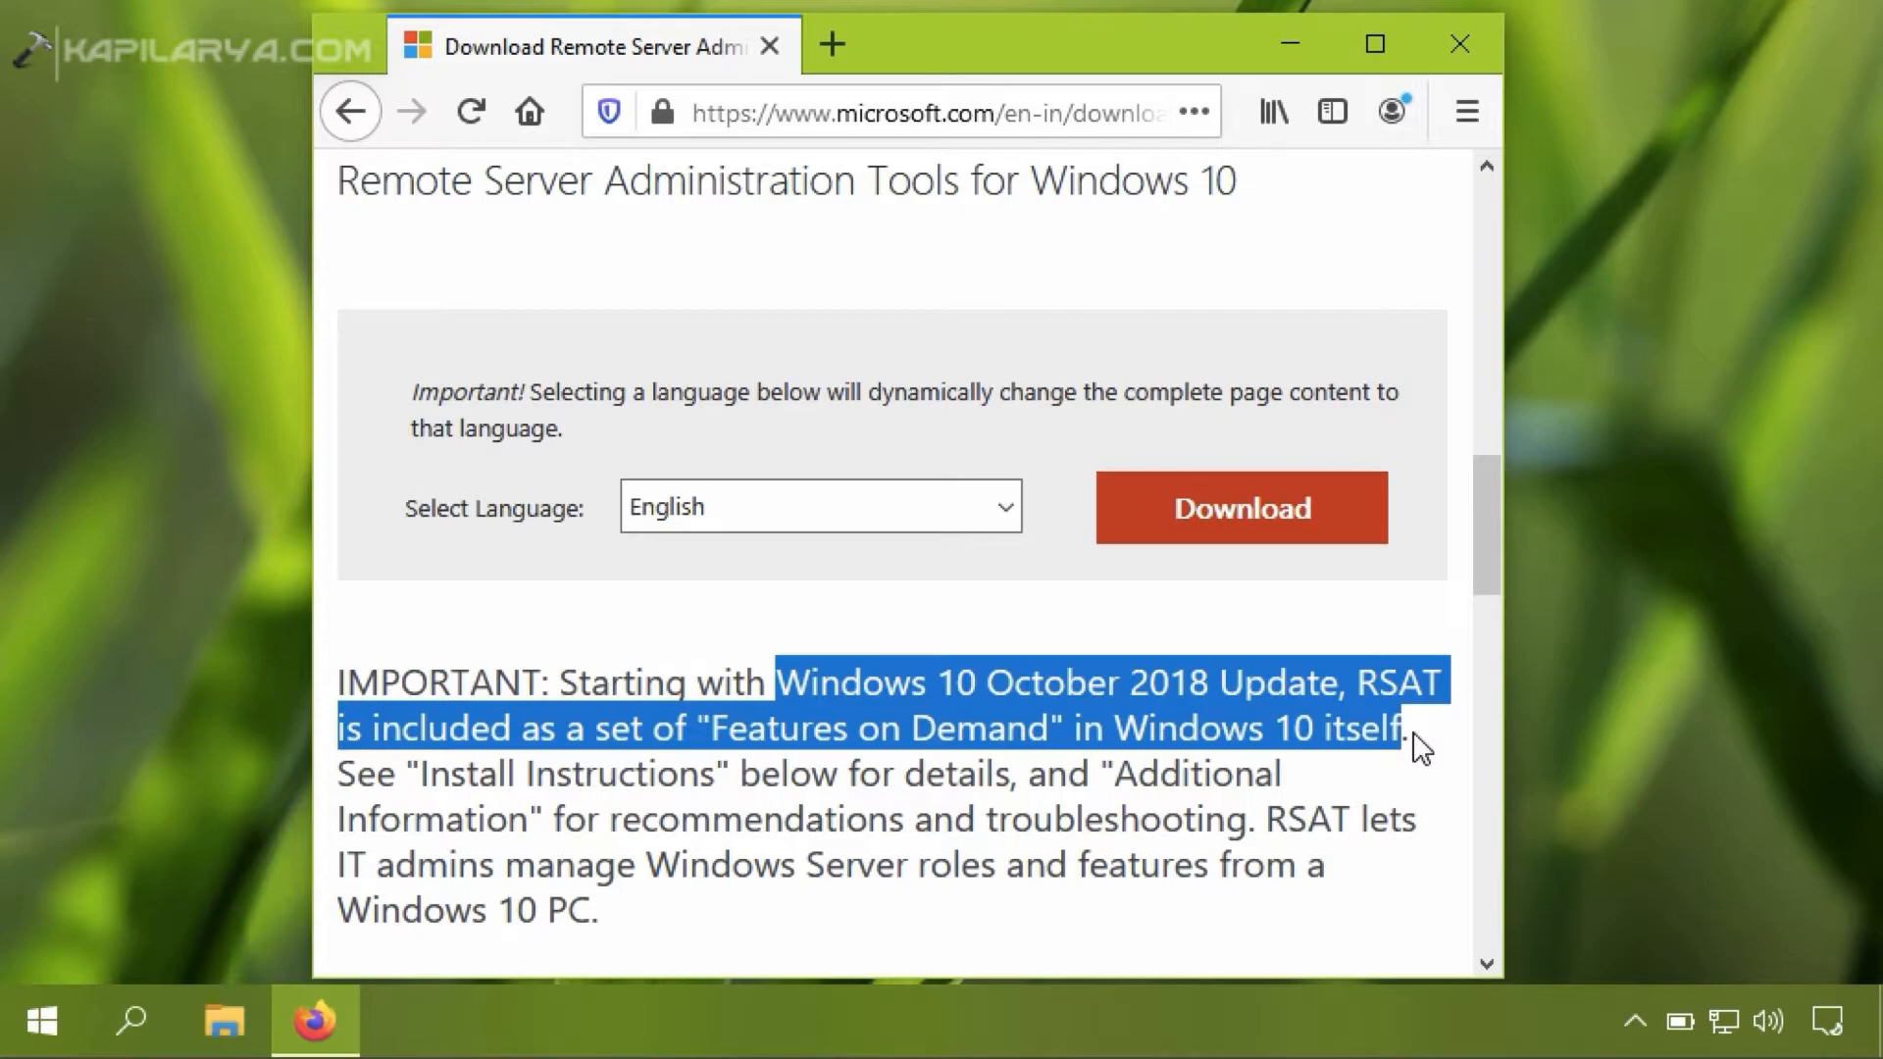
{"action": "mouse_move", "coordinate": [1111, 593]}
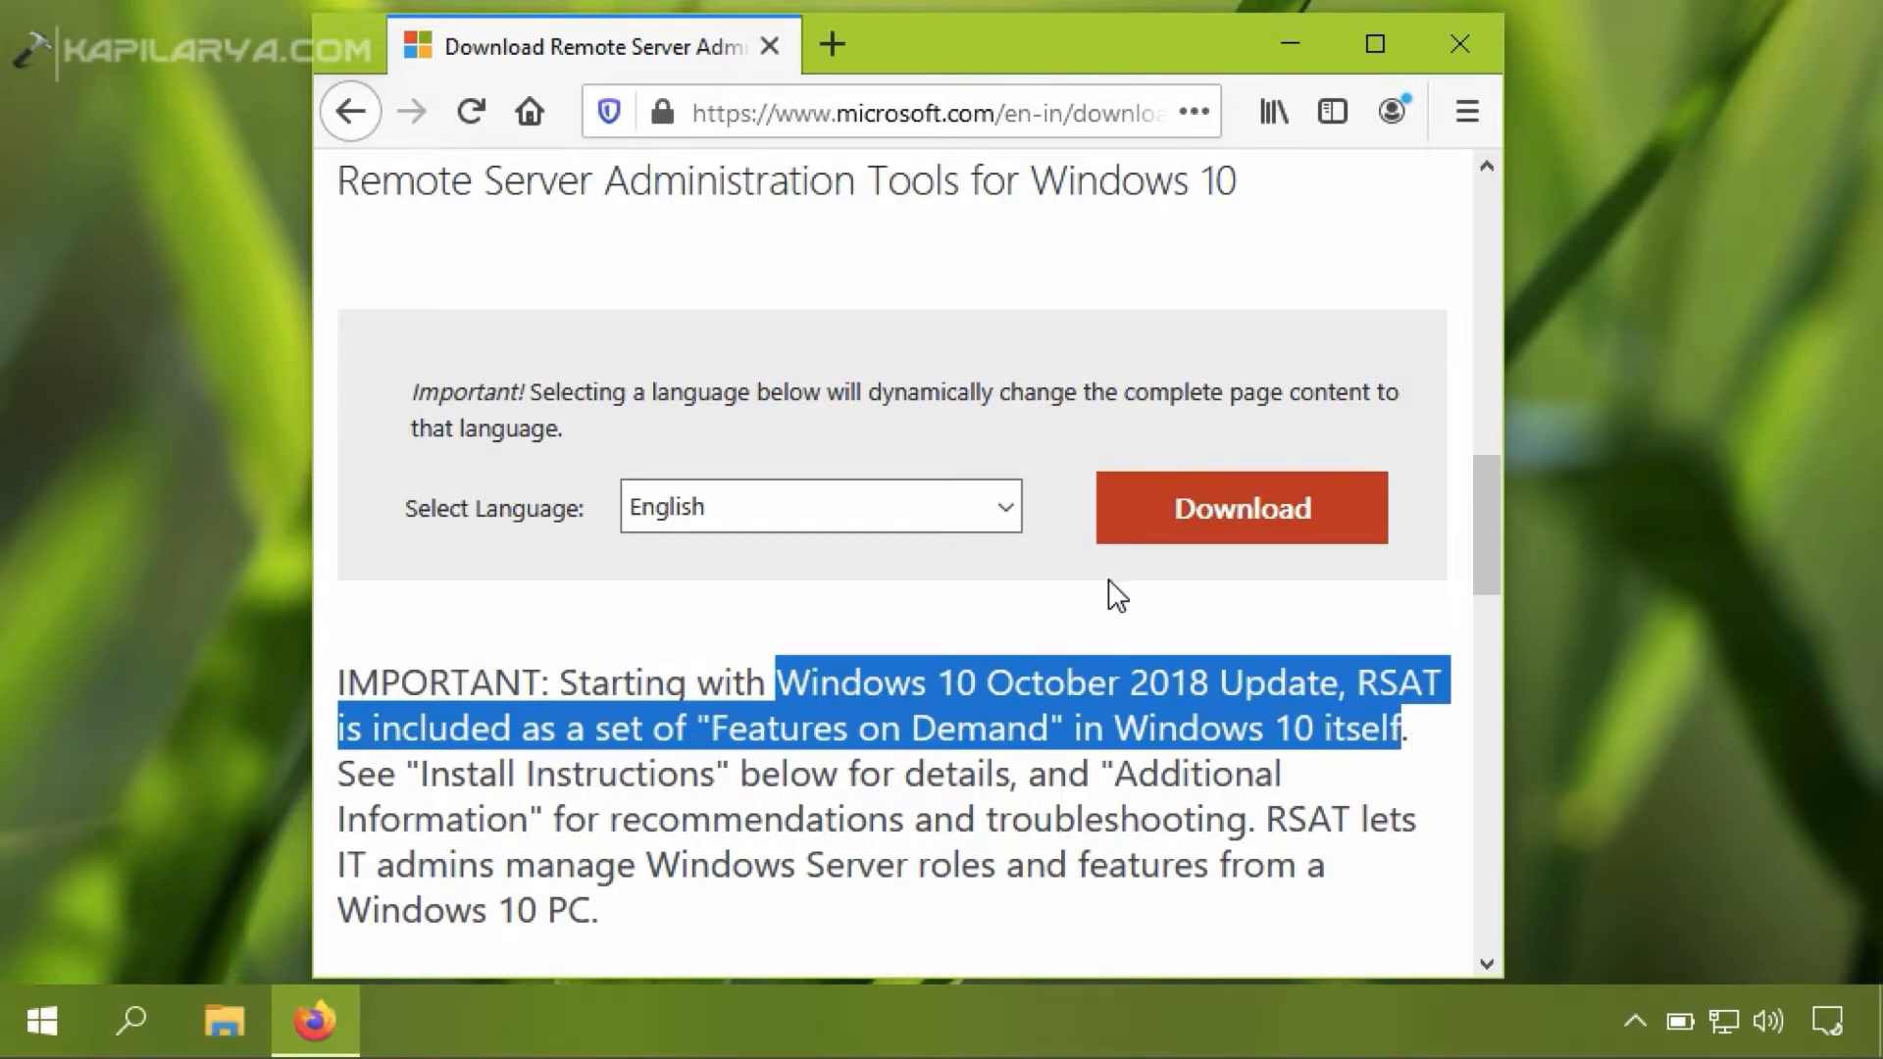
{"action": "mouse_move", "coordinate": [1111, 564]}
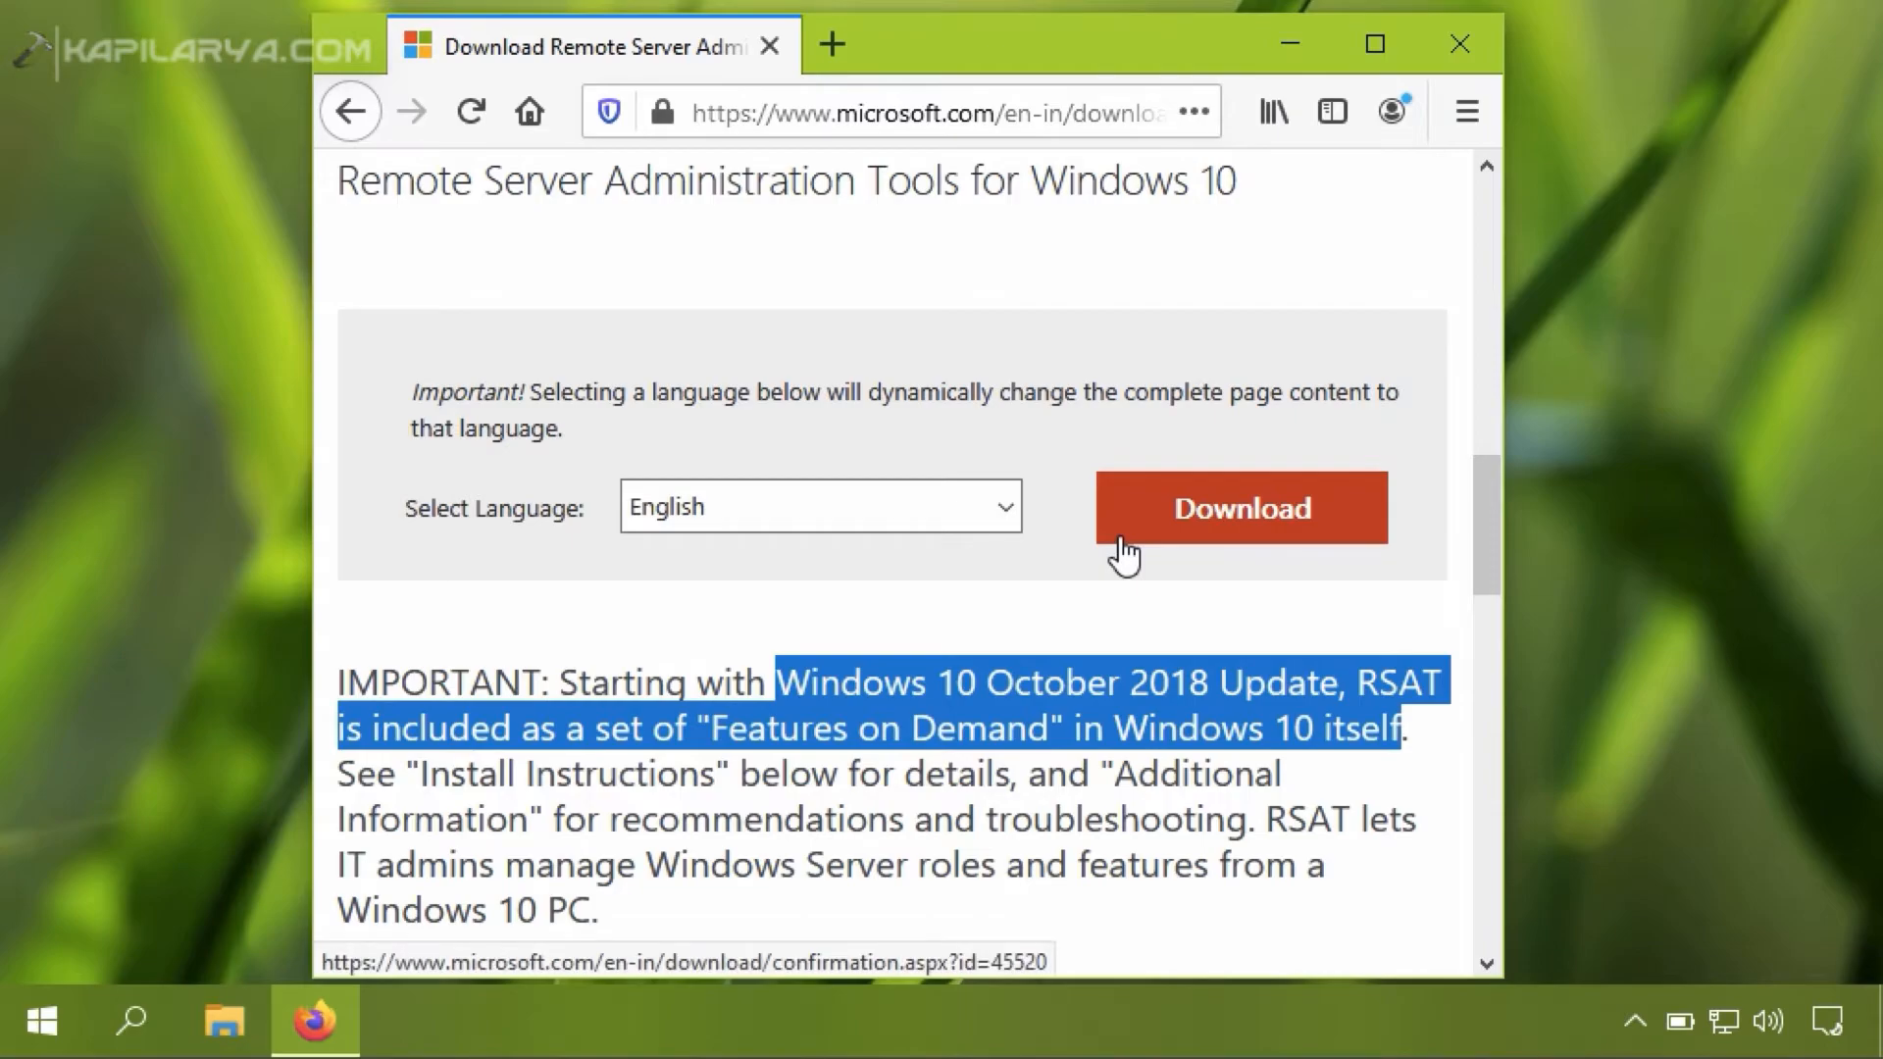
{"action": "mouse_move", "coordinate": [1293, 47]}
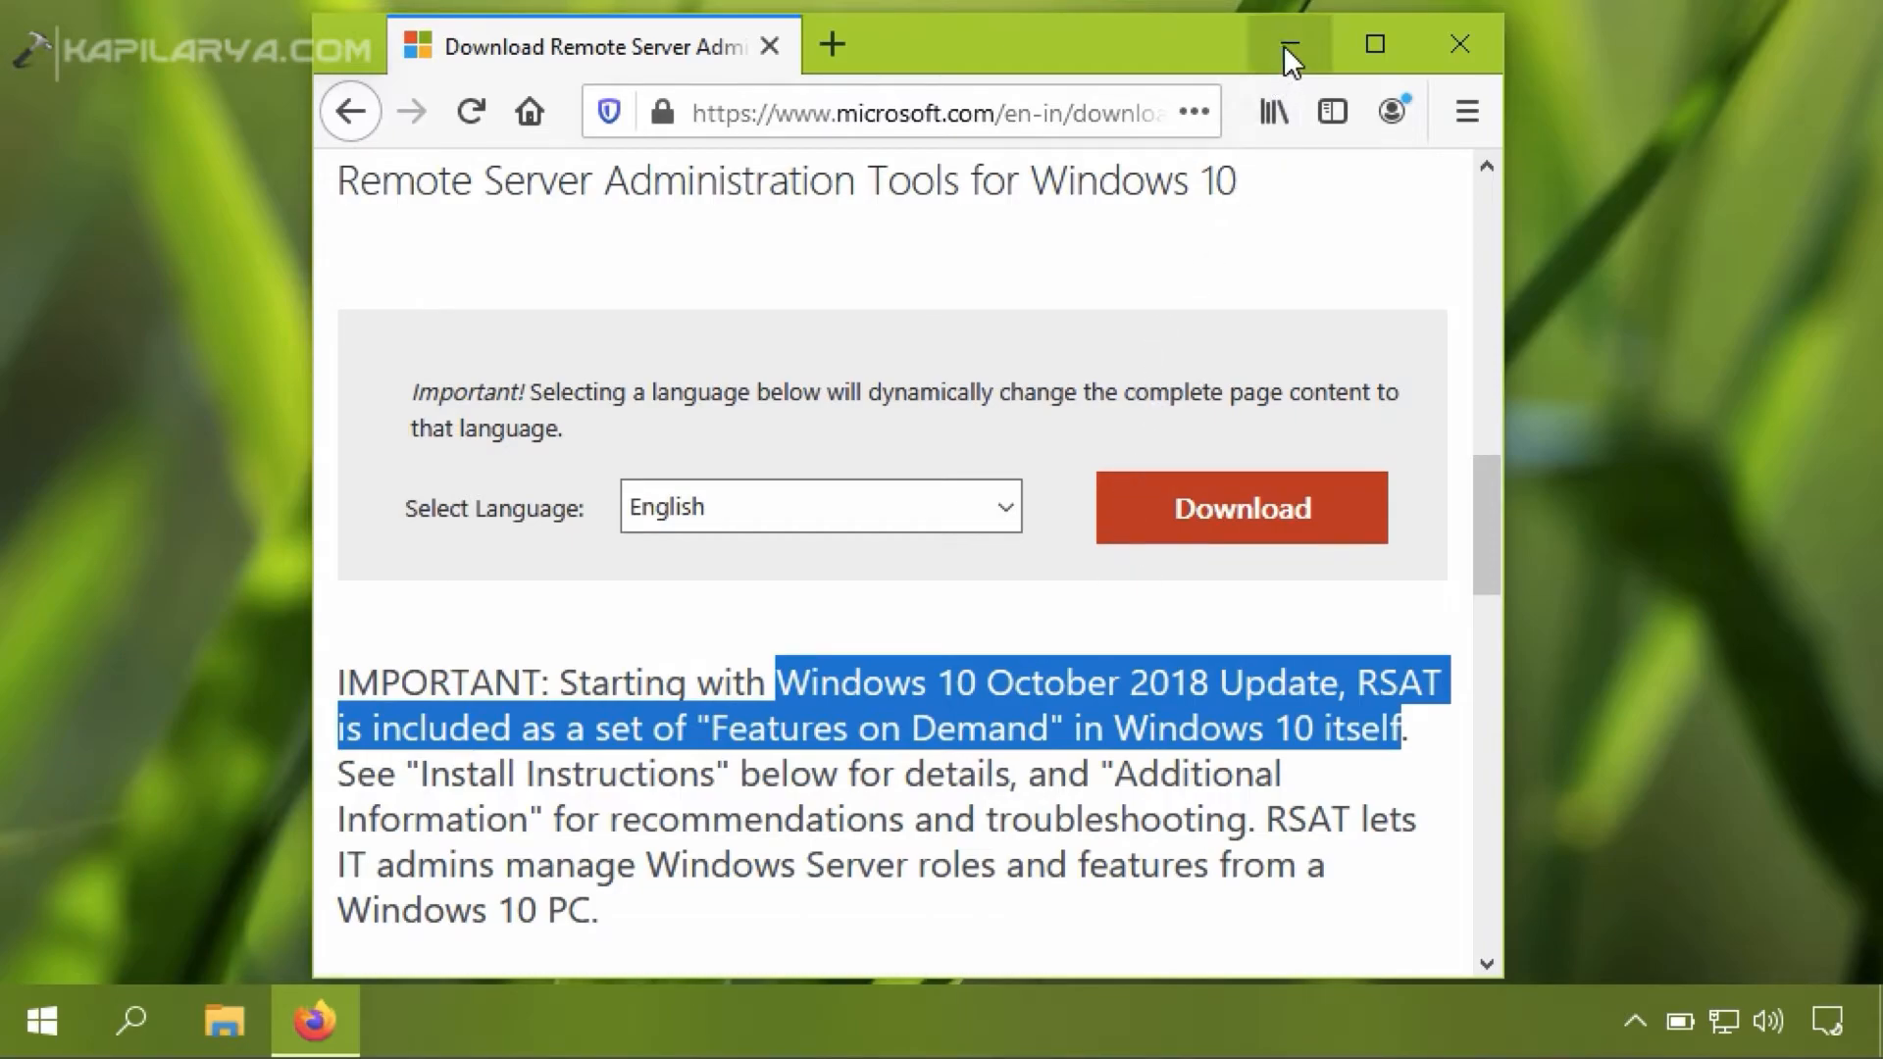
Minimize Firefox, open Settings from the Start right-click menu, and go to Apps.
{"action": "left_click", "coordinate": [1289, 44]}
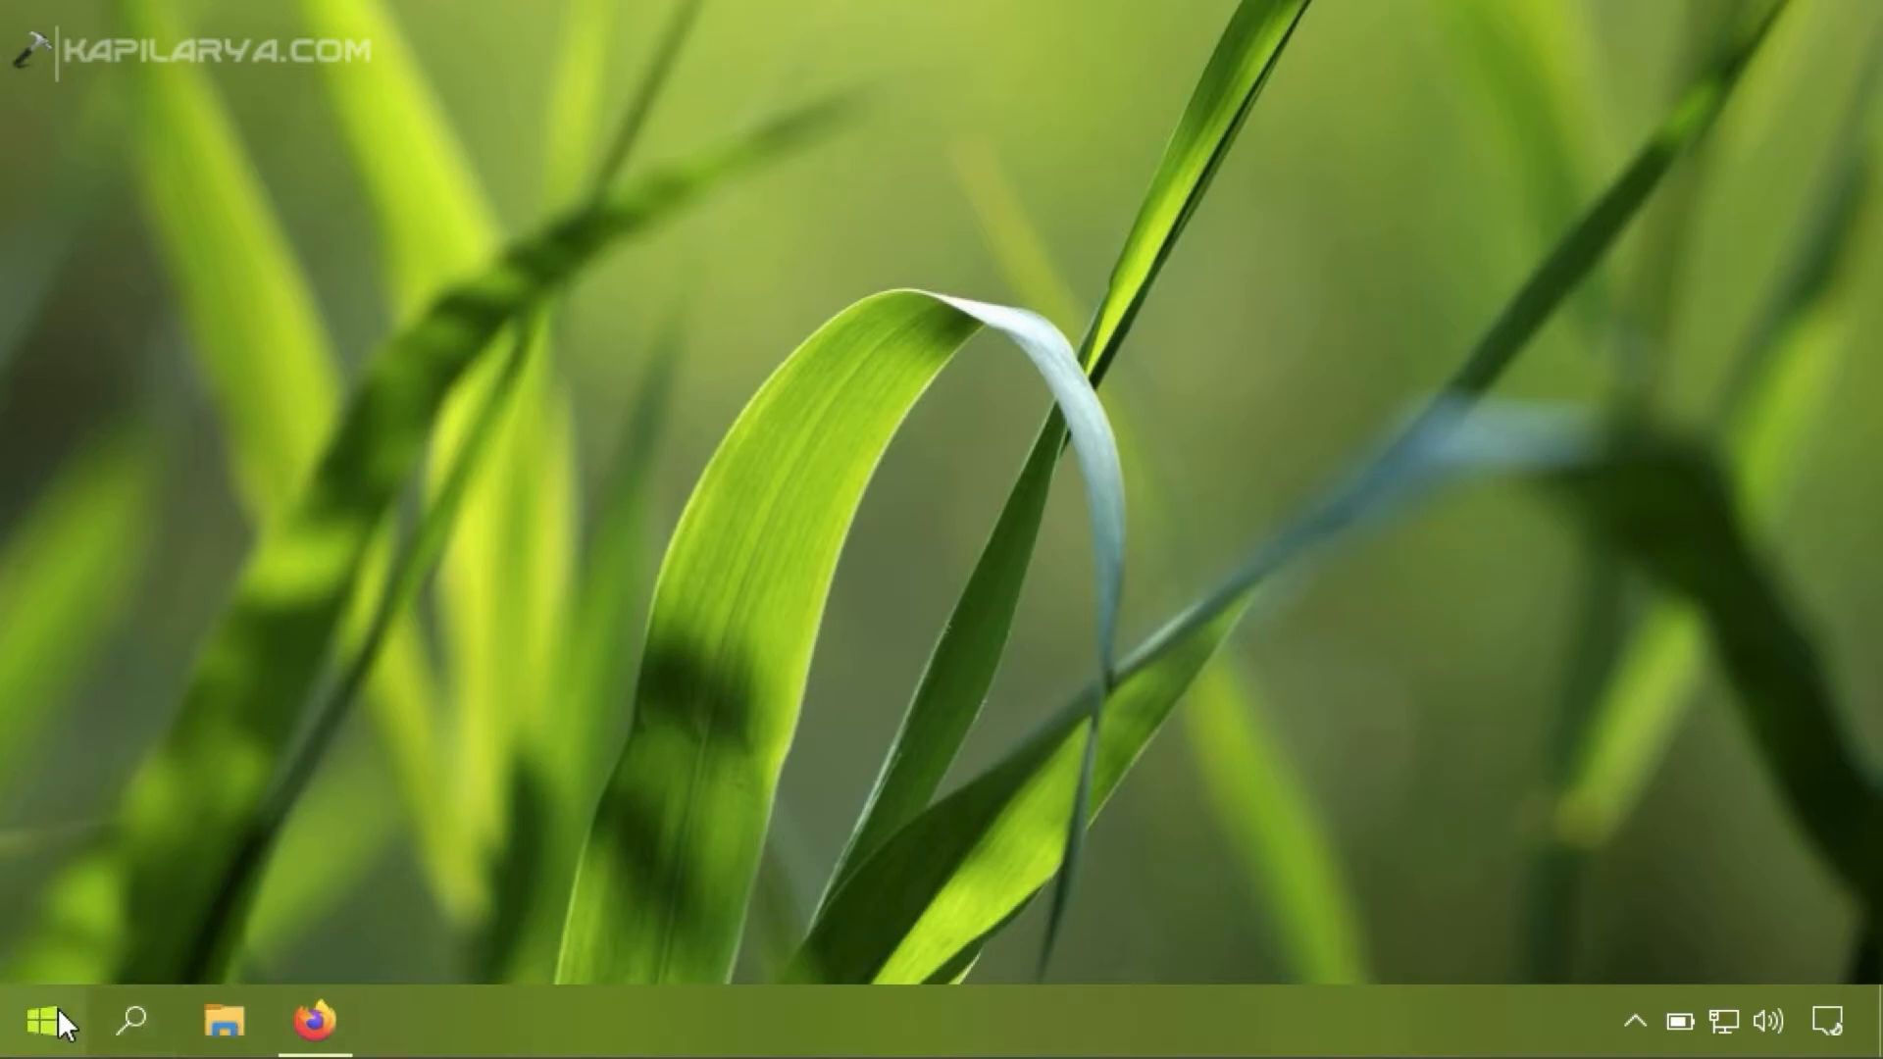
{"action": "right_click", "coordinate": [43, 1020]}
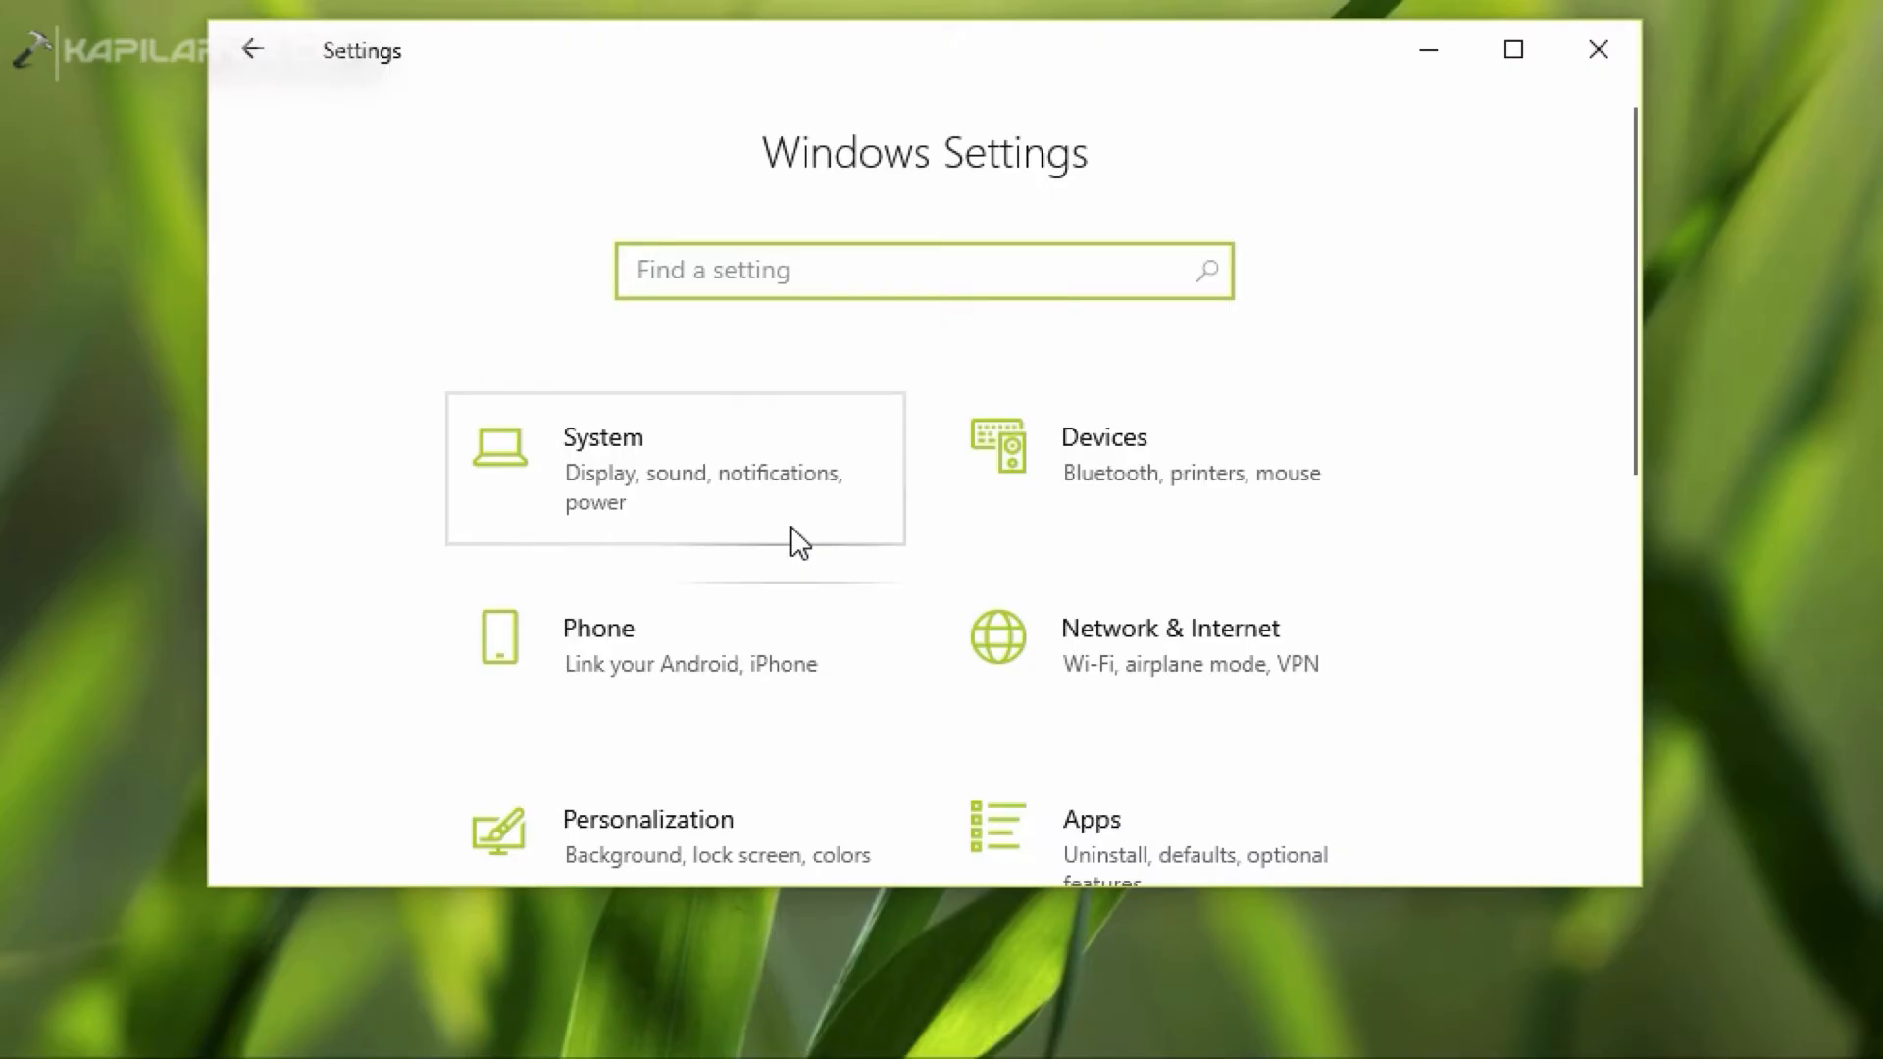
{"action": "scroll", "scroll_direction": "down", "scroll_amount": 3}
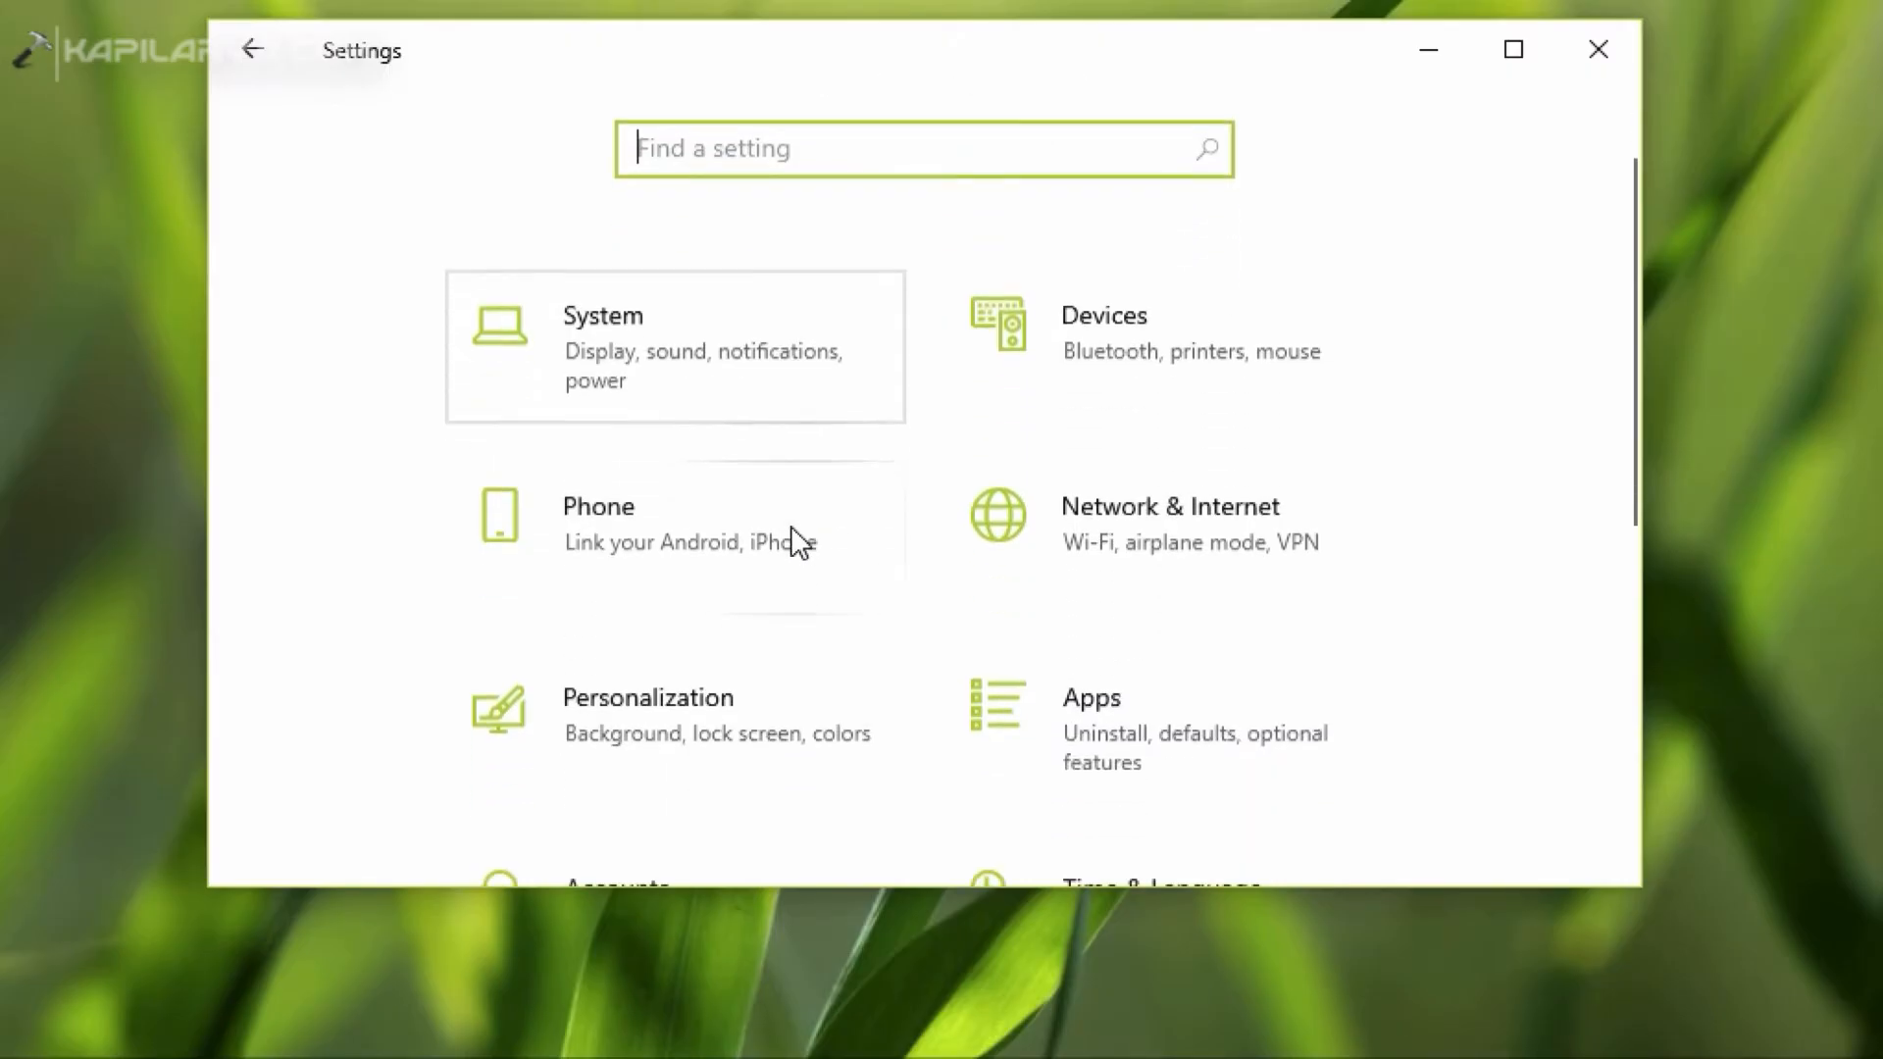
{"action": "scroll", "scroll_direction": "down", "scroll_amount": 3}
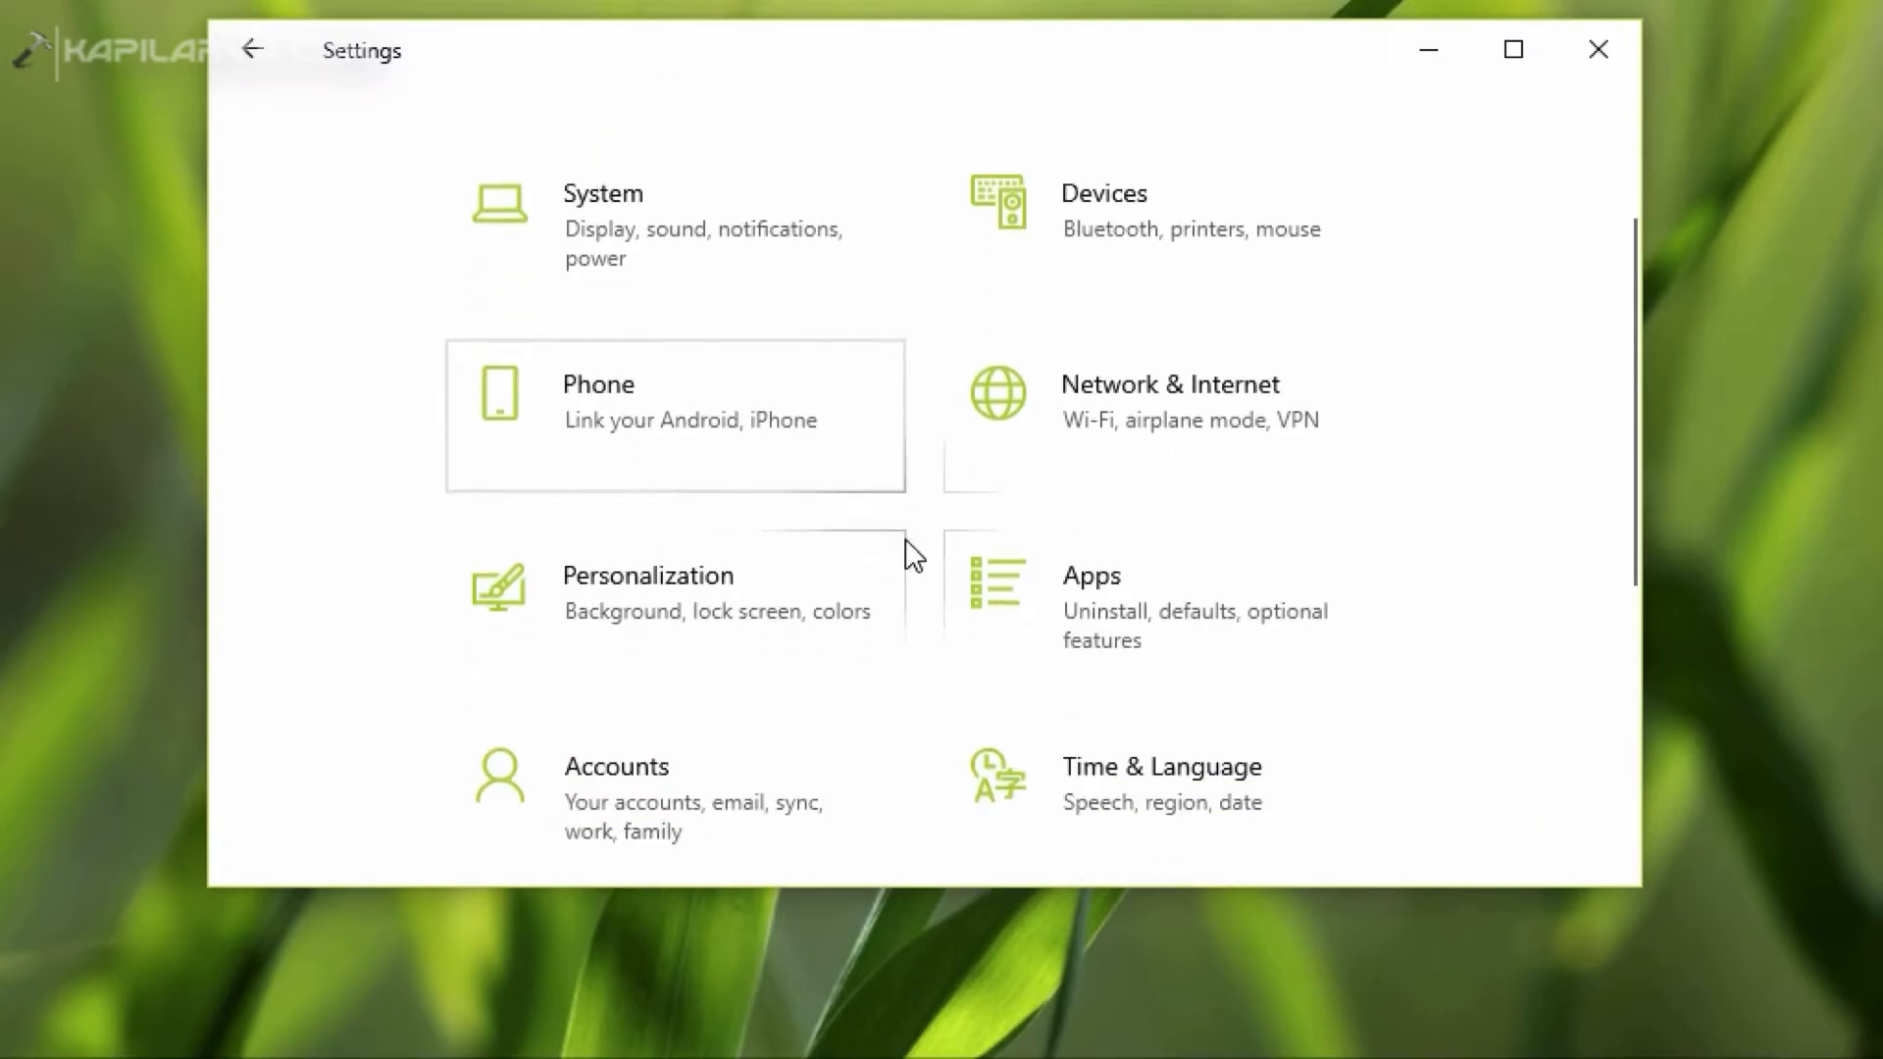
{"action": "left_click", "coordinate": [1093, 576]}
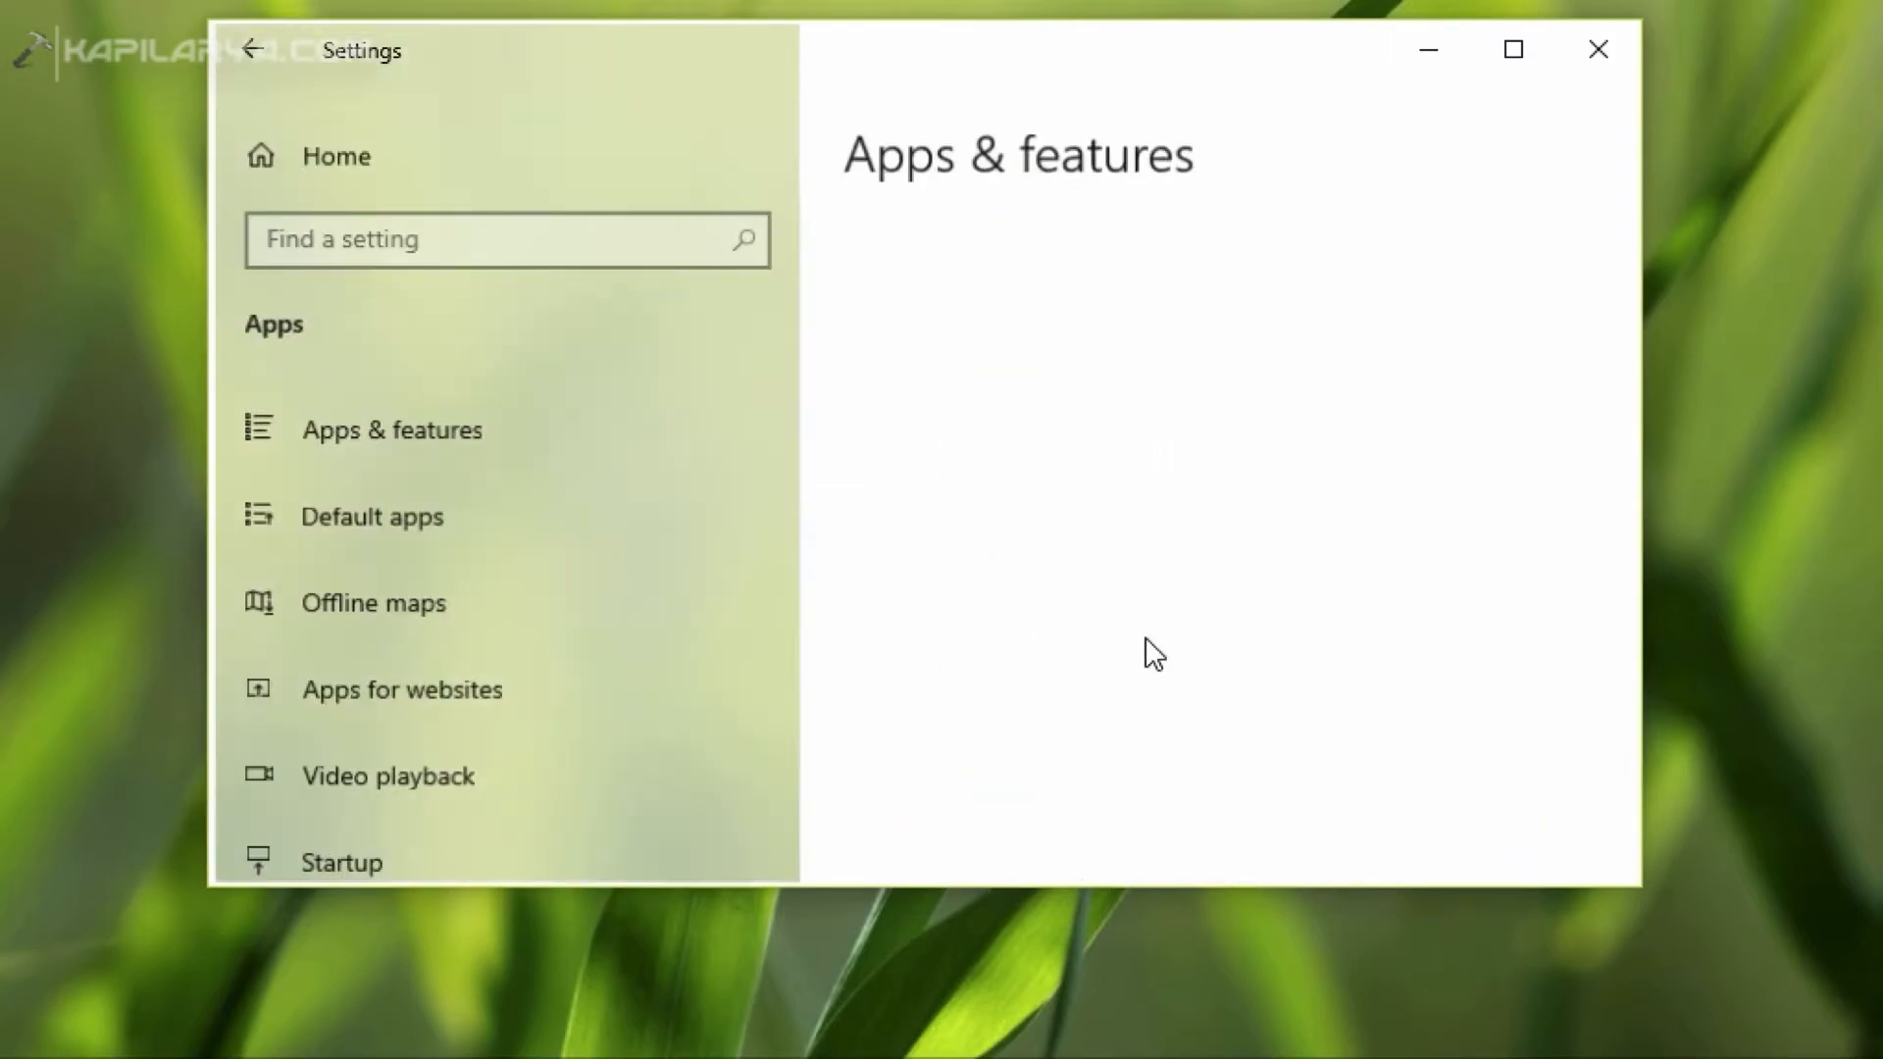
{"action": "left_click", "coordinate": [386, 429]}
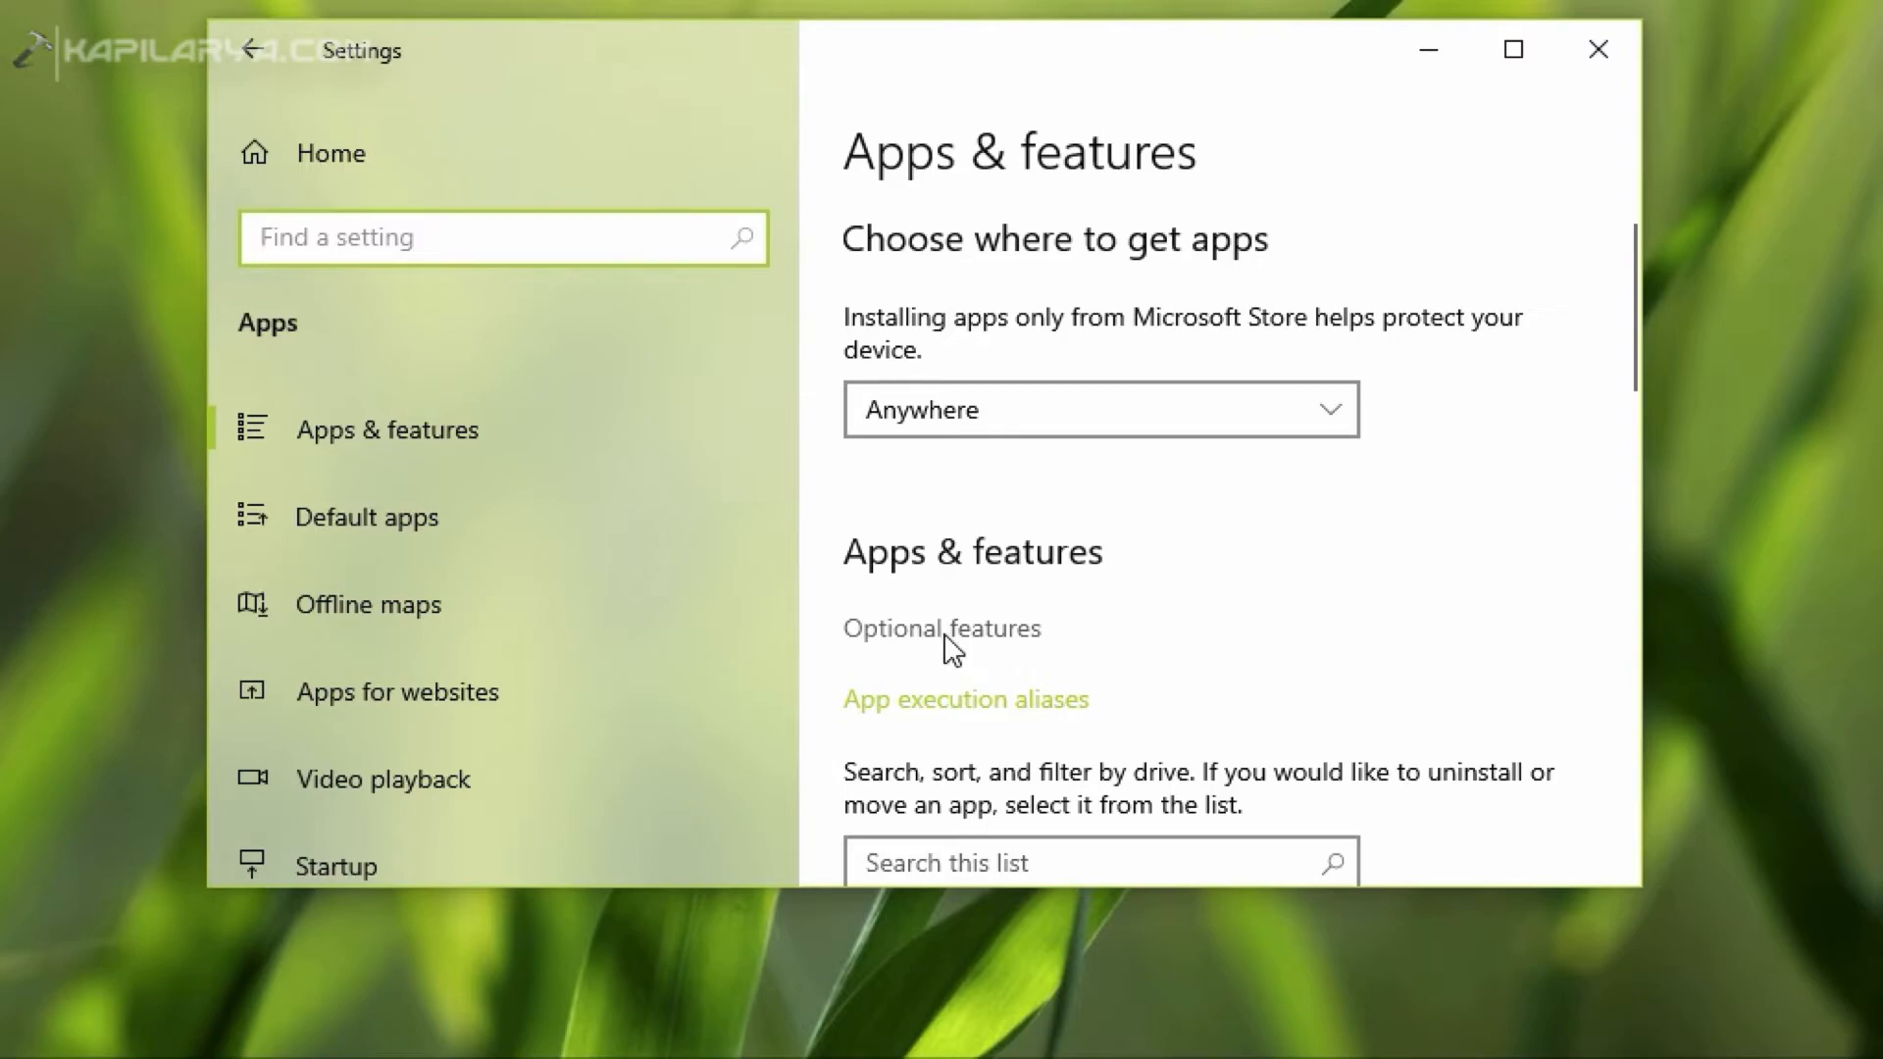
{"action": "left_click", "coordinate": [940, 628]}
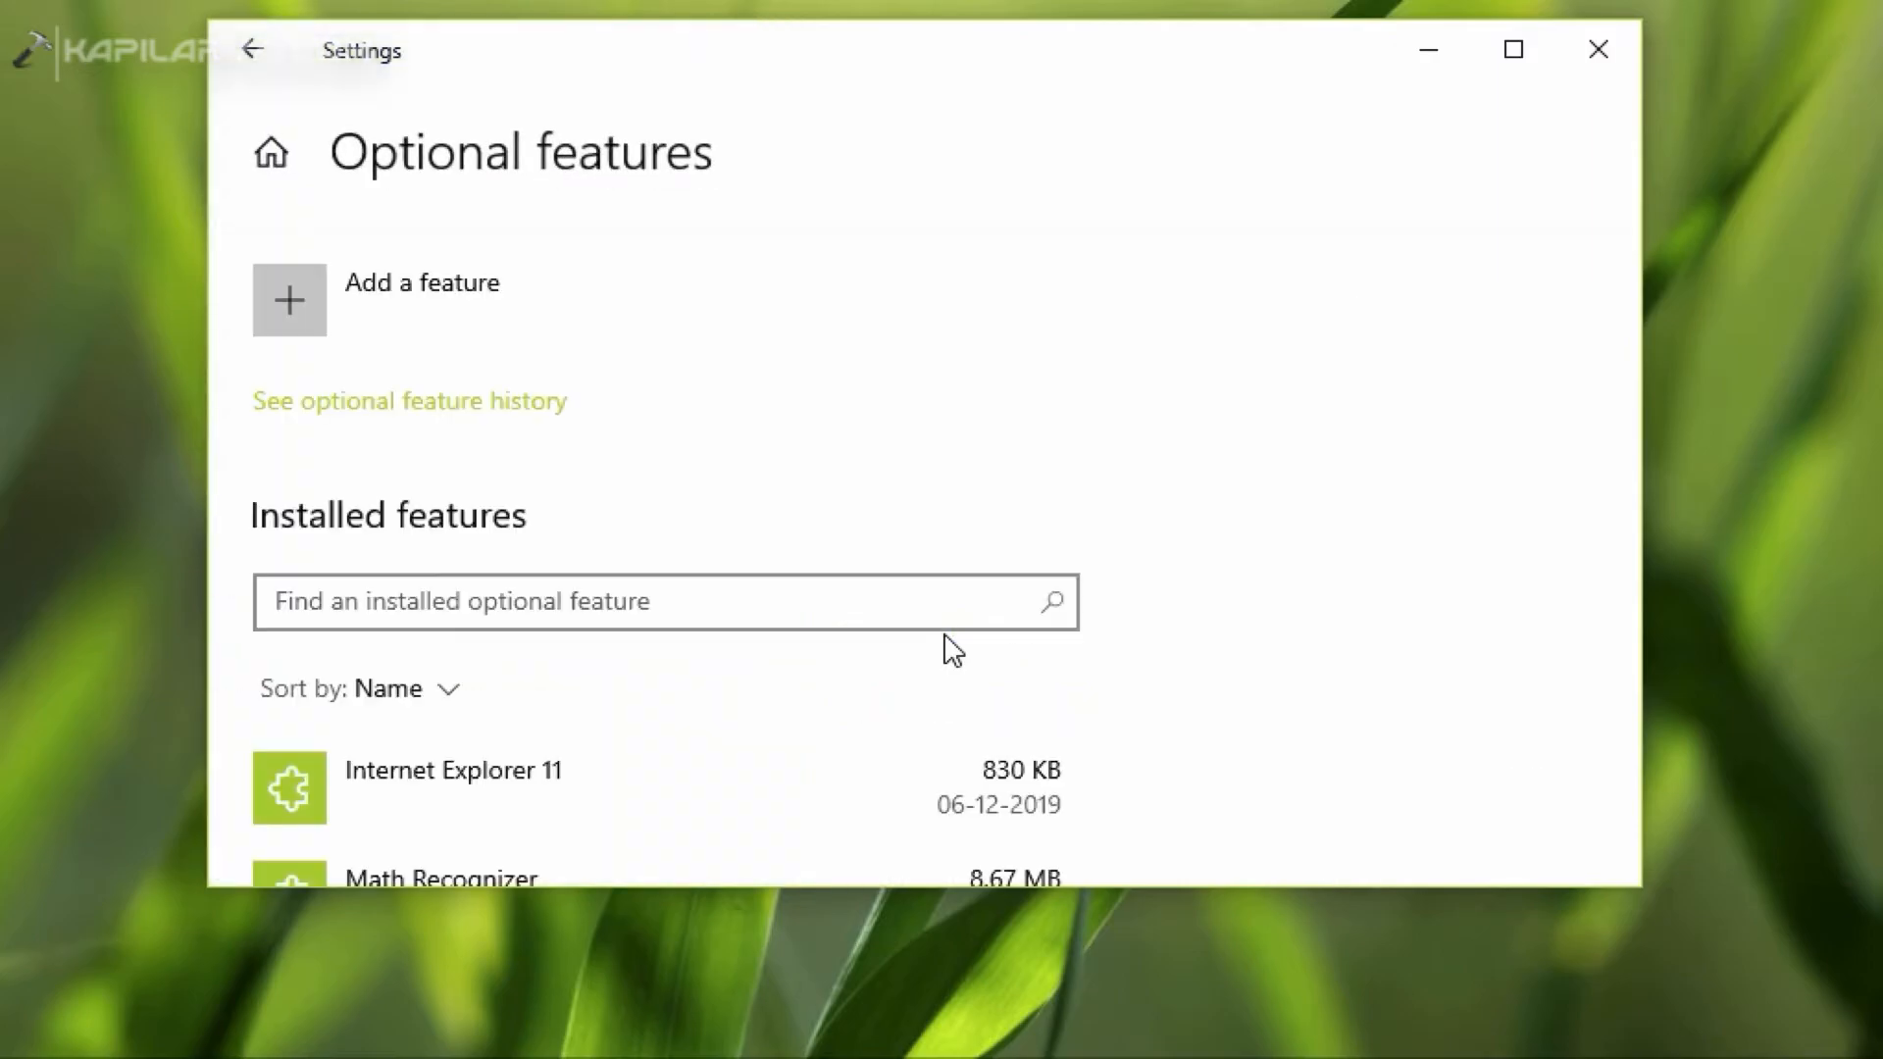
{"action": "mouse_move", "coordinate": [898, 625]}
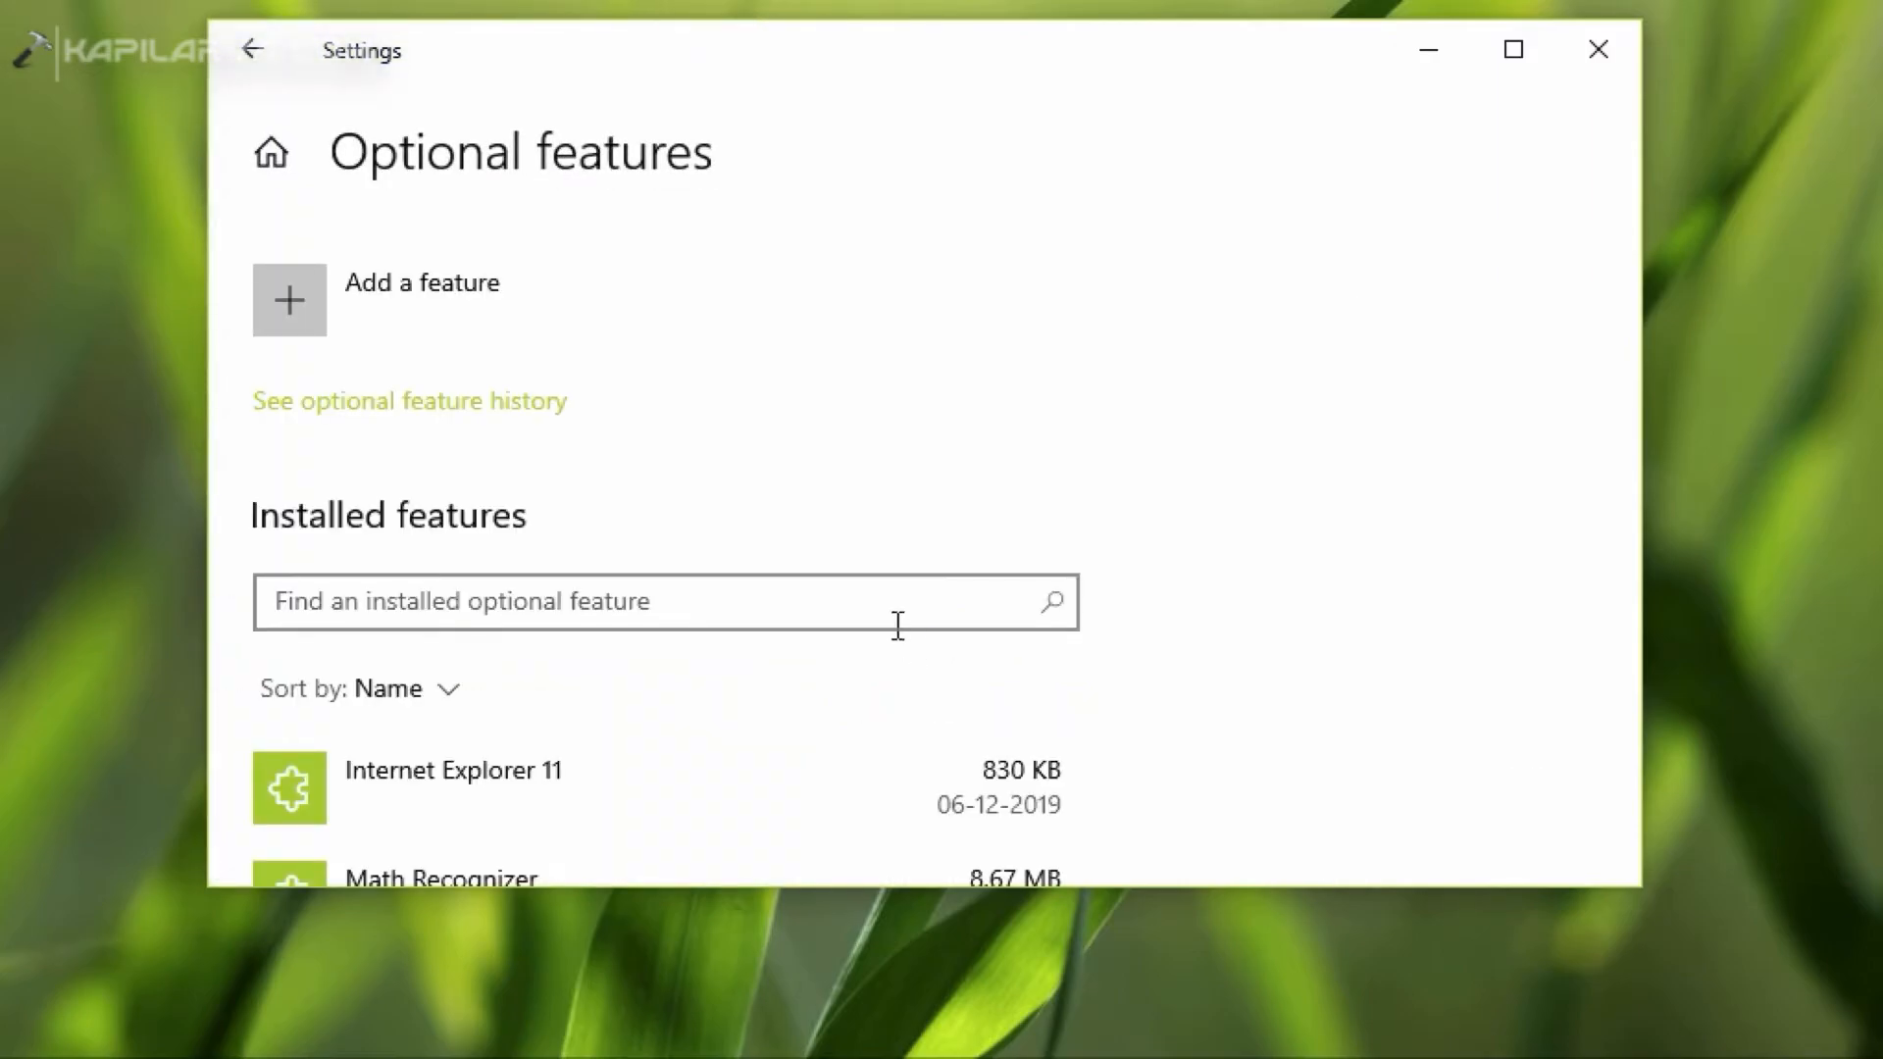
{"action": "scroll", "scroll_direction": "down", "scroll_amount": 3}
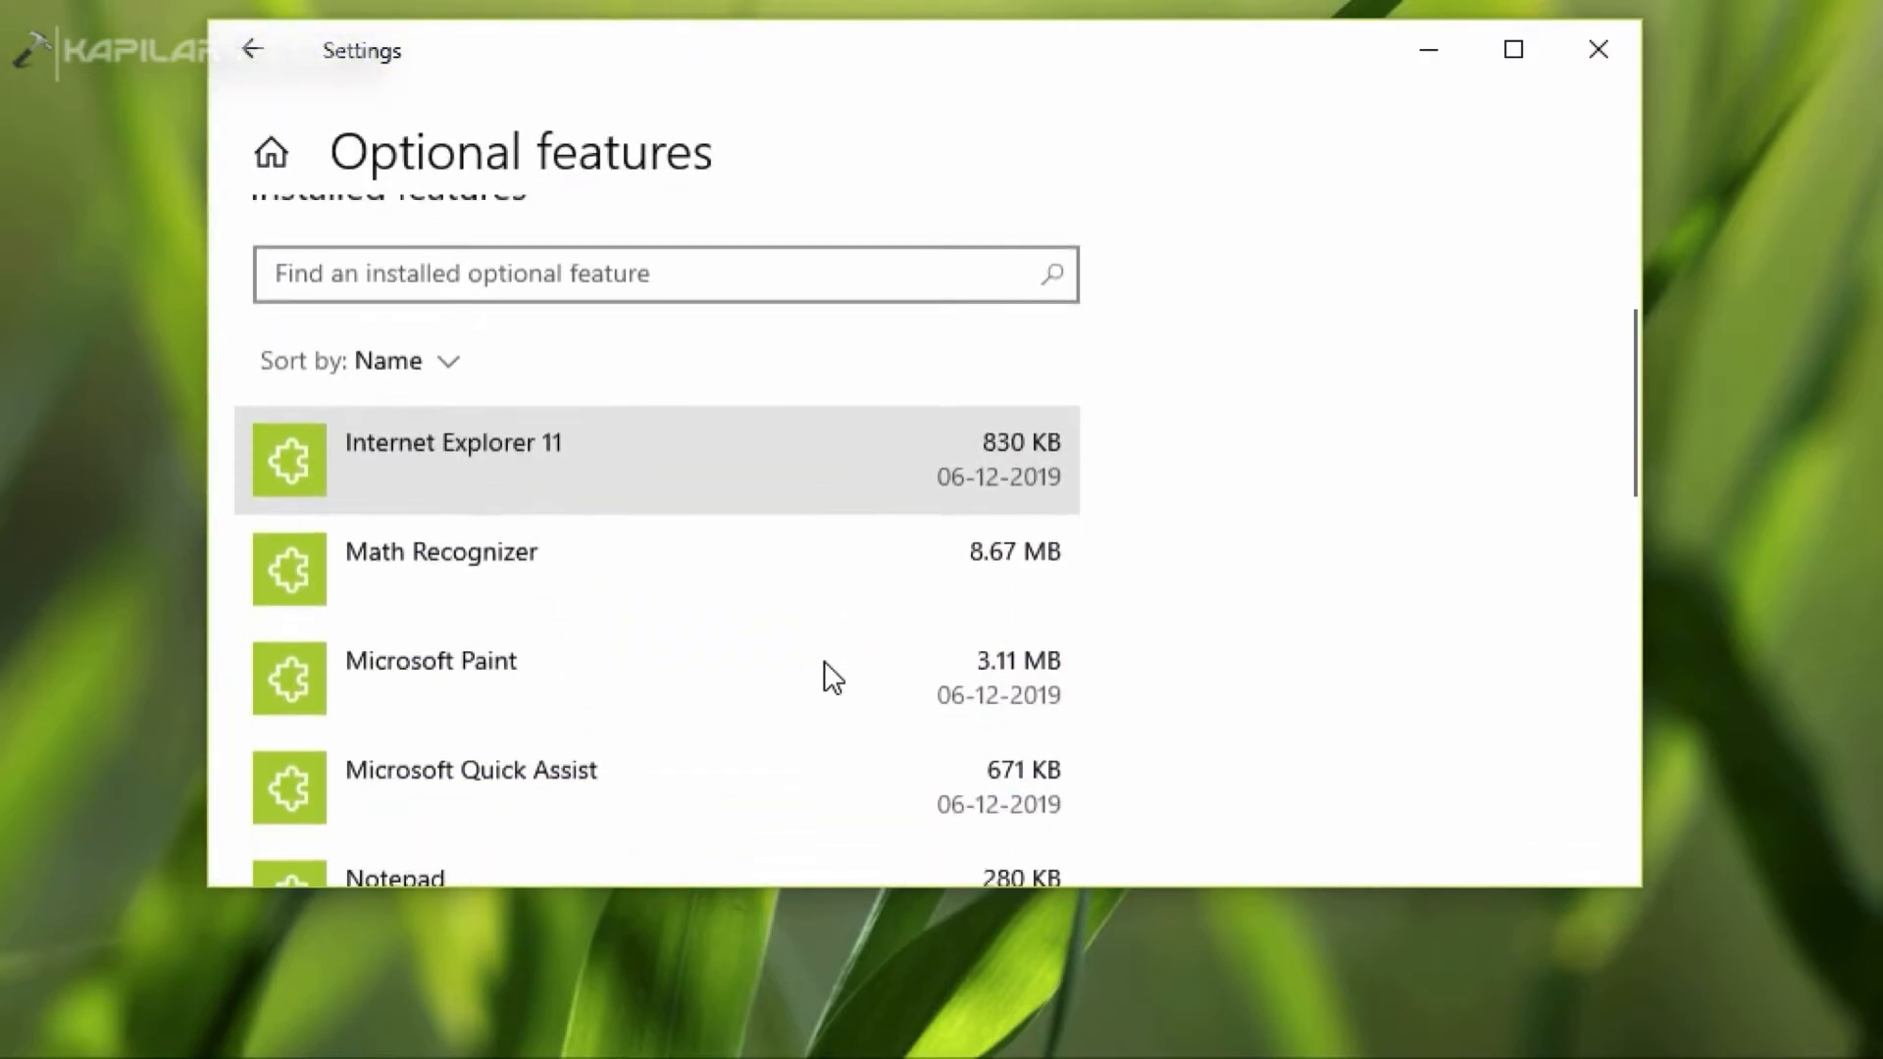
{"action": "scroll", "scroll_direction": "down", "scroll_amount": 3}
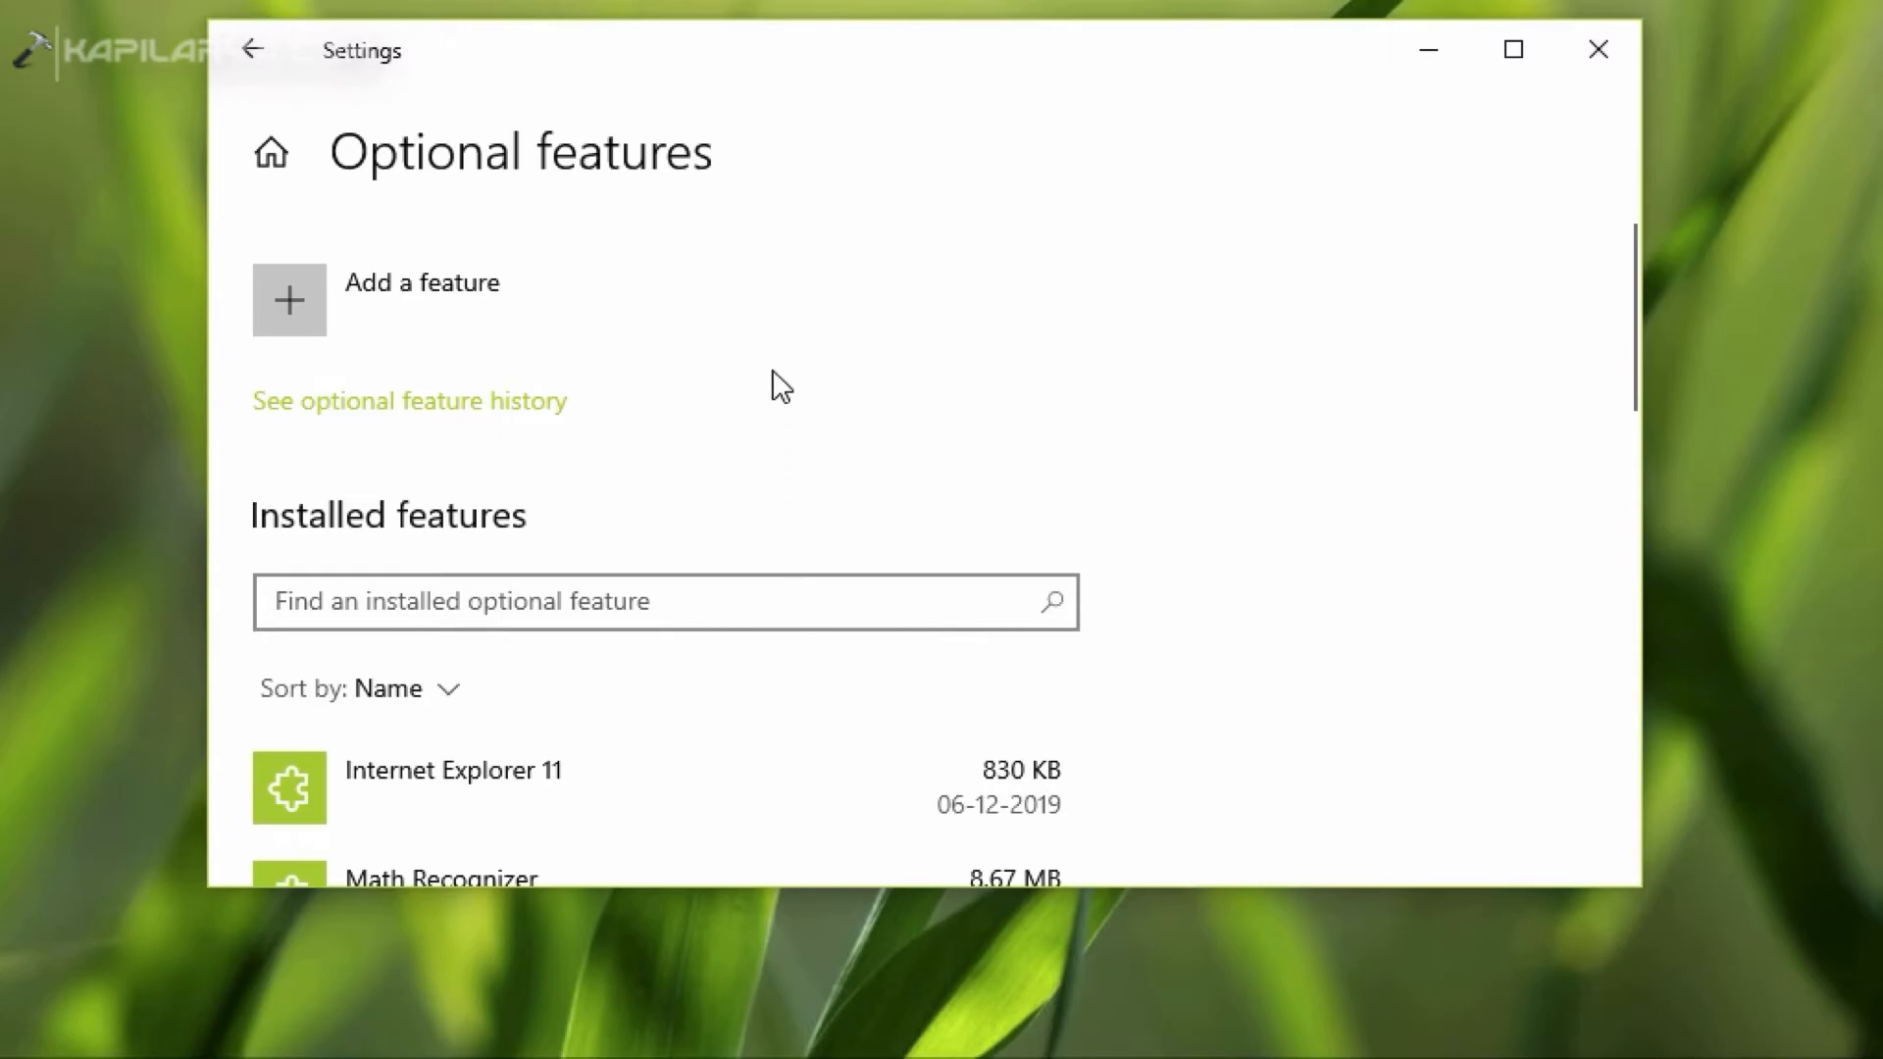
{"action": "mouse_move", "coordinate": [374, 319]}
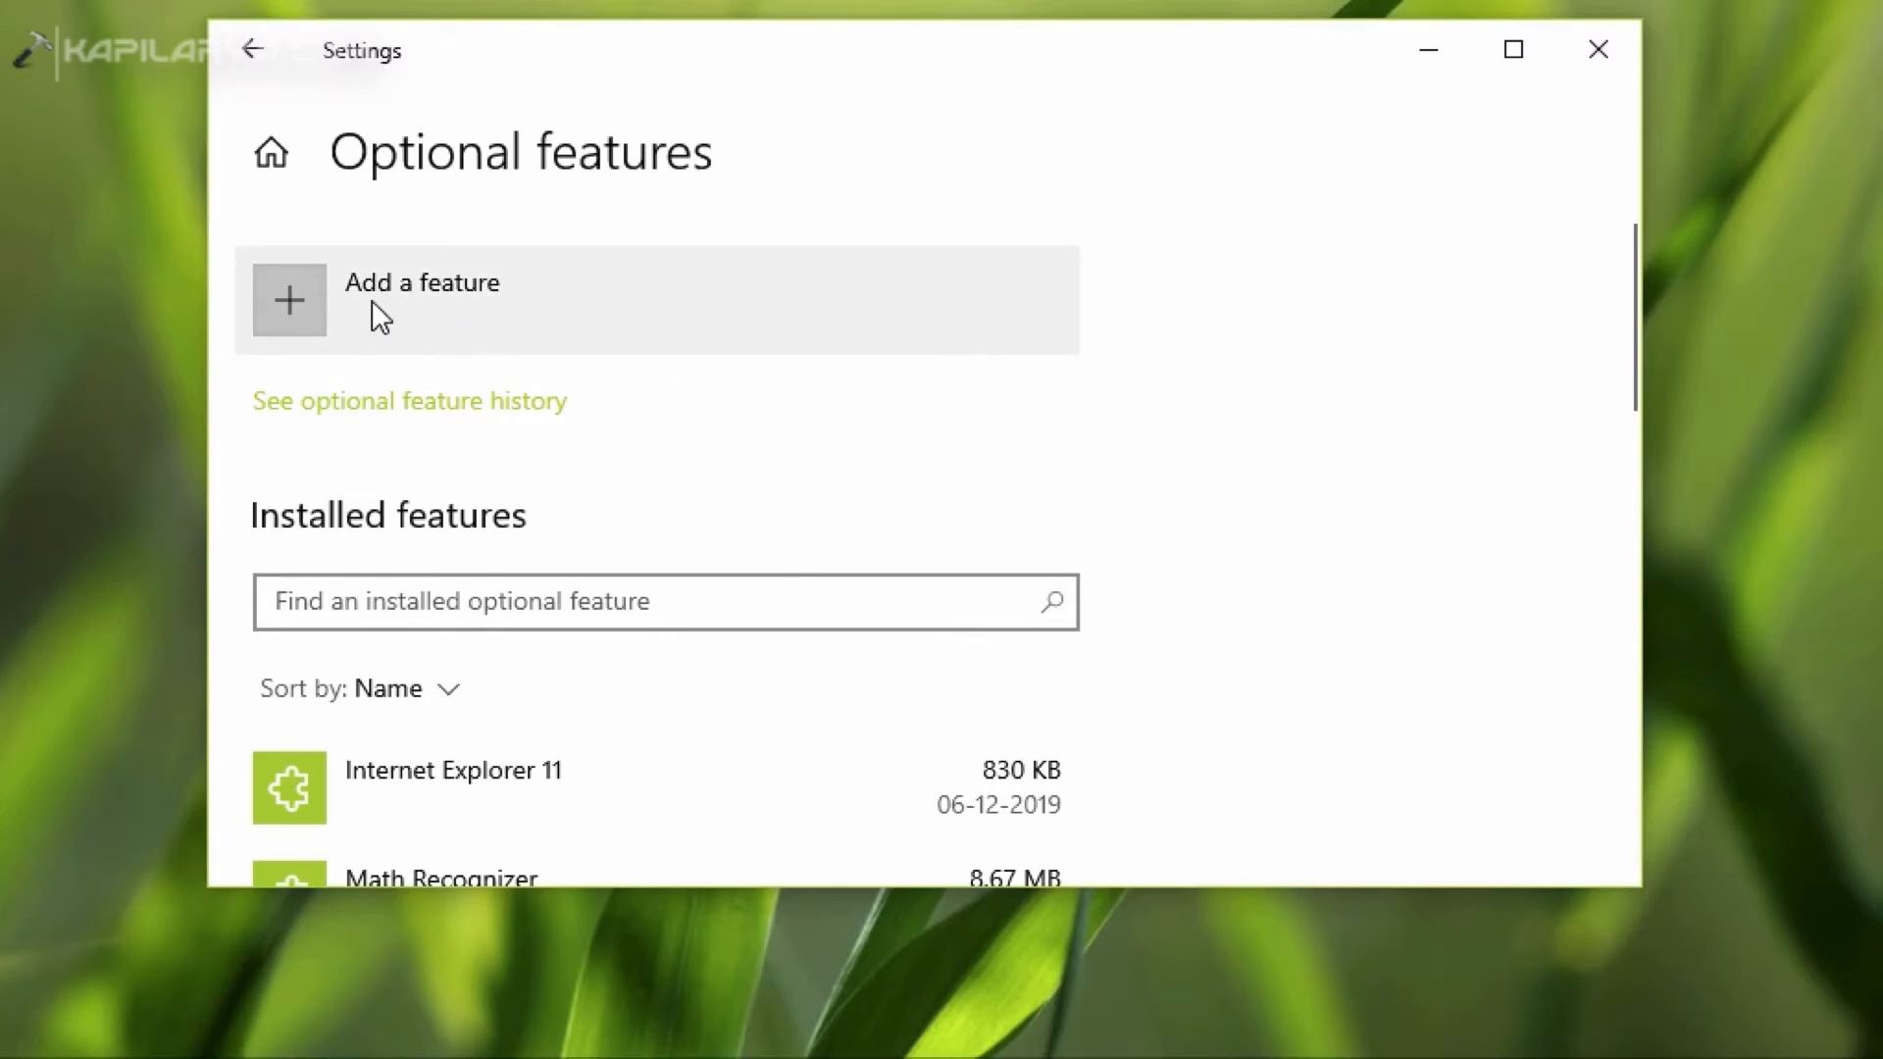
Search new optional features for 'rsat' and tick Active Directory Certificate Services Tools.
{"action": "left_click", "coordinate": [381, 294]}
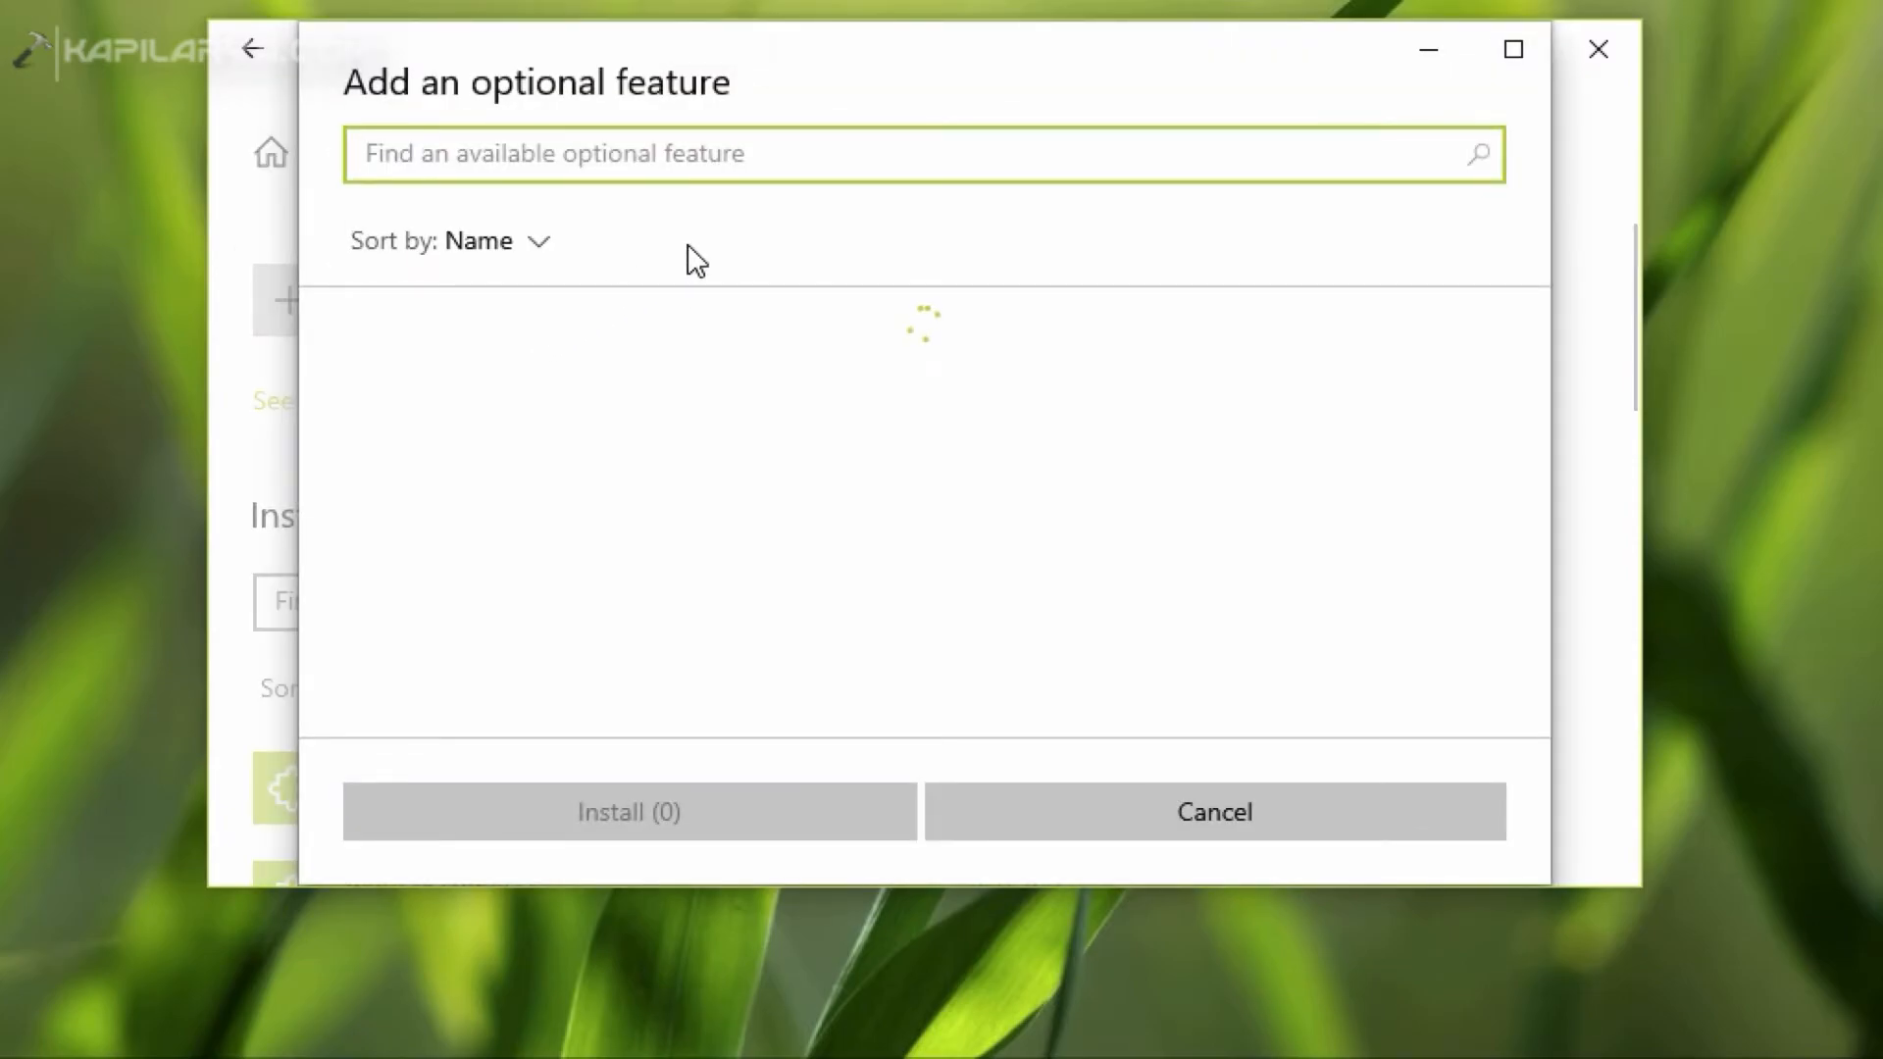
{"action": "type", "text": "r"}
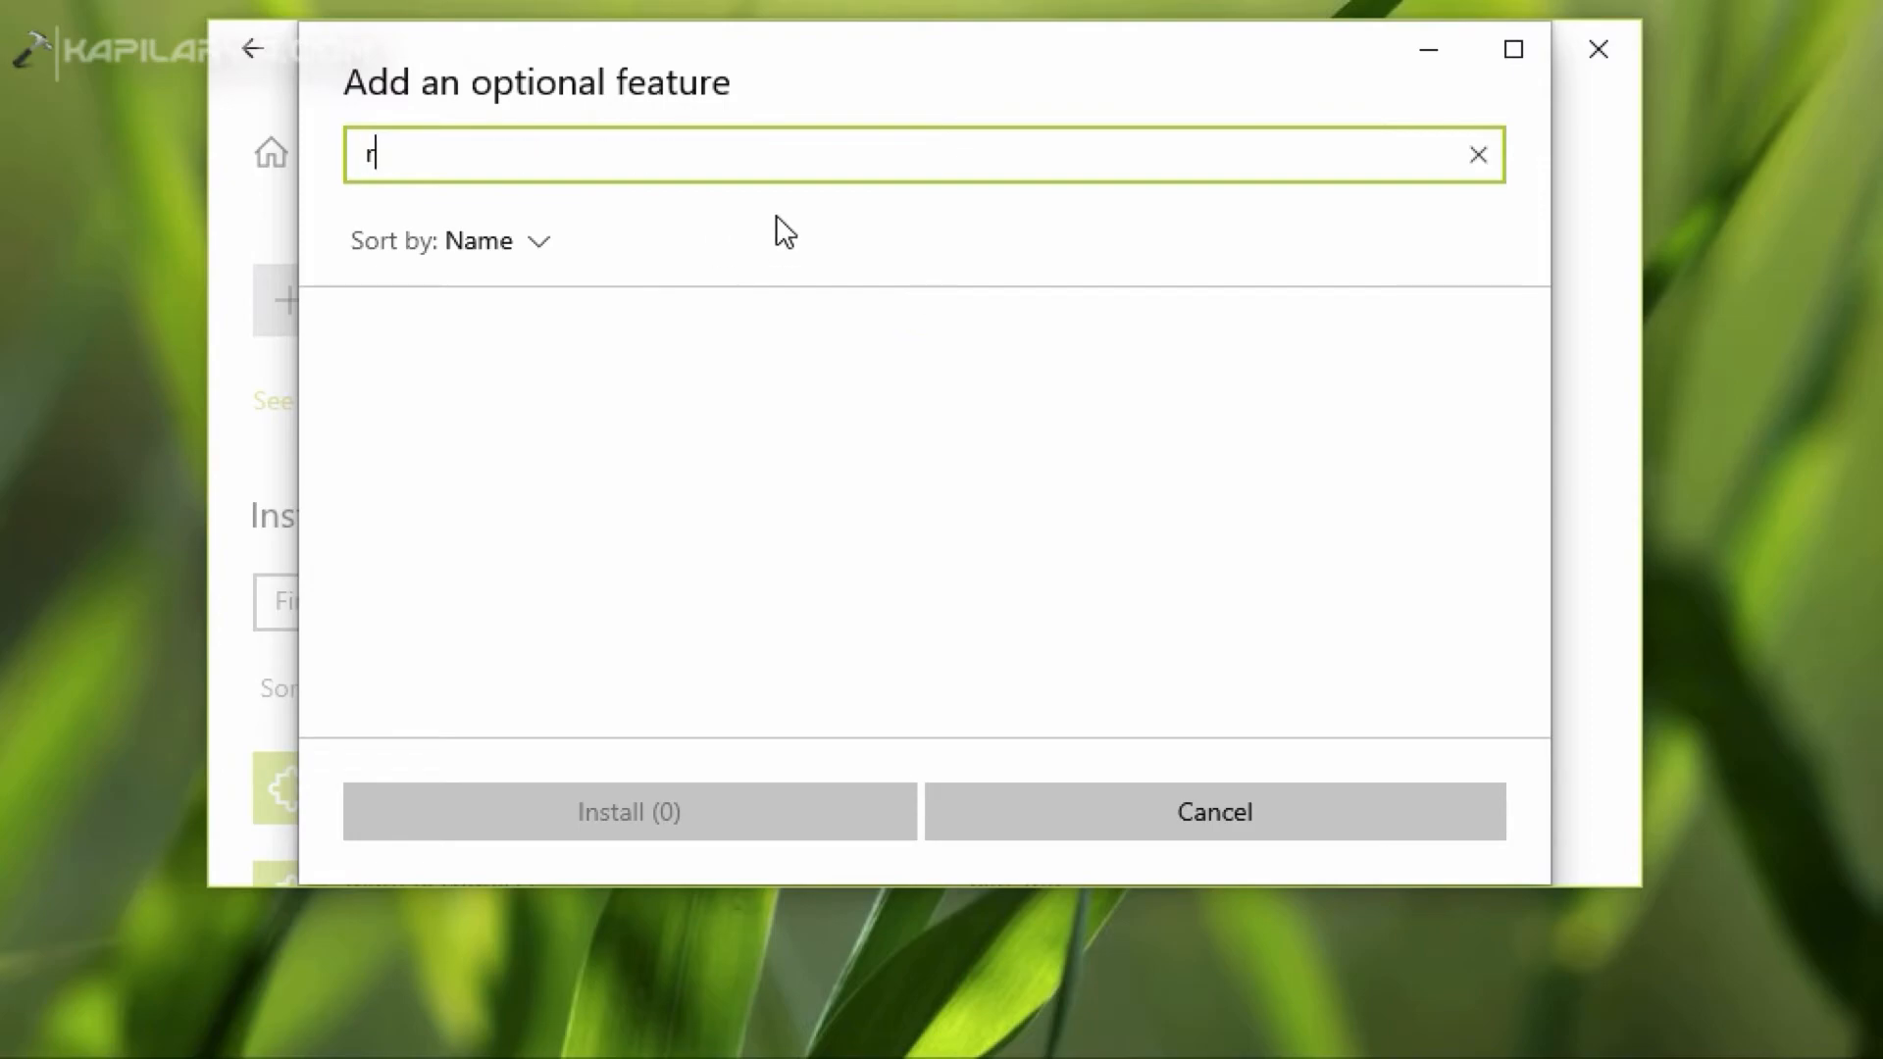
{"action": "type", "text": "sat"}
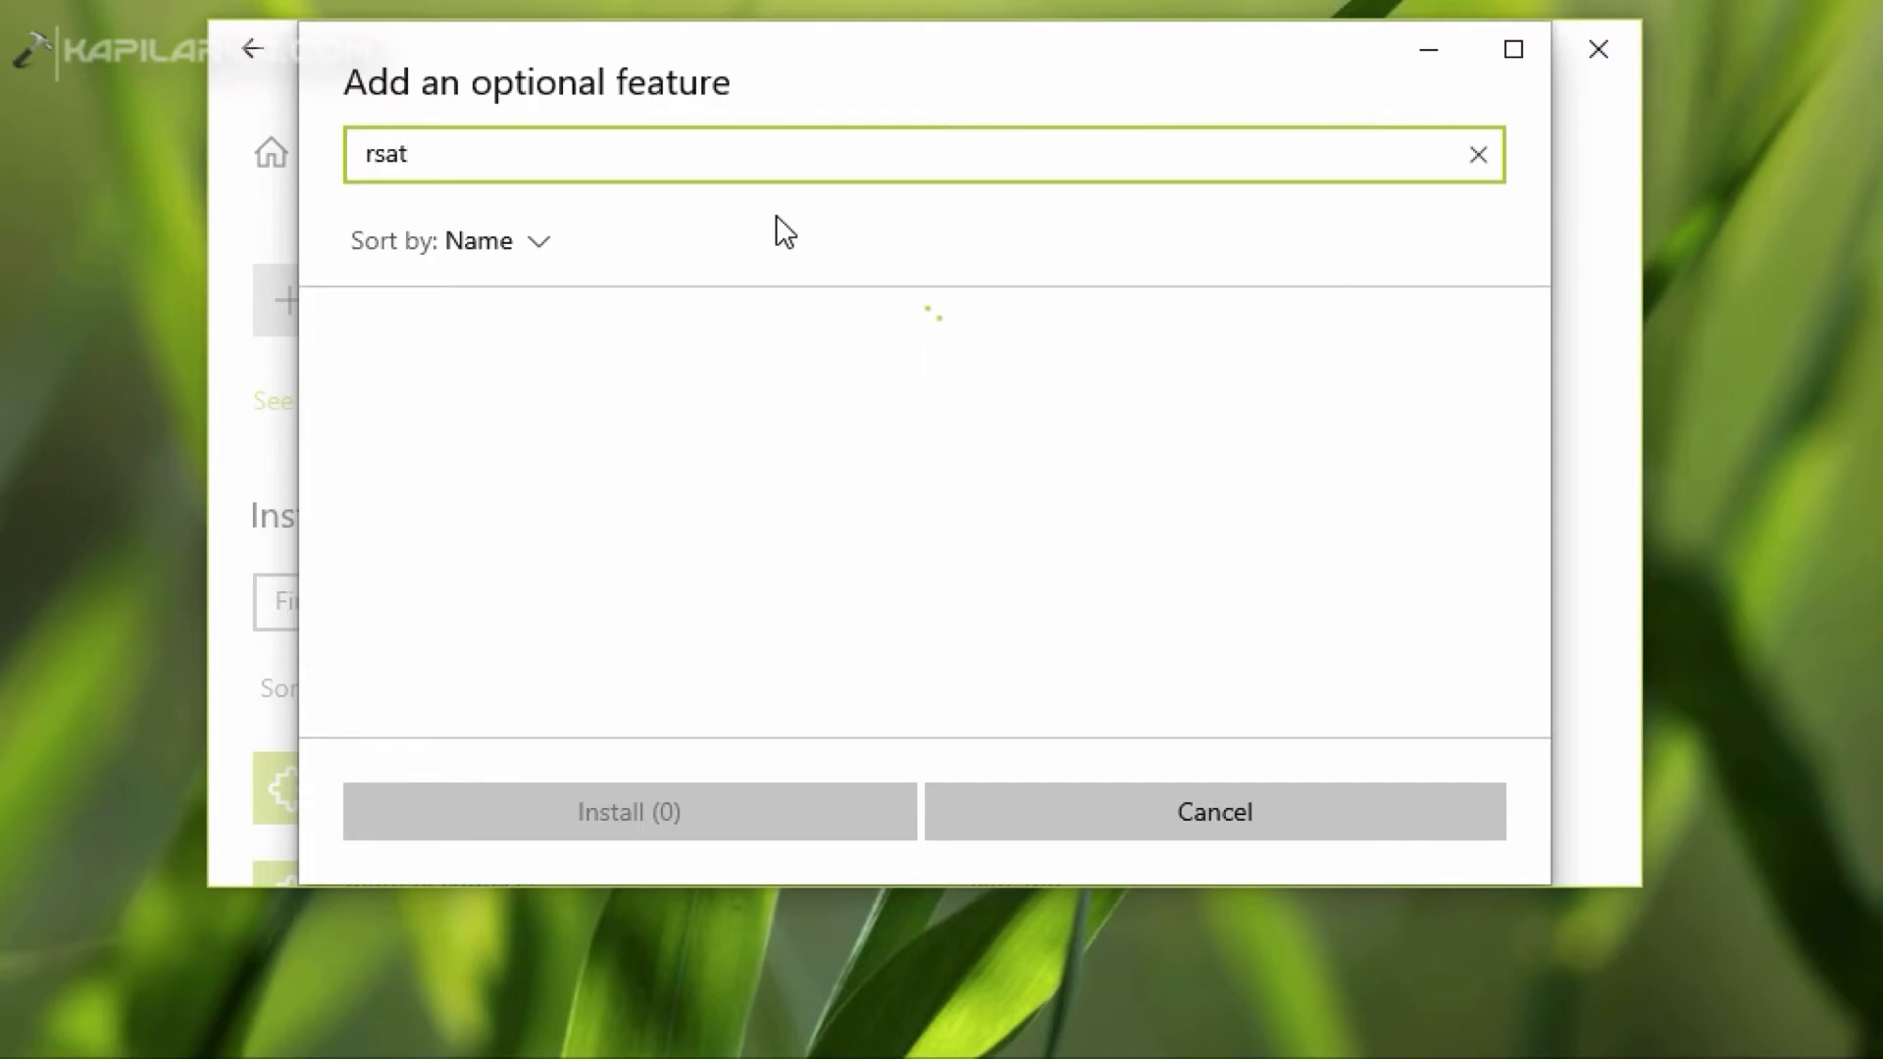
{"action": "left_click", "coordinate": [361, 342]}
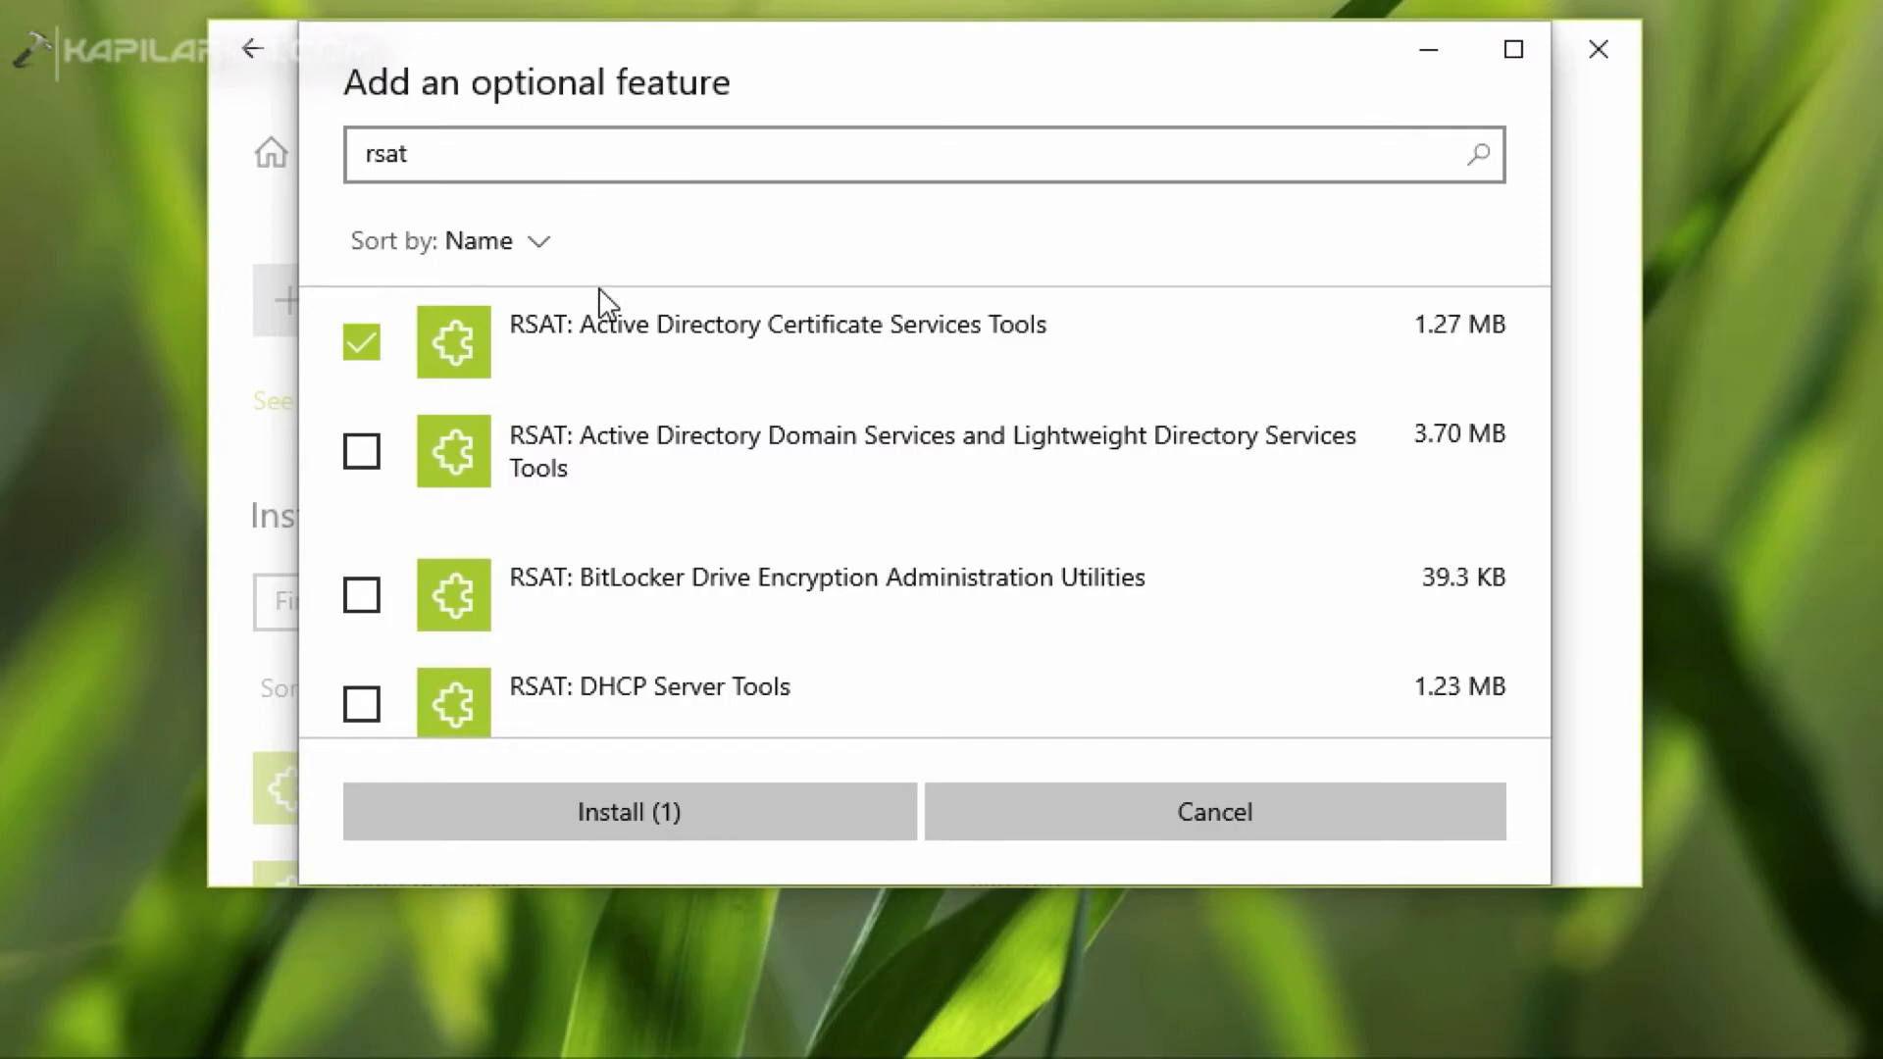
{"action": "mouse_move", "coordinate": [437, 451]}
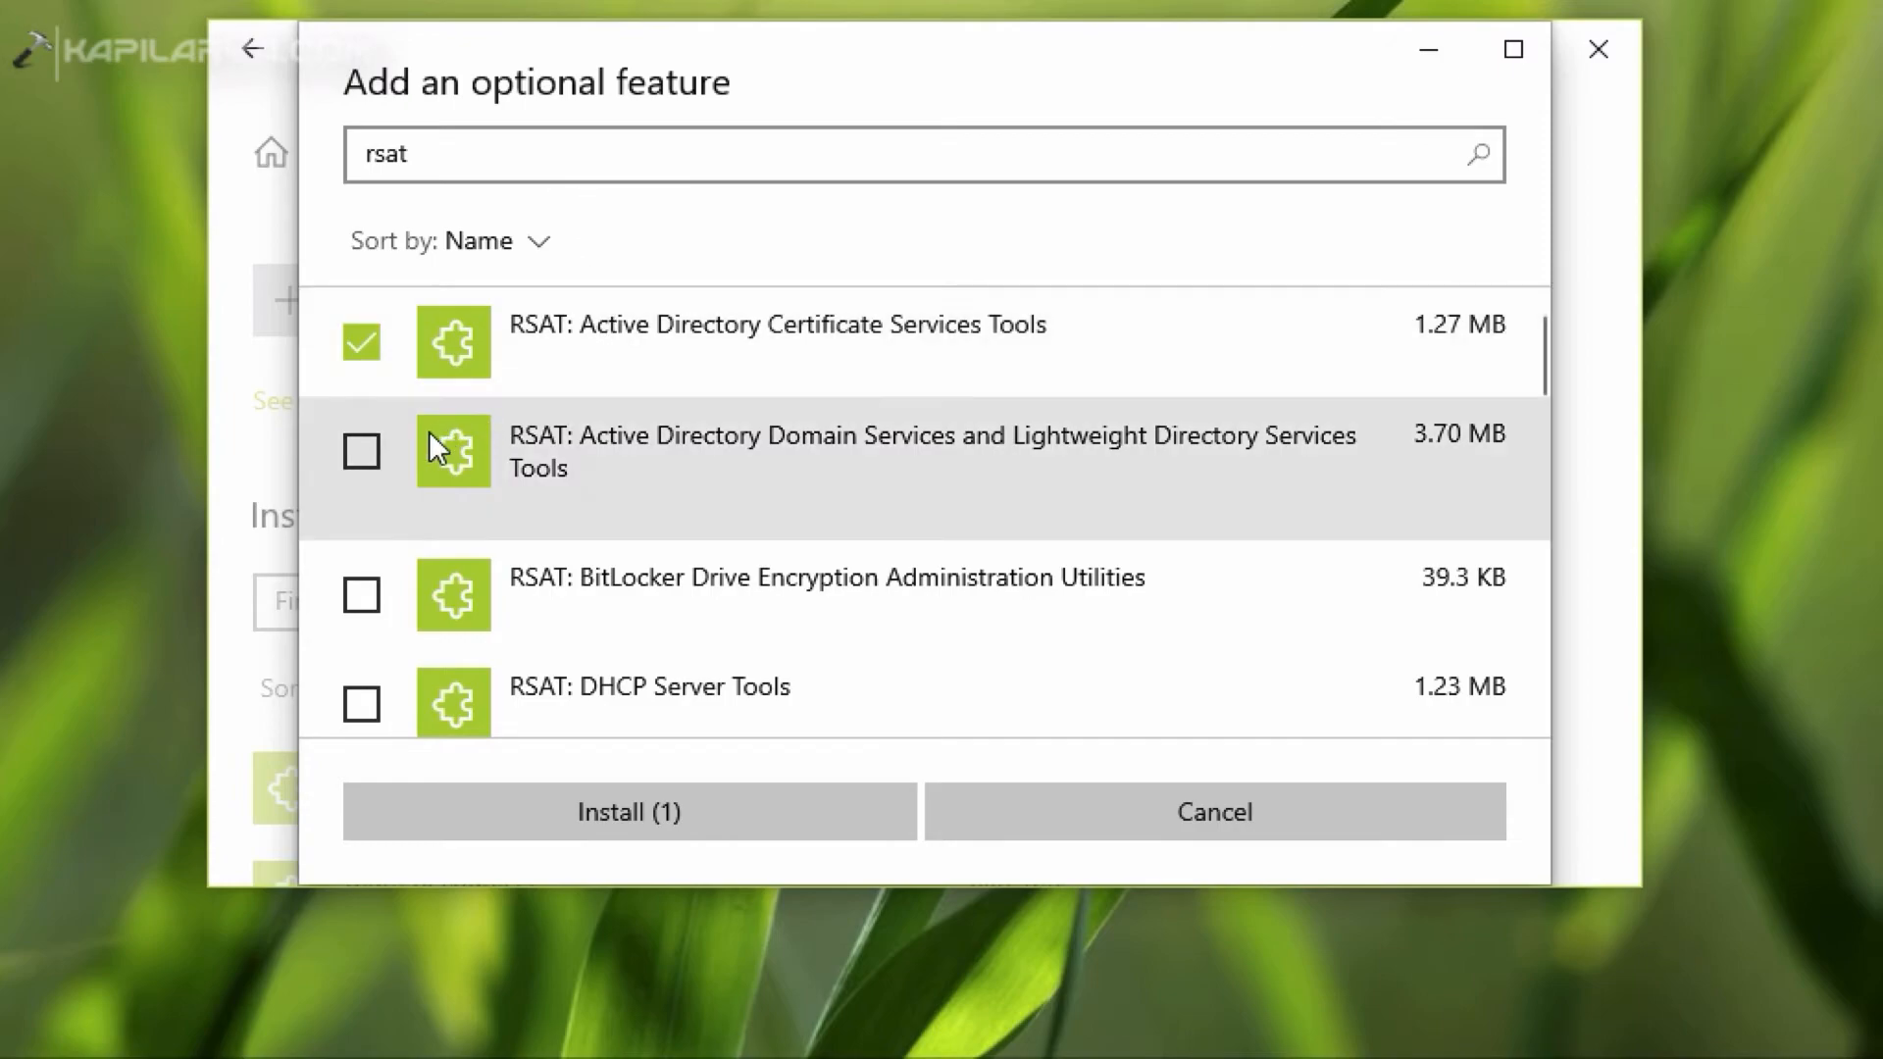
Tick BitLocker Drive Encryption Administration Utilities and DHCP Server Tools, leaving Domain Services unticked.
{"action": "left_click", "coordinate": [362, 451]}
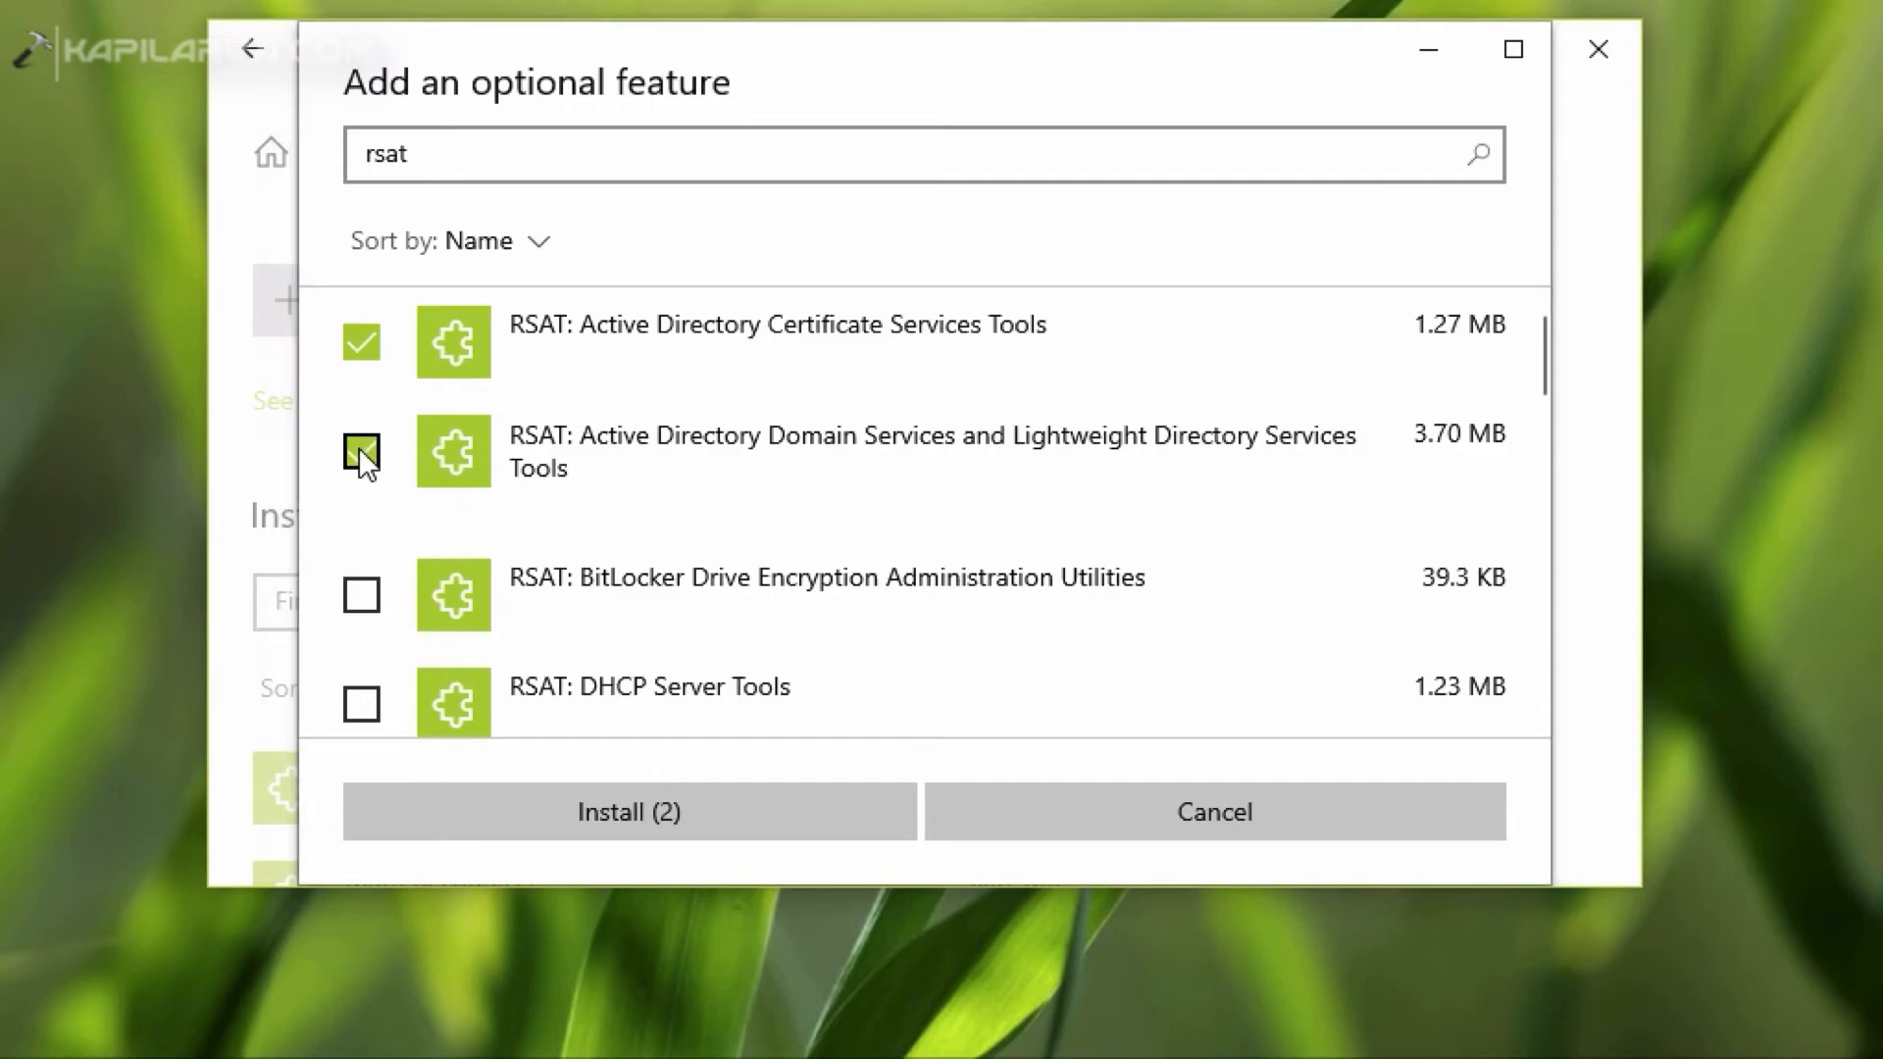
{"action": "left_click", "coordinate": [362, 453]}
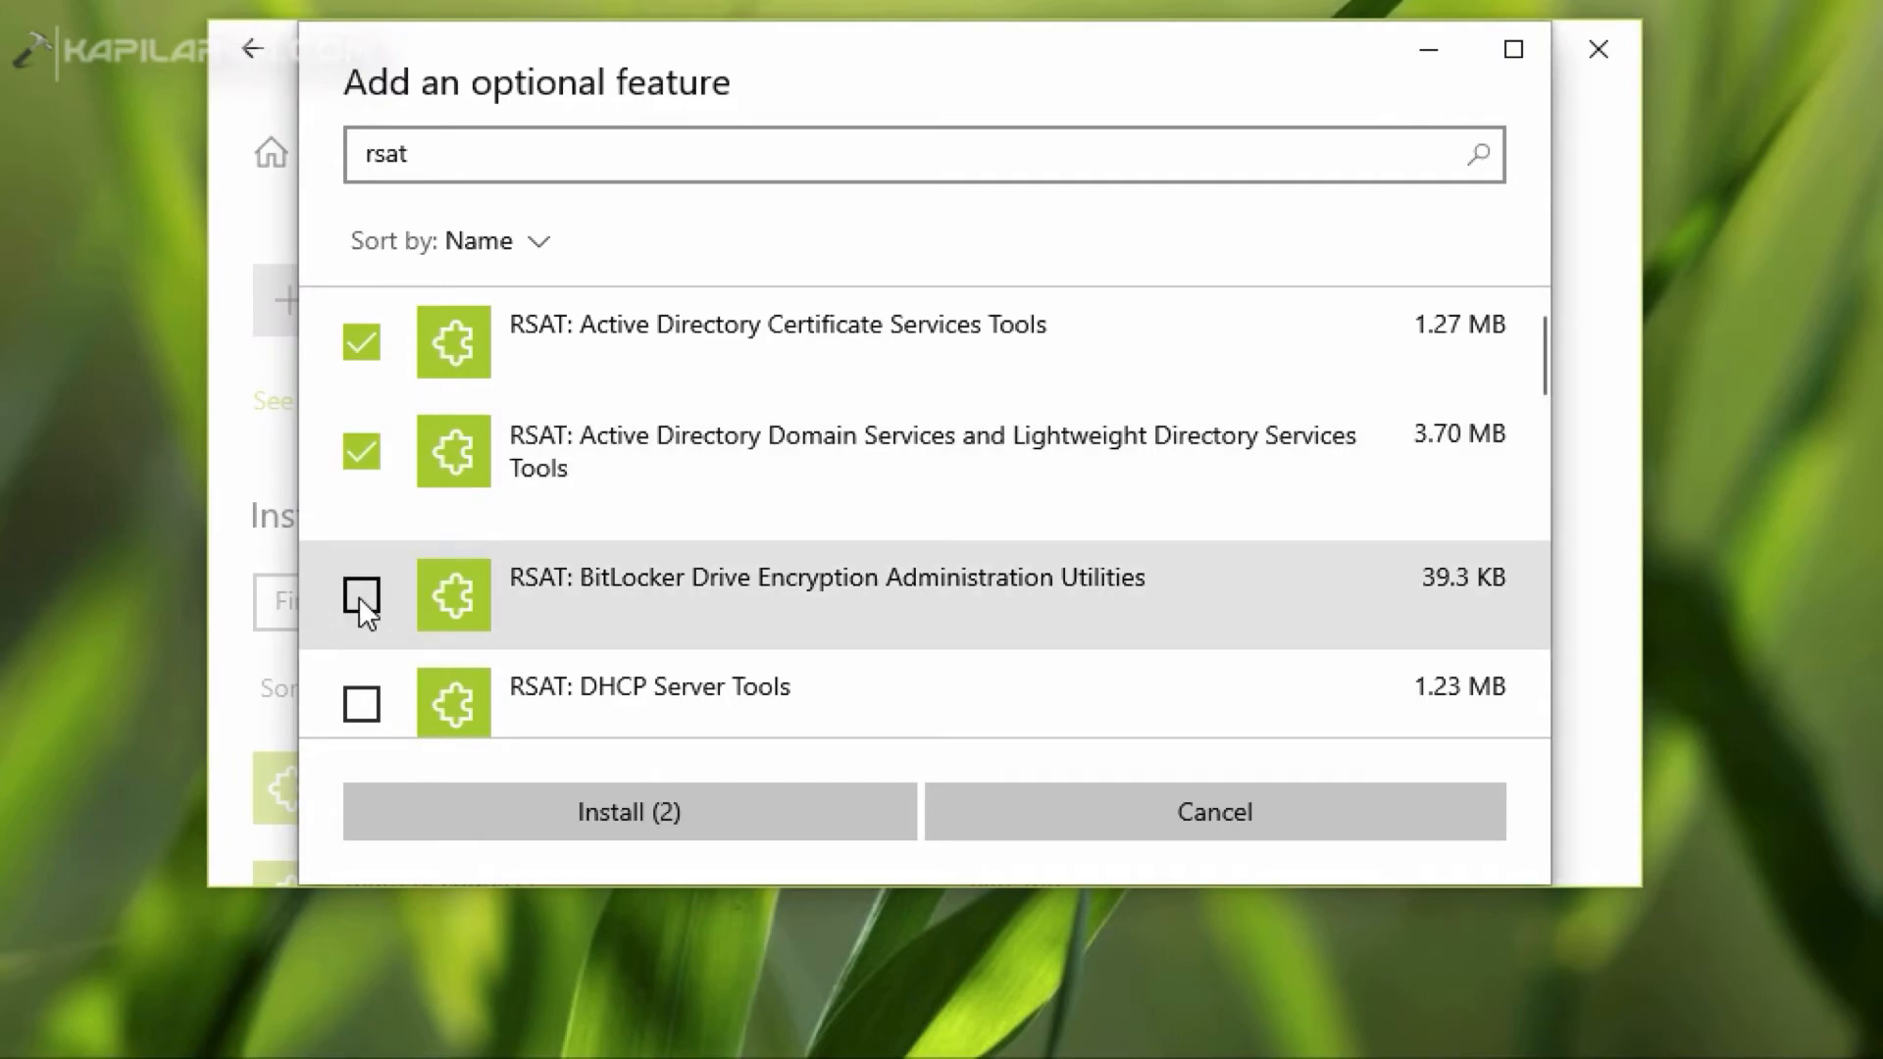
{"action": "left_click", "coordinate": [360, 594]}
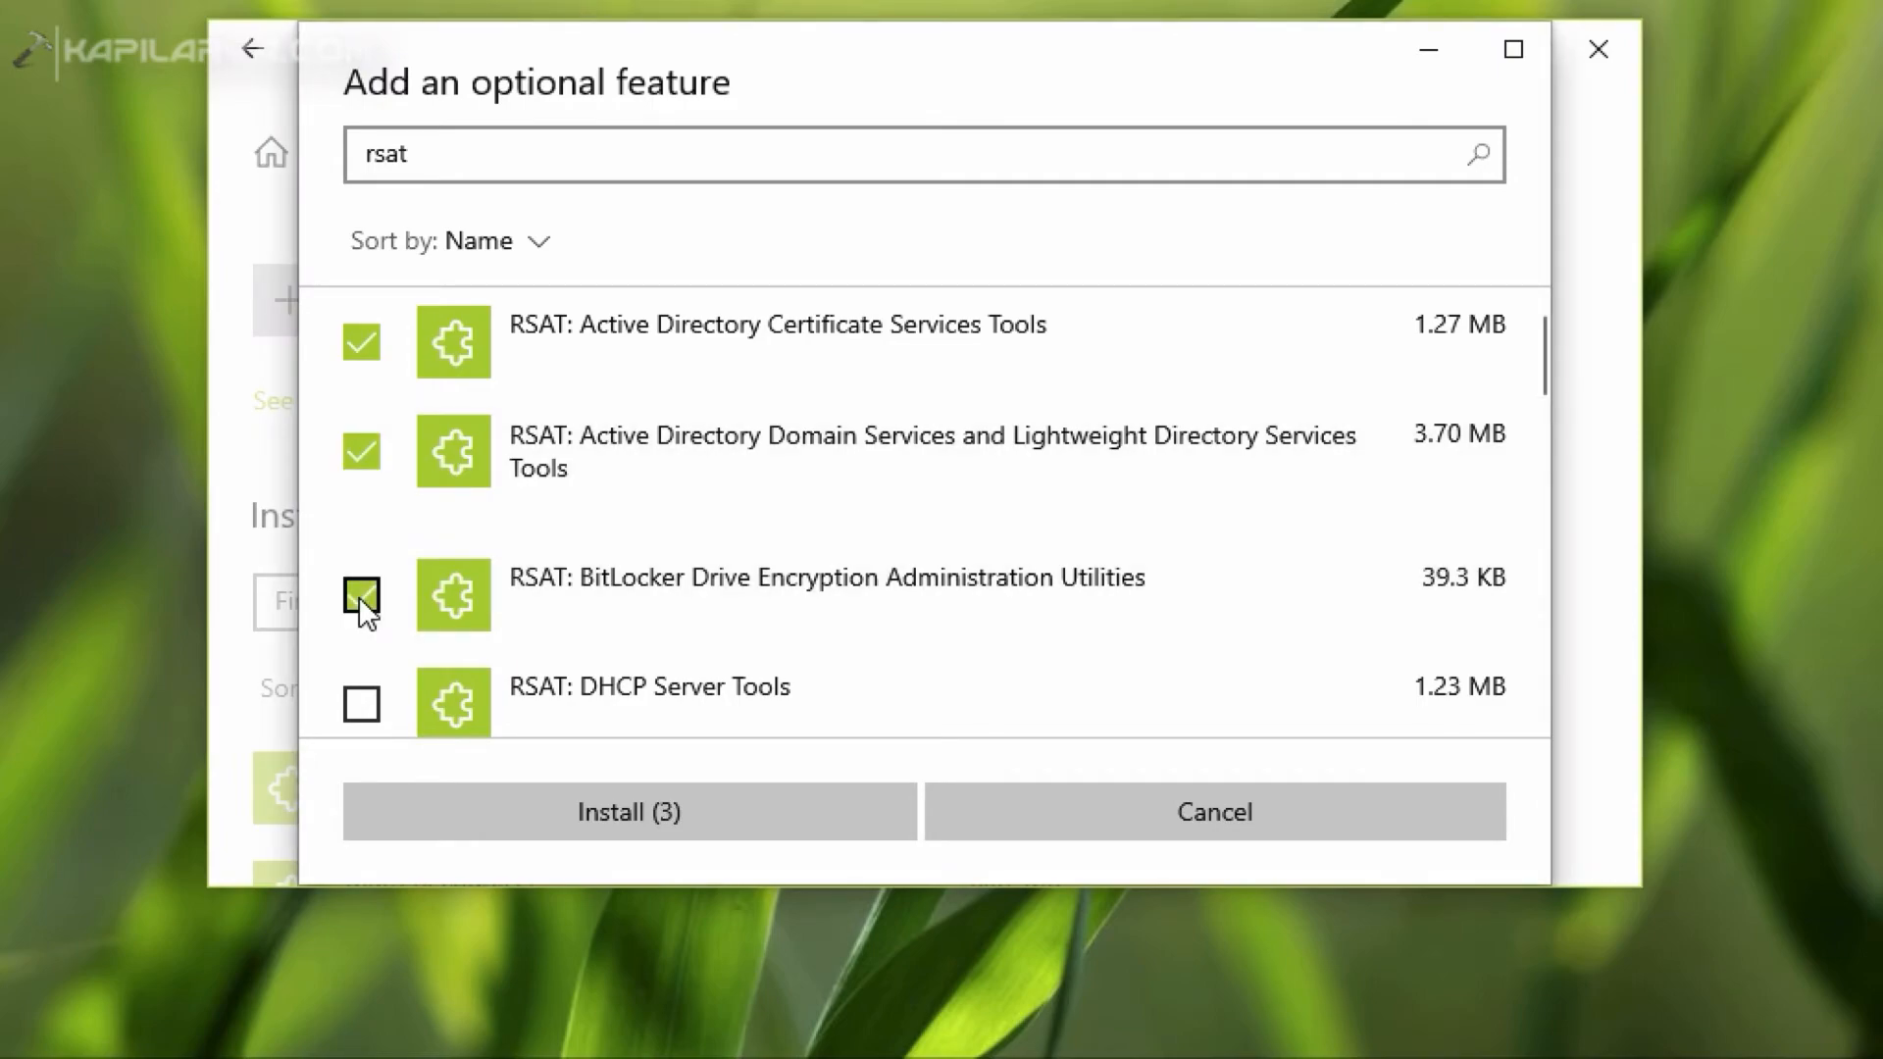
{"action": "left_click", "coordinate": [361, 591]}
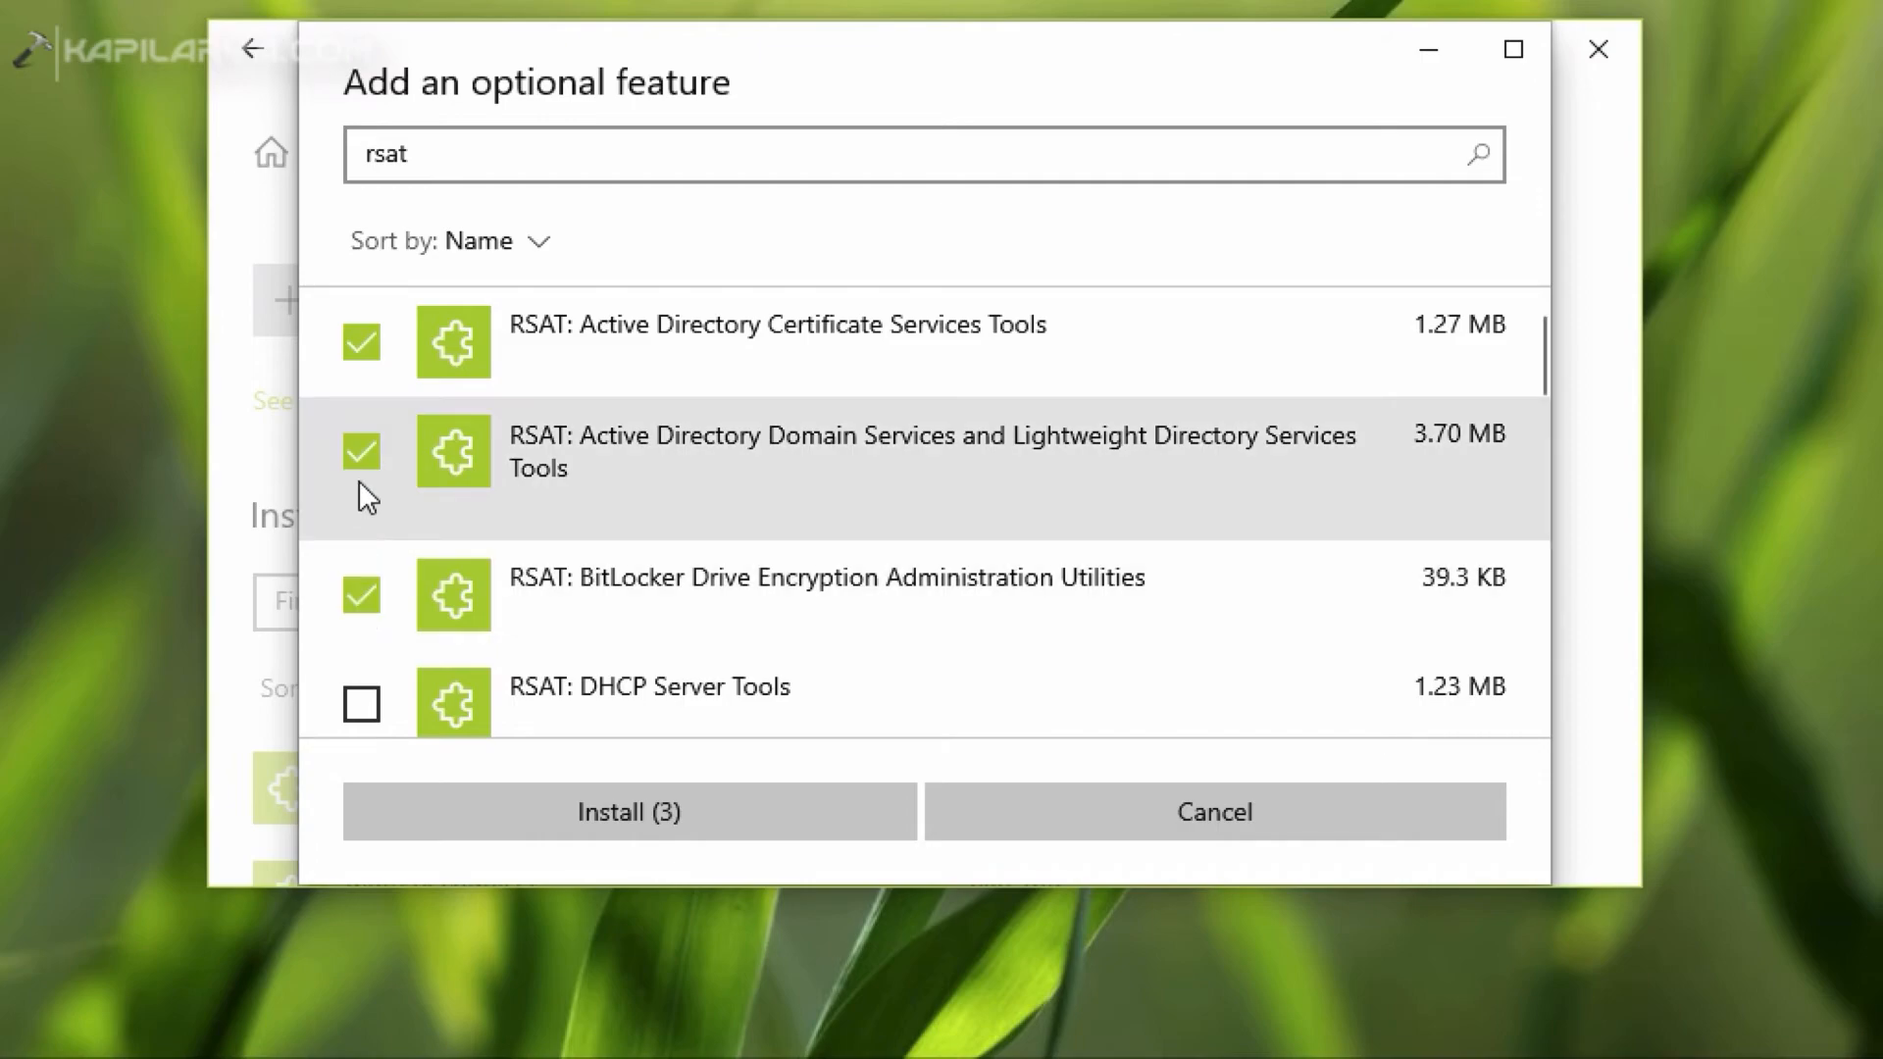
{"action": "left_click", "coordinate": [362, 450]}
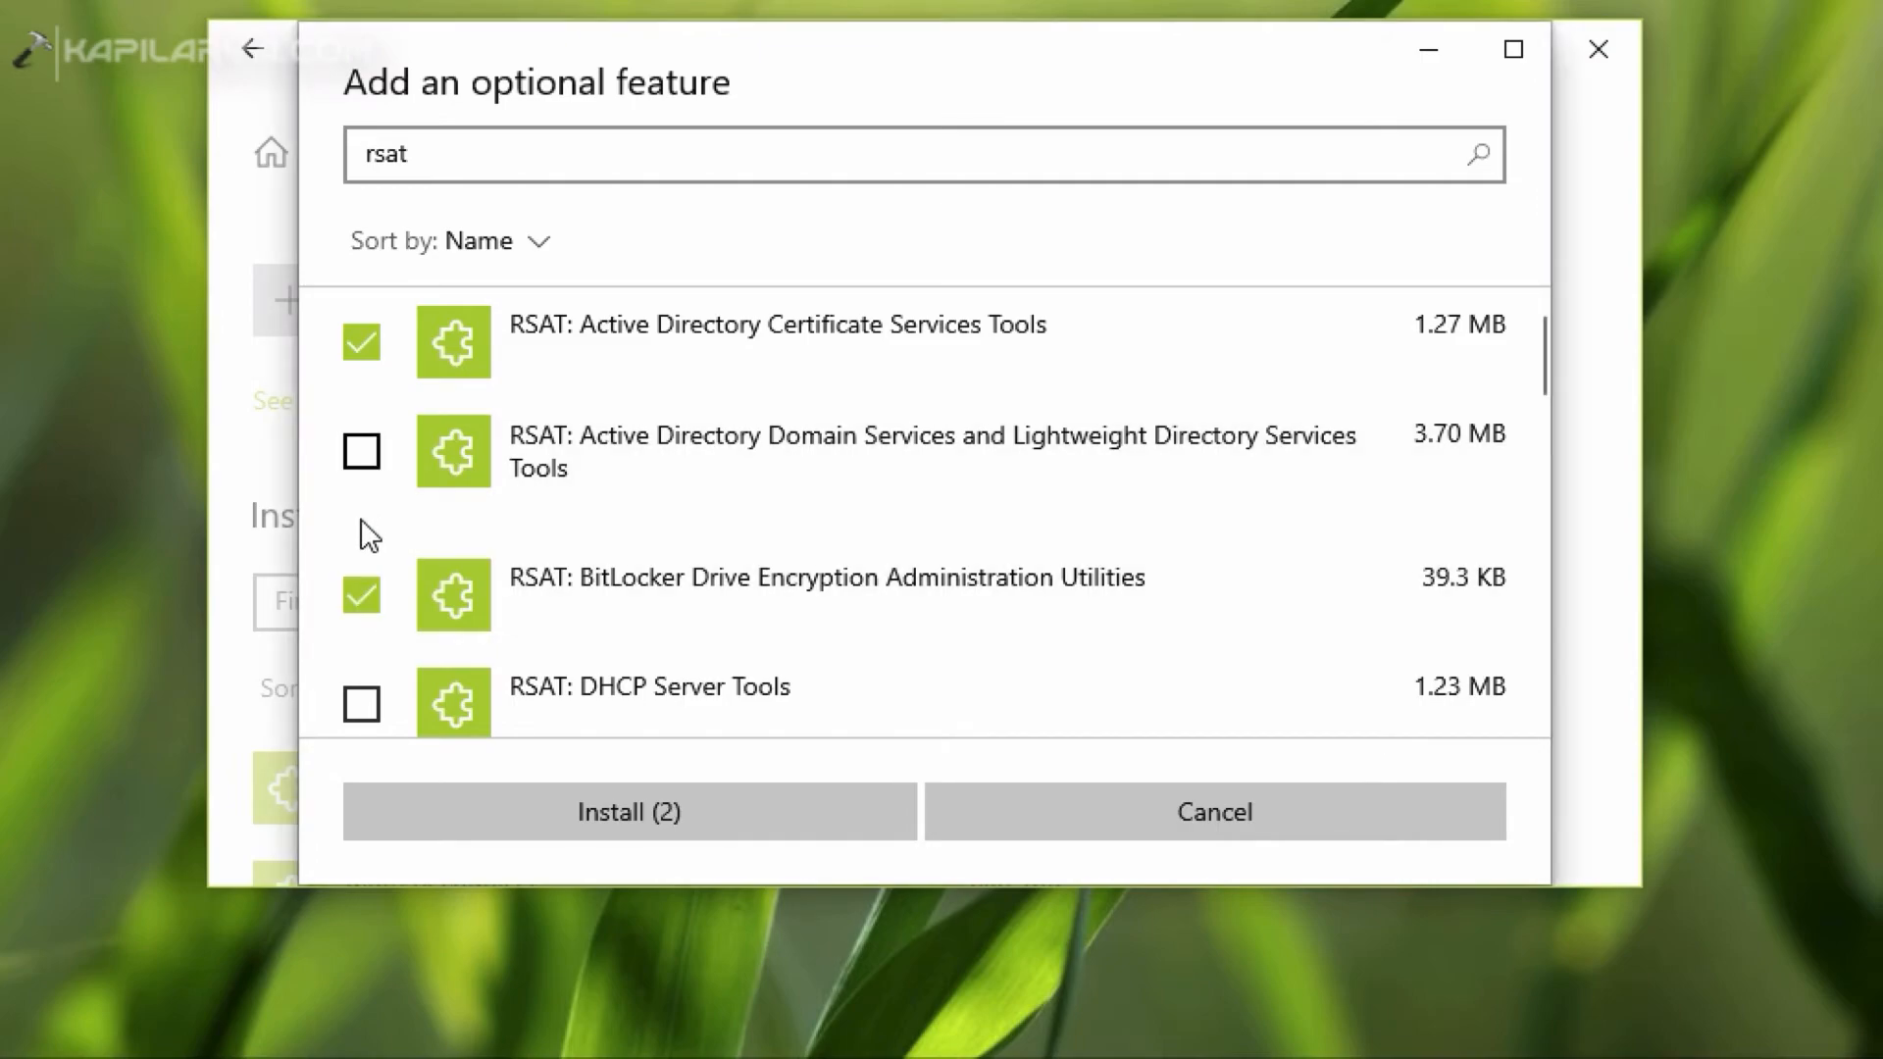
{"action": "left_click", "coordinate": [361, 704]}
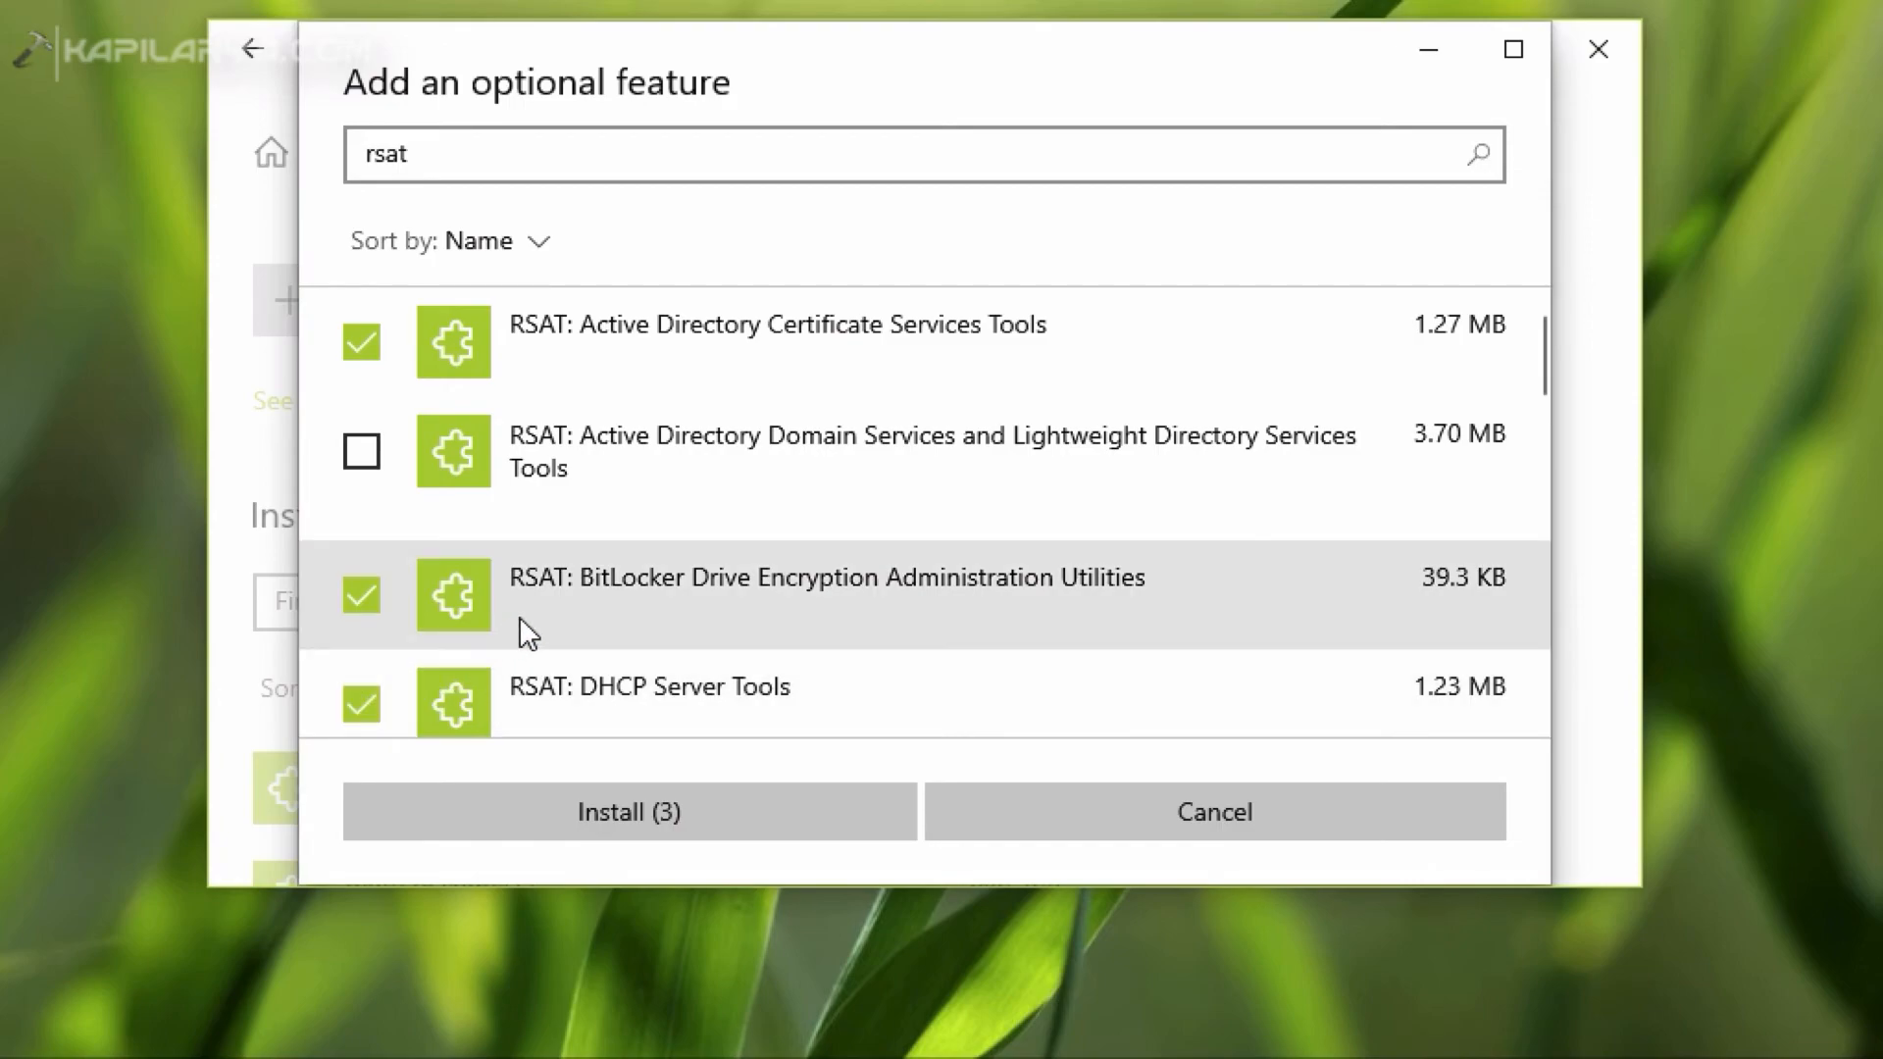
Install the three selected RSAT tools.
{"action": "scroll", "scroll_direction": "down", "scroll_amount": 3}
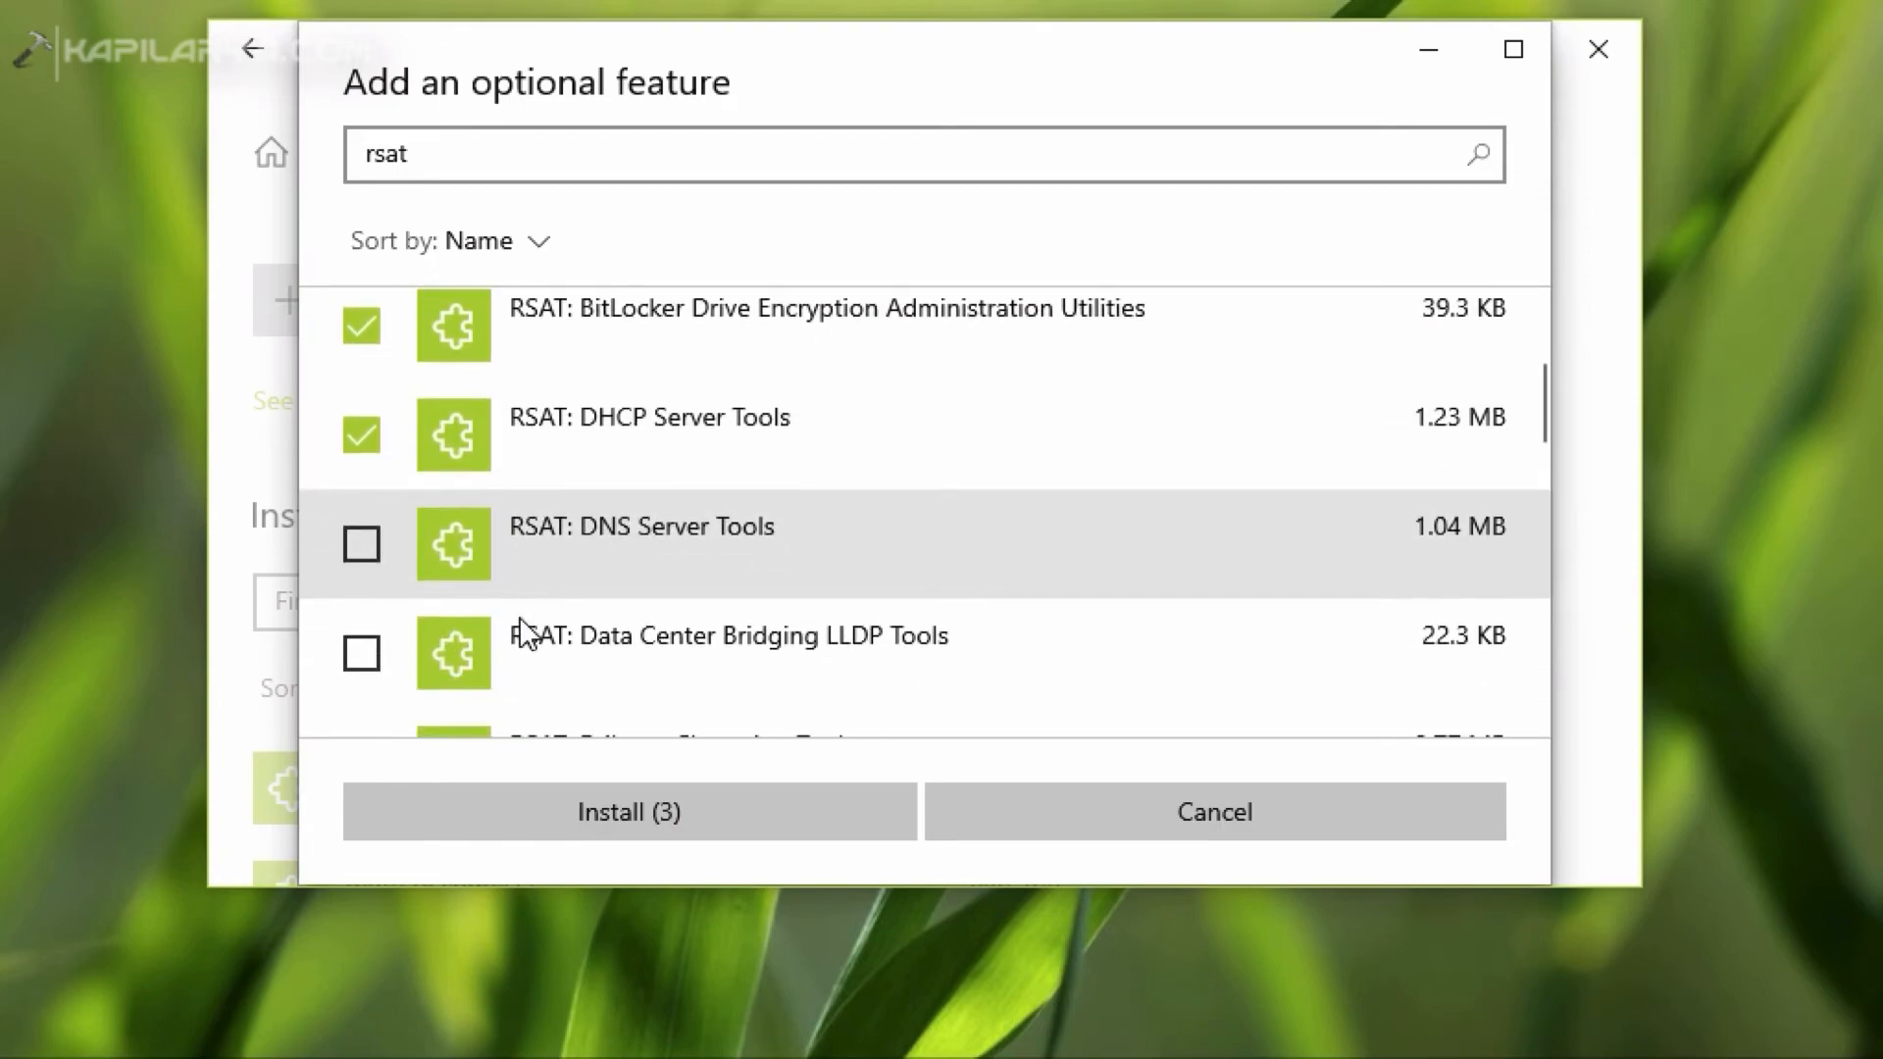
{"action": "scroll", "scroll_direction": "down", "scroll_amount": 3}
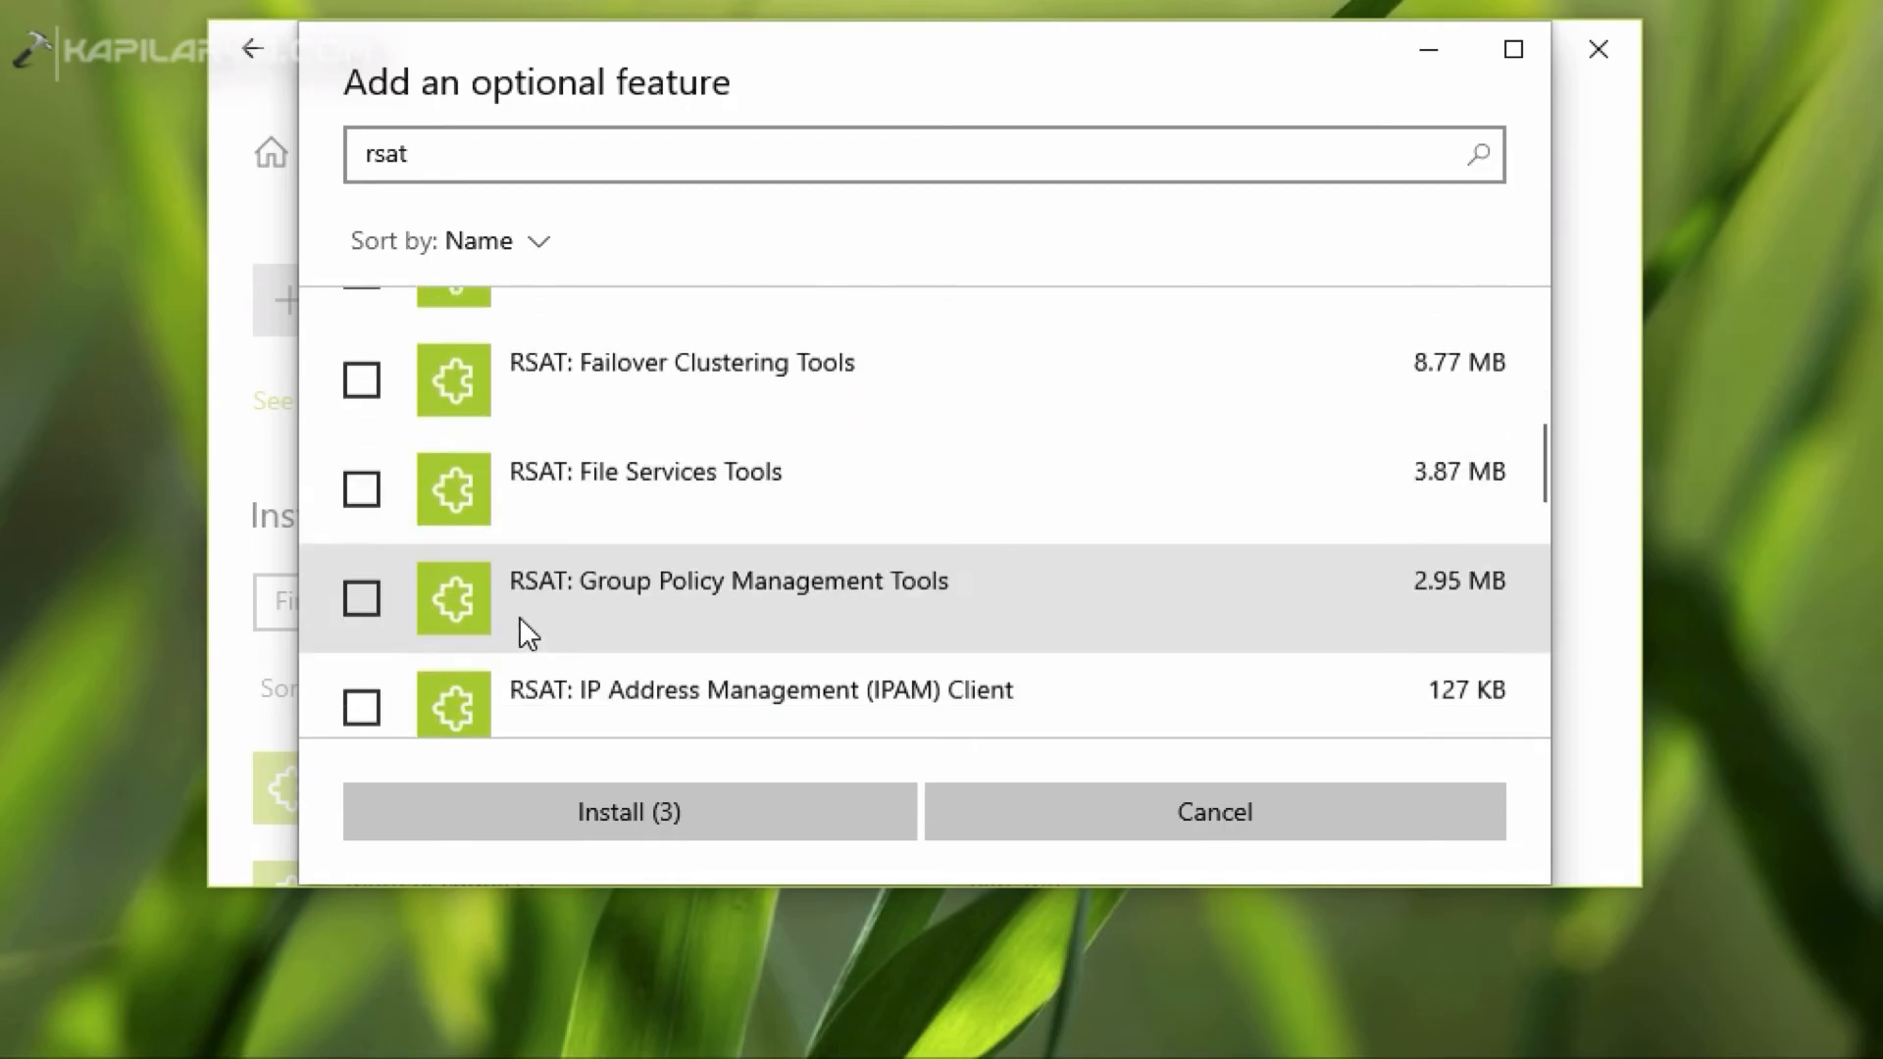
{"action": "scroll", "scroll_direction": "down", "scroll_amount": 3}
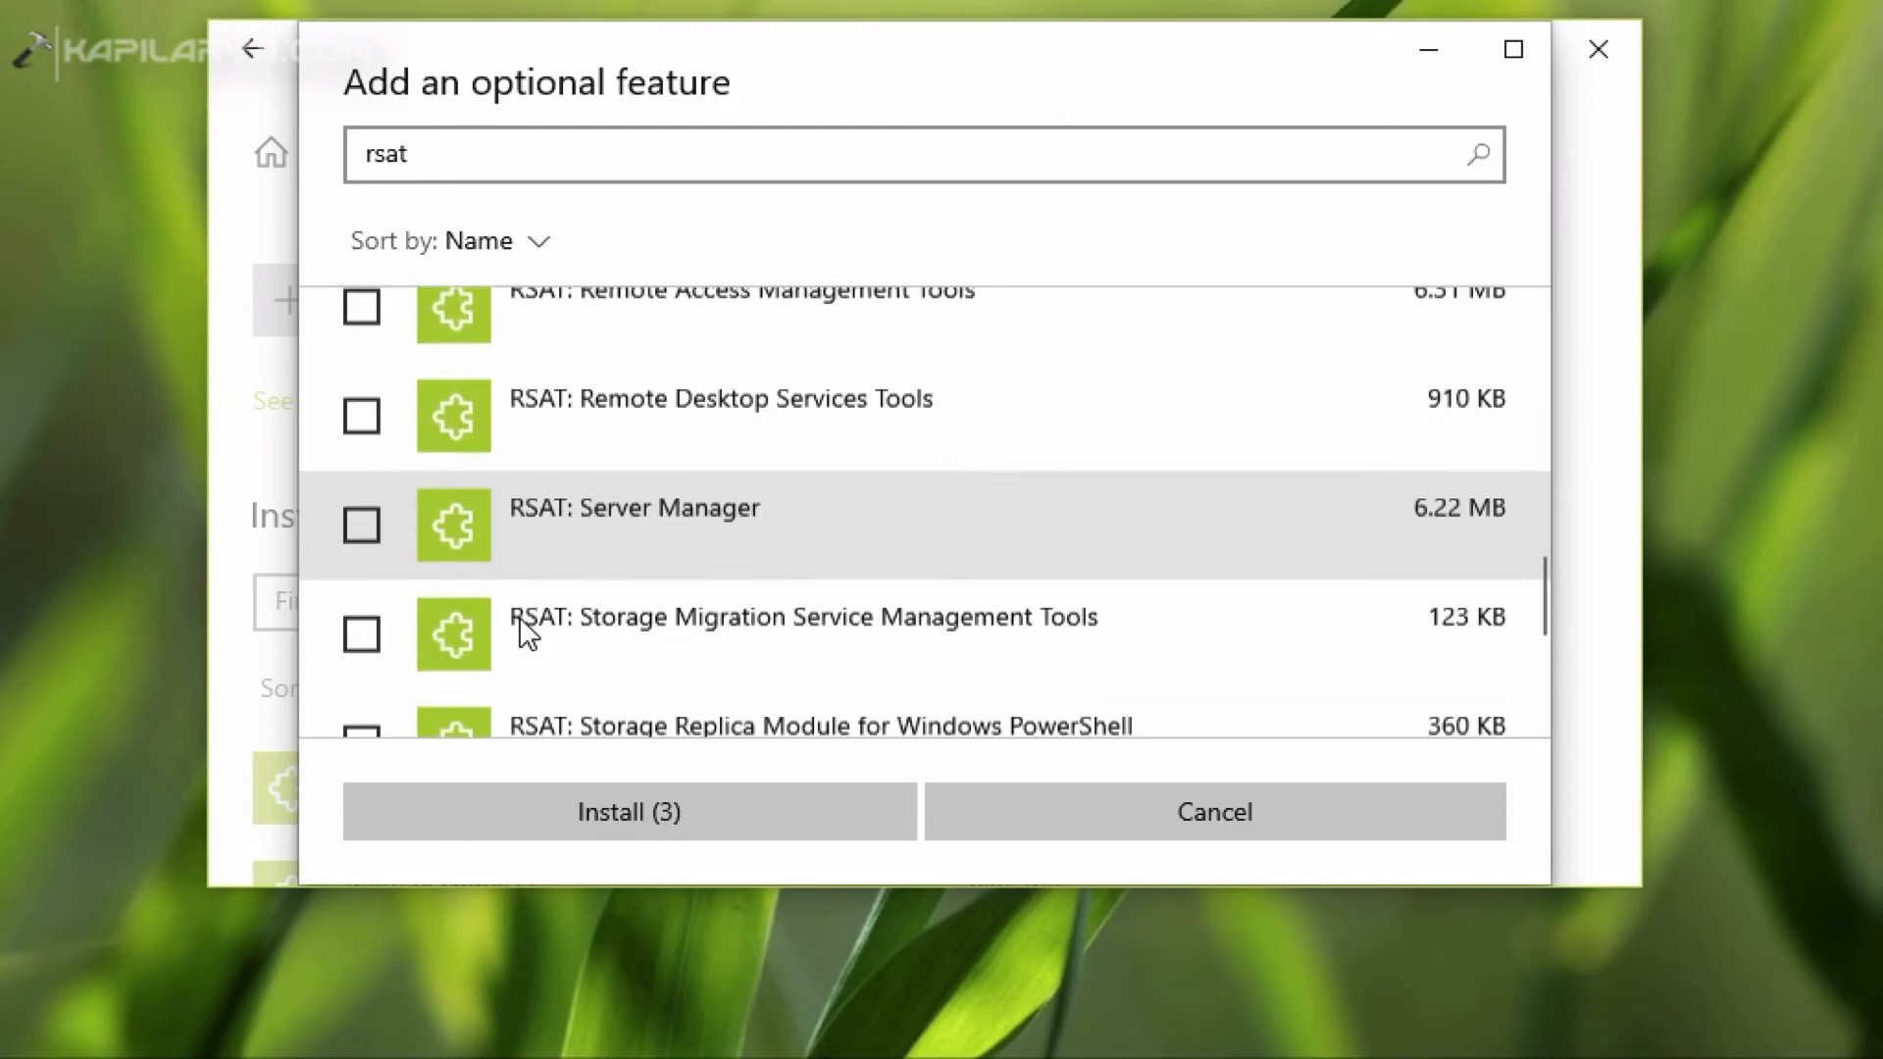
{"action": "scroll", "scroll_direction": "down", "scroll_amount": 3}
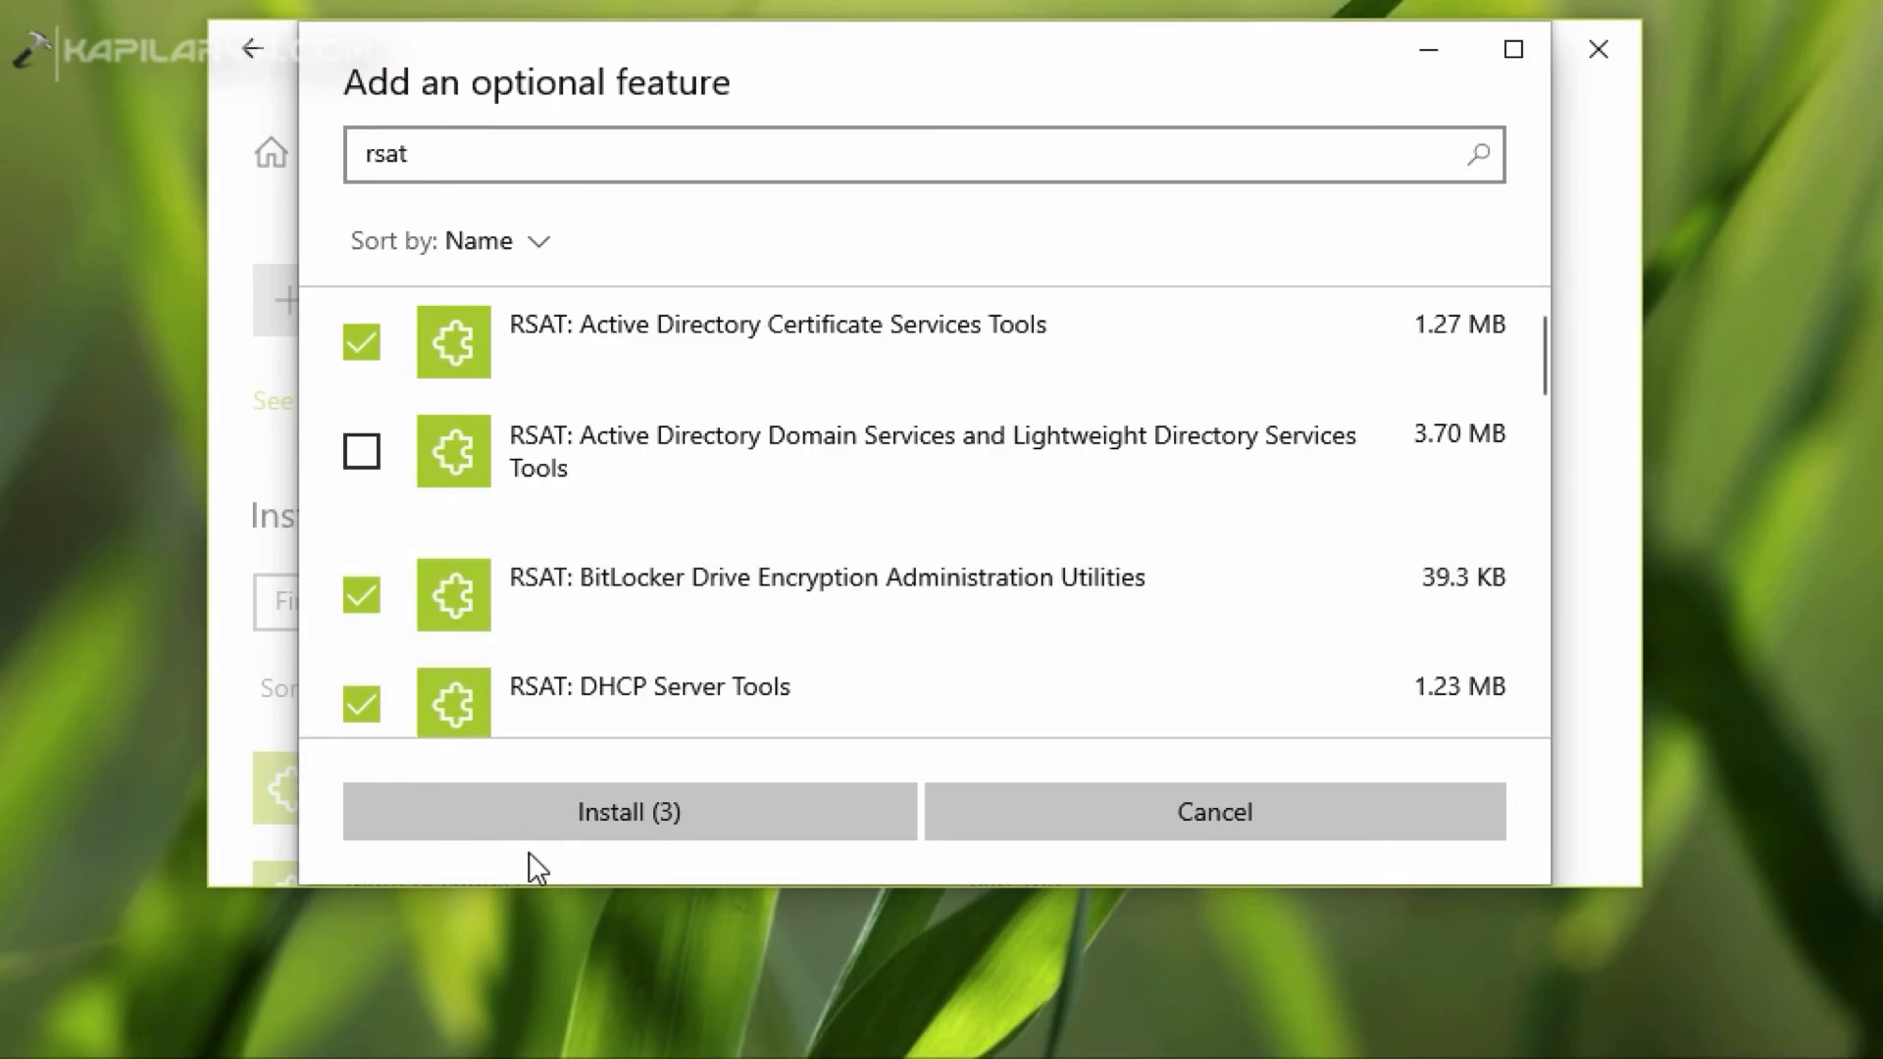
{"action": "left_click", "coordinate": [630, 812]}
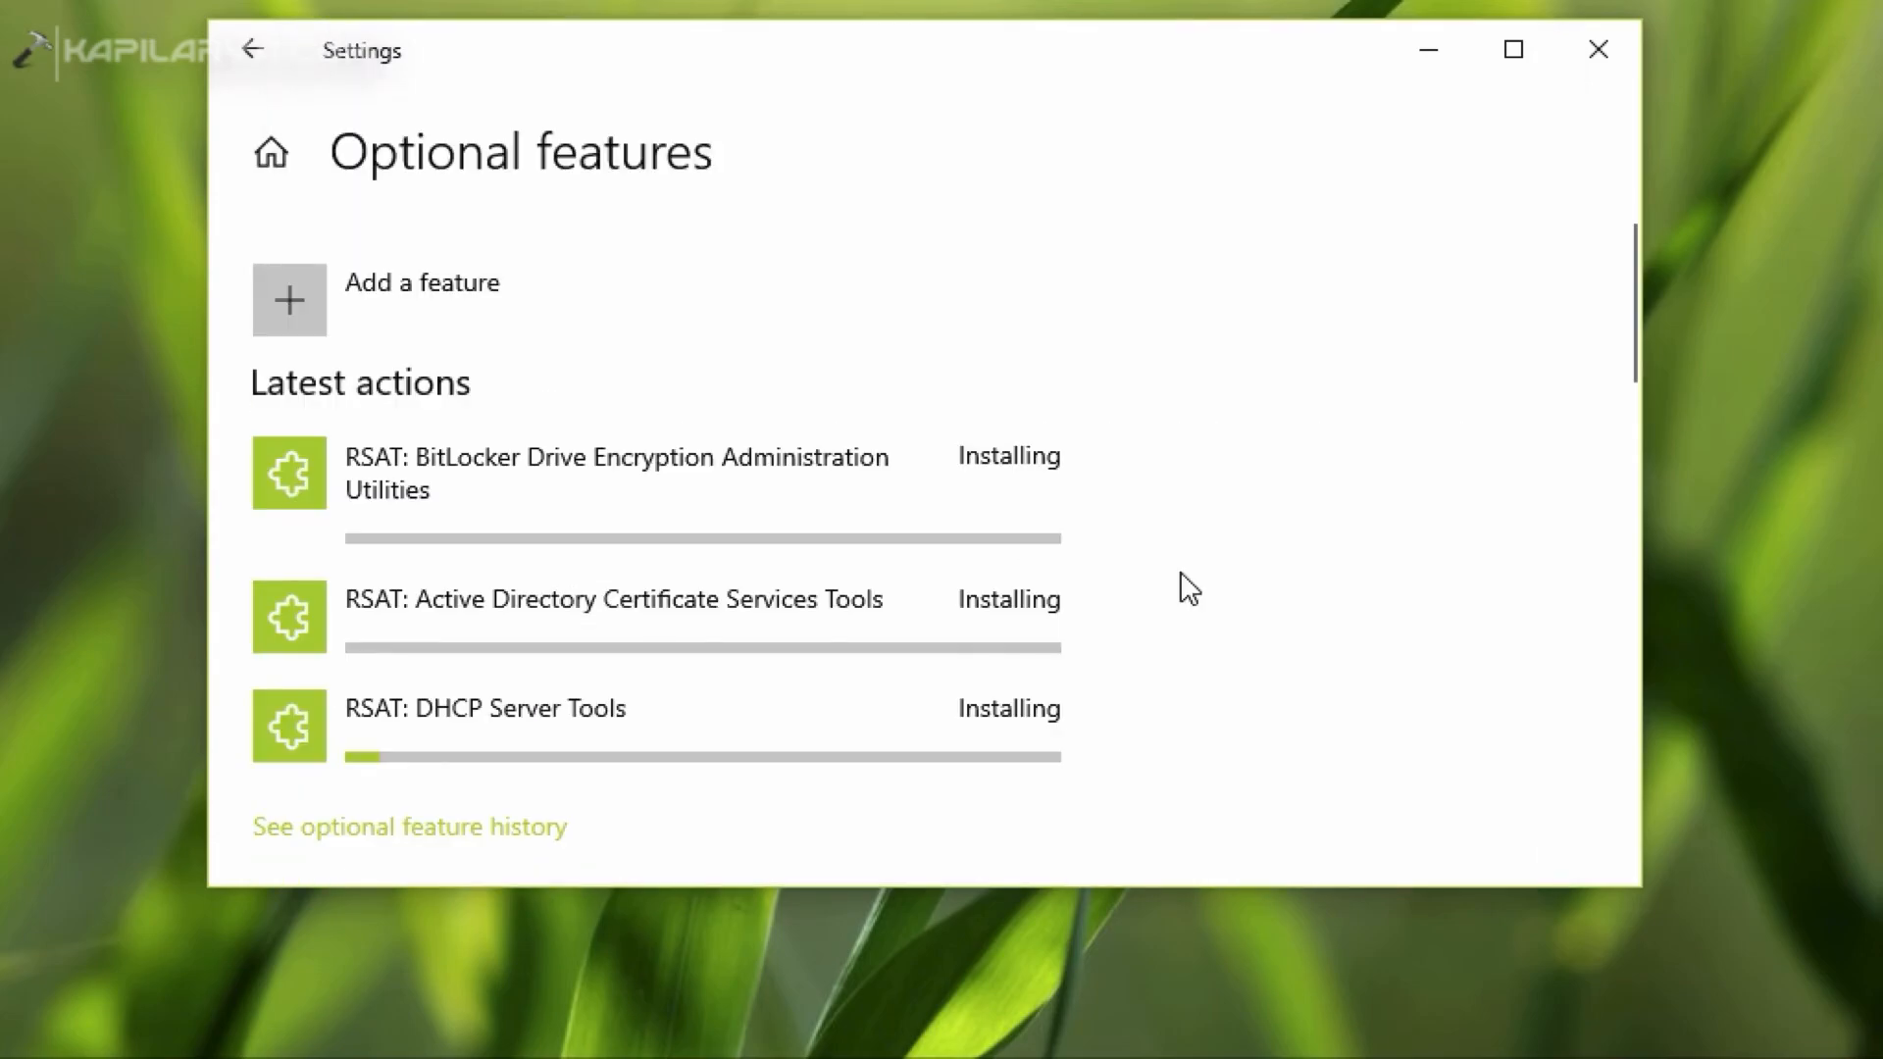